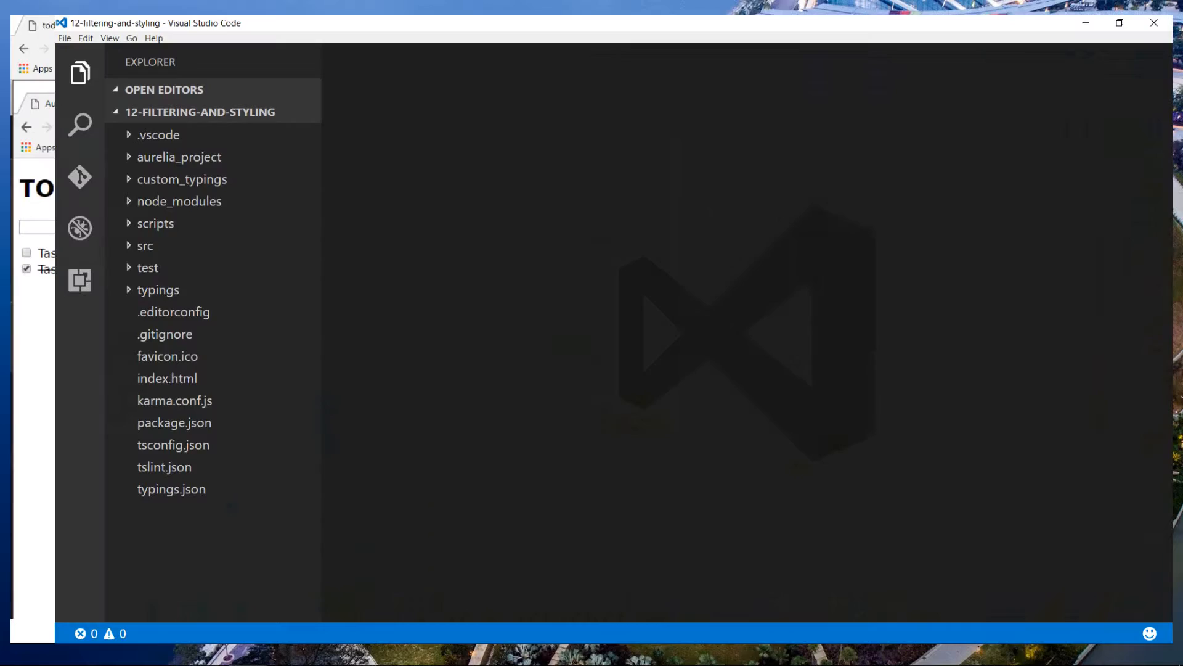
Step: Expand the src folder in the Explorer to list its files
{"action": "left_click", "coordinate": [145, 245]}
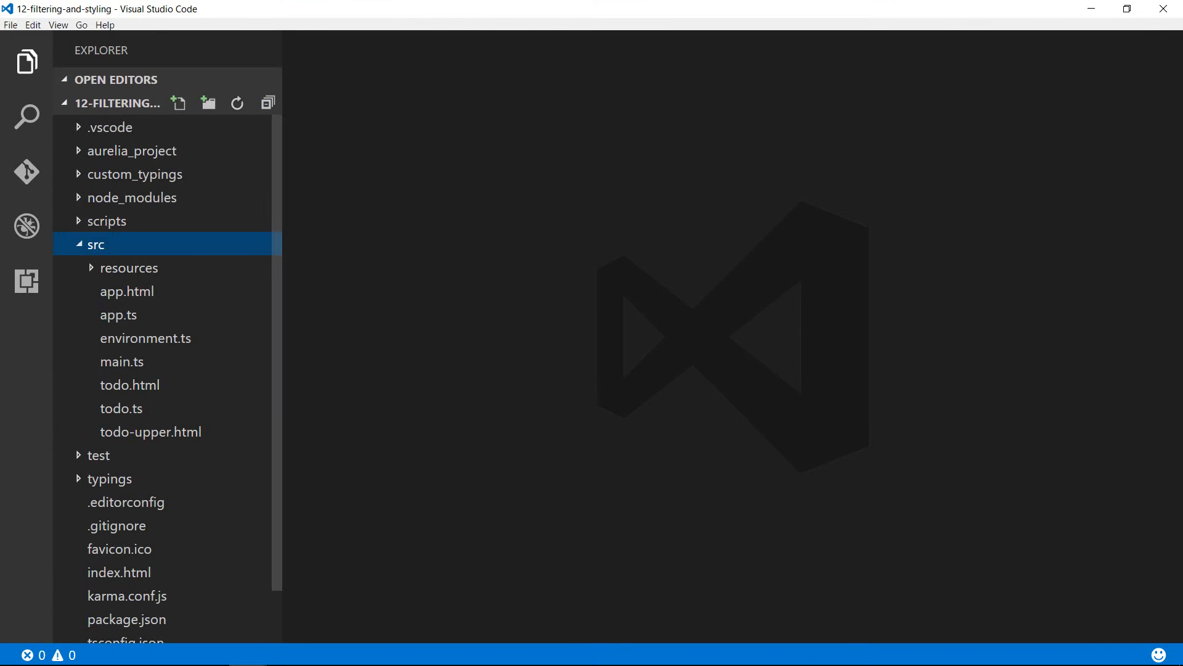
{"action": "mouse_move", "coordinate": [130, 385]}
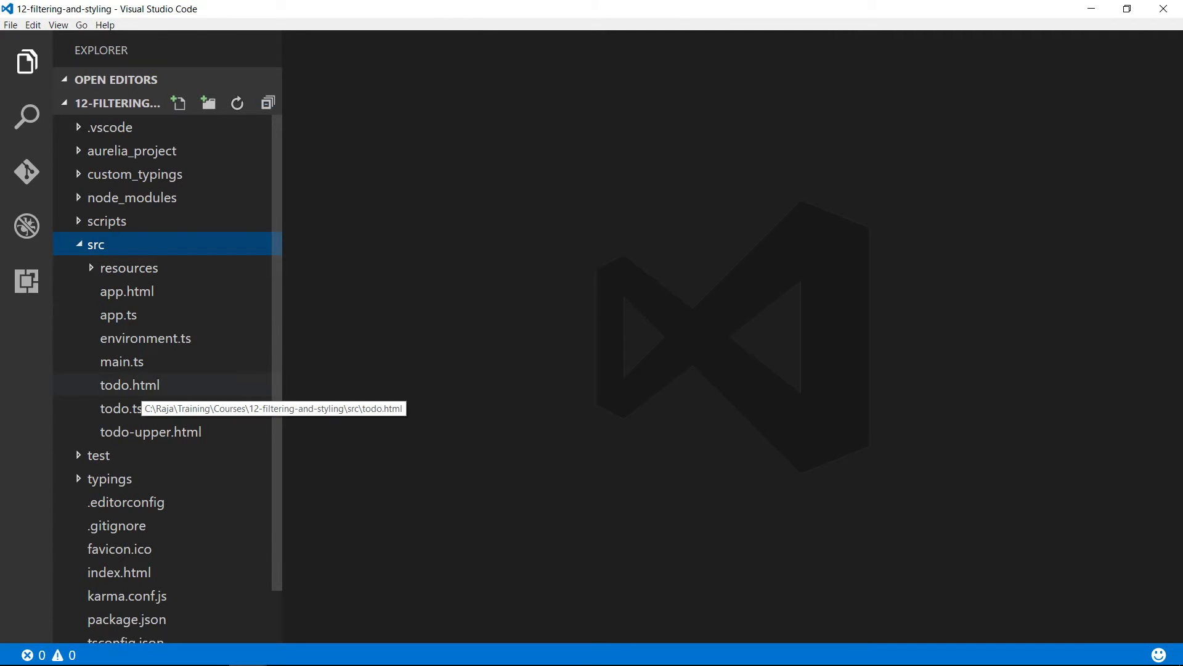
{"action": "mouse_move", "coordinate": [119, 572]}
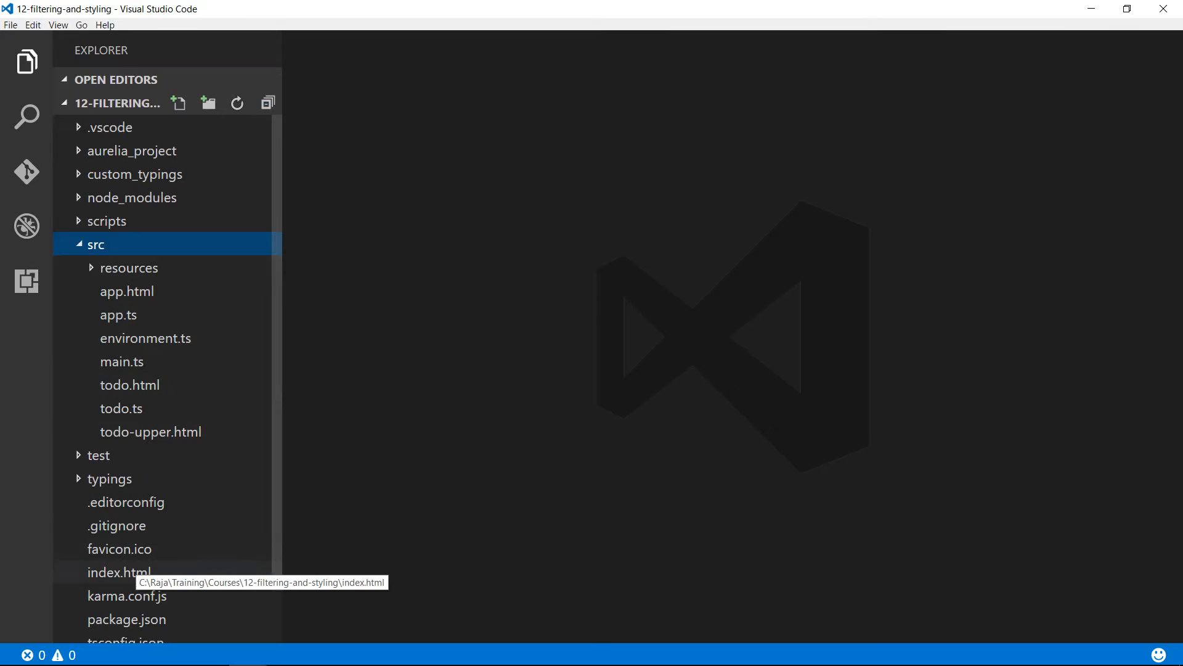
Step: Add a link to the Semantic UI 2.2.6 semantic.min.css CDN stylesheet in index.html's head
{"action": "double_click", "coordinate": [118, 572]}
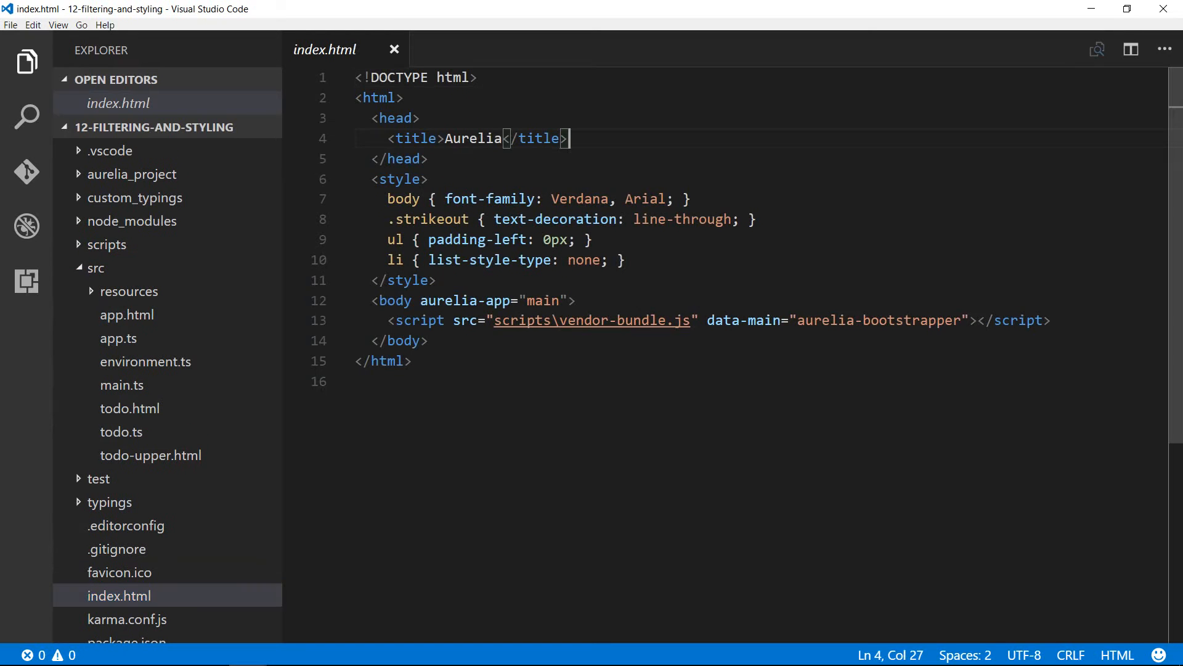
{"action": "key", "text": "Enter"}
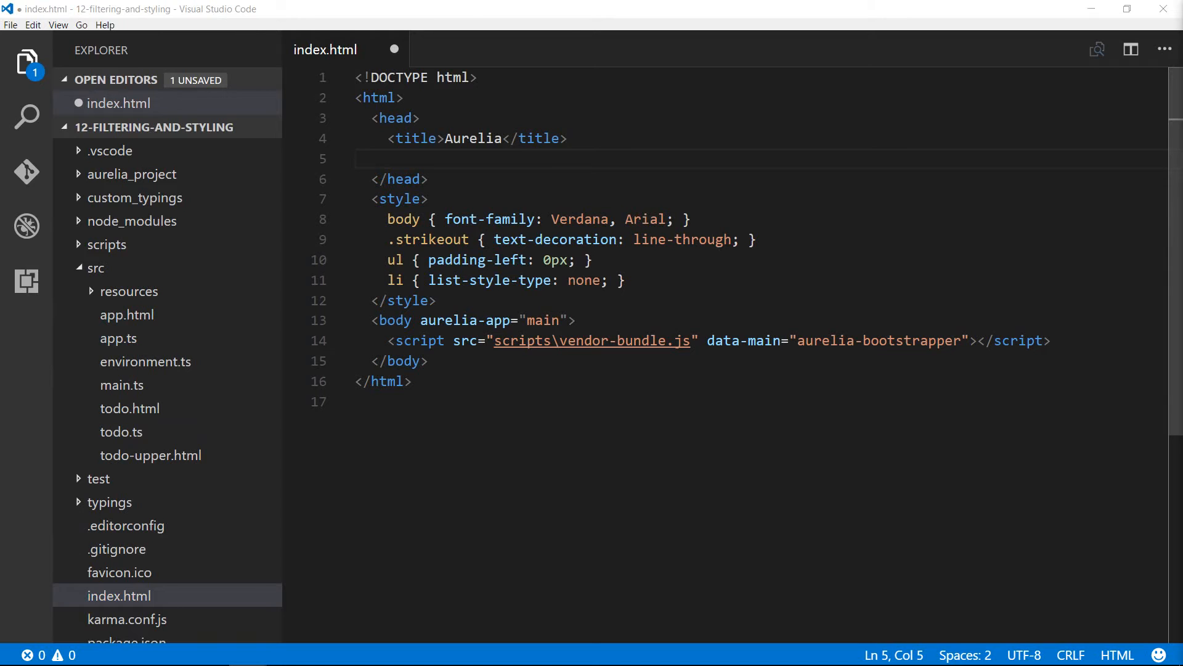
{"action": "type", "text": "<link rel=\"stylesheet\" href=\"https://cdn.jsdelivr.net/semantic-ui/2.2.6/semantic.min.css\">"}
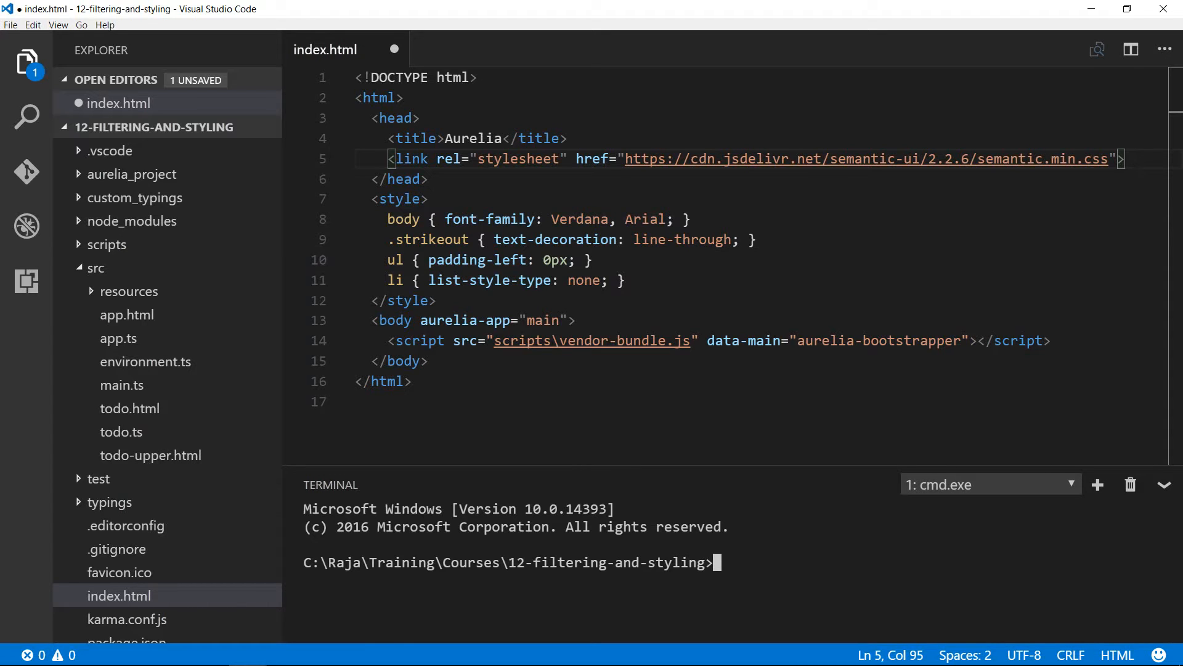
Step: Run 'au run' in the terminal to build and serve the app at localhost:9000
{"action": "type", "text": "au run"}
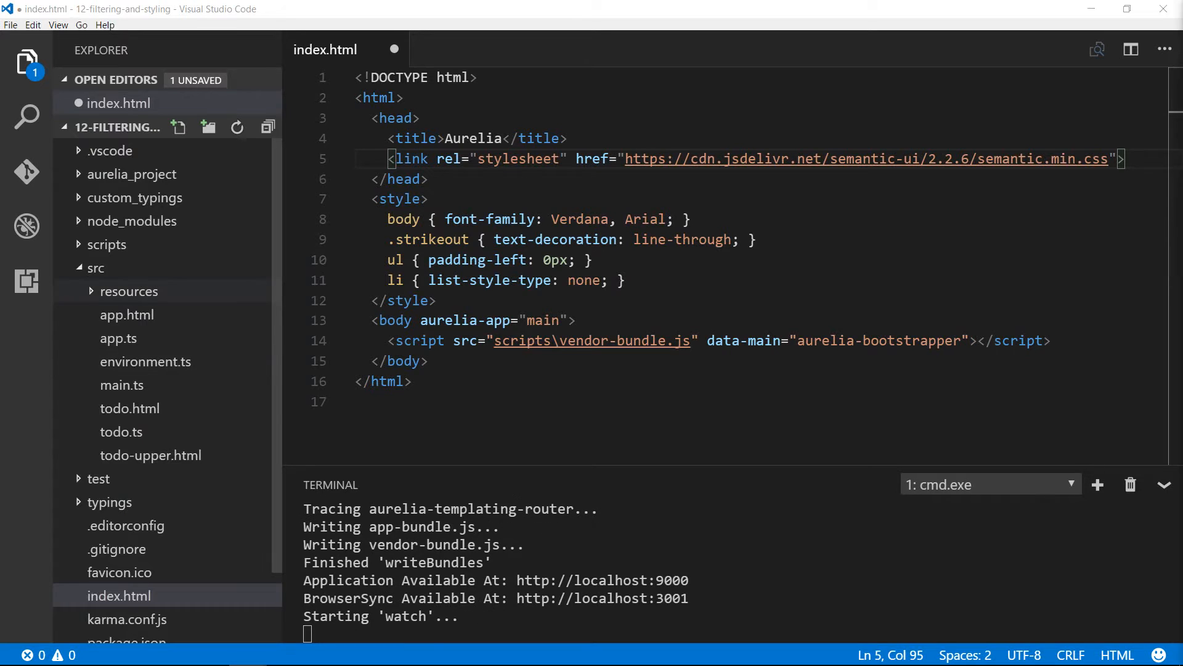
Step: Cast element to HTMLElement in the case, case-color, dynamic-style and upper-case attributes, then Save All
{"action": "left_click", "coordinate": [129, 291]}
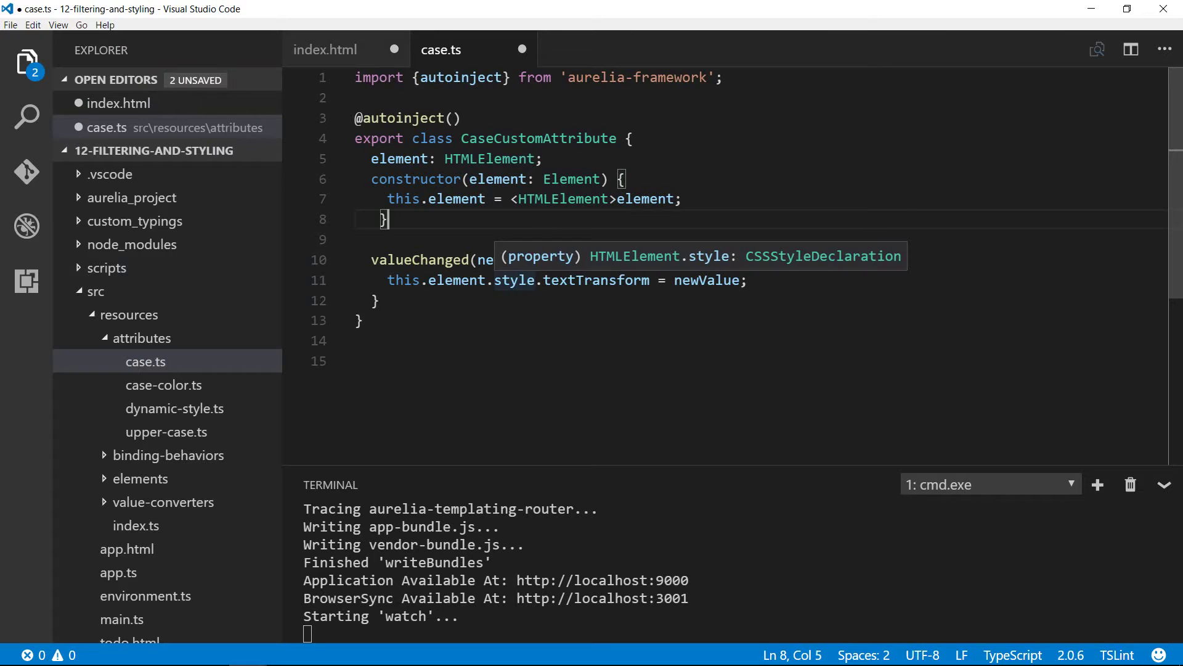
{"action": "left_click", "coordinate": [164, 385]}
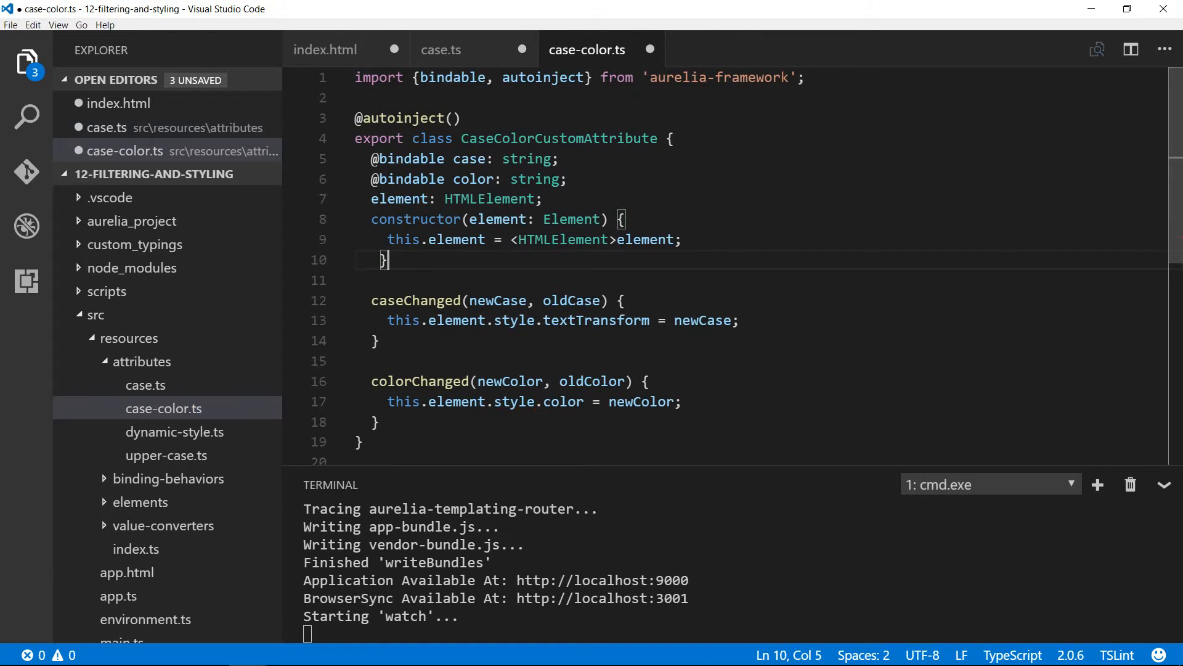
{"action": "left_click", "coordinate": [164, 408]}
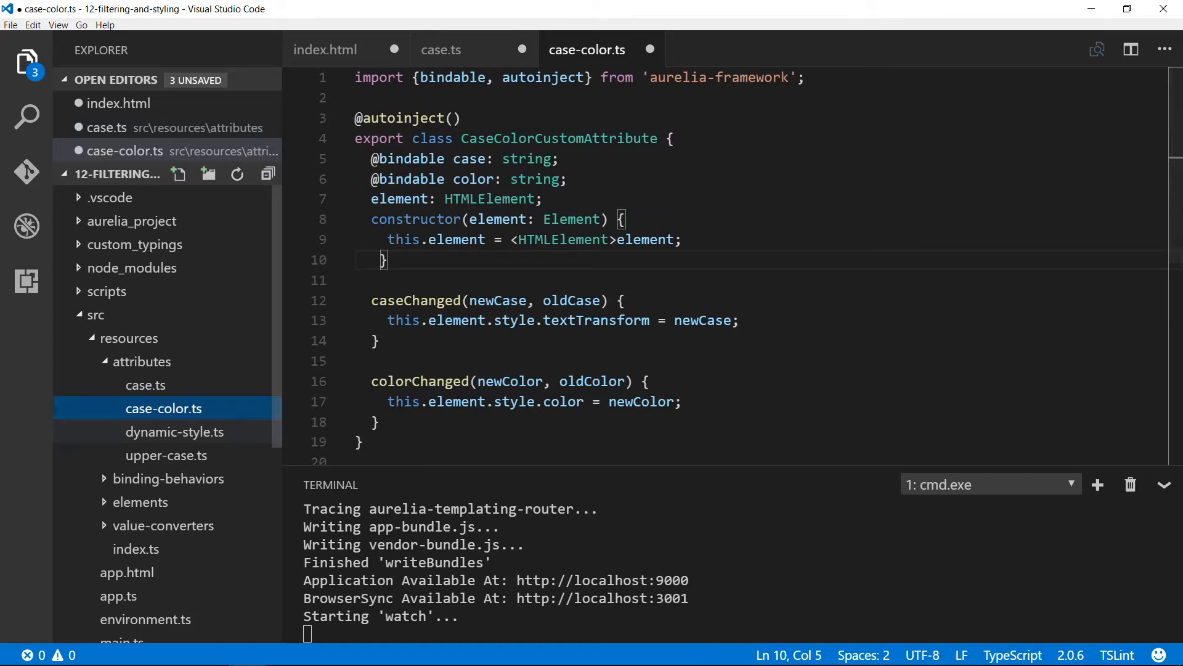
{"action": "left_click", "coordinate": [174, 455]}
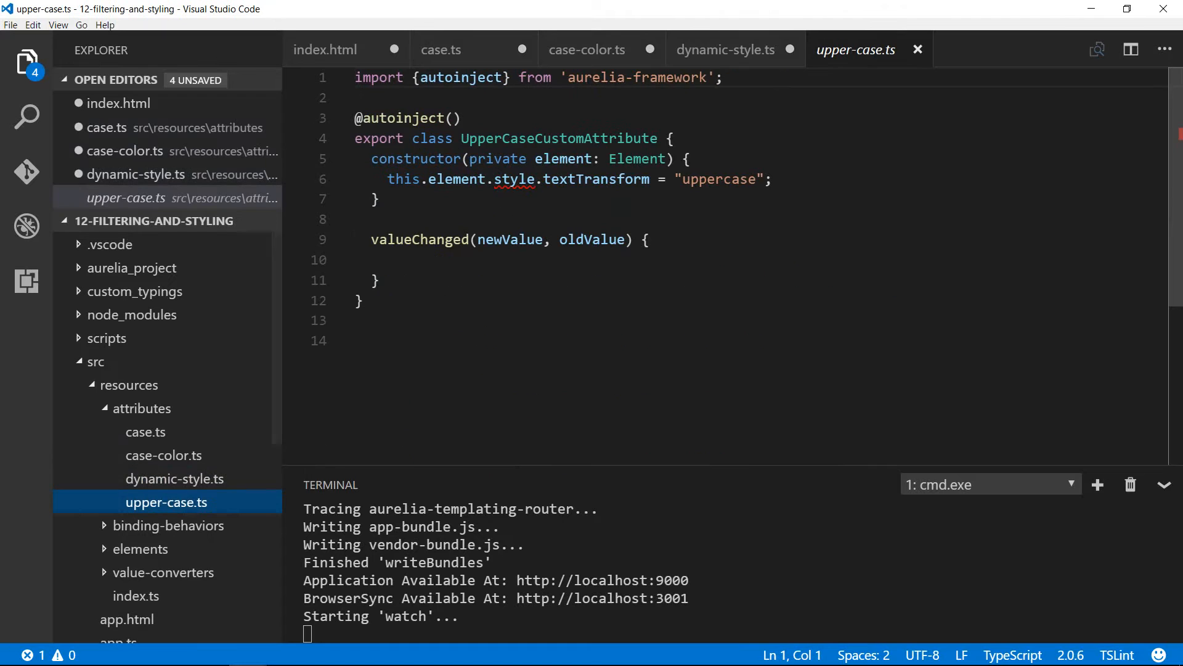
{"action": "left_click_drag", "start_coordinate": [371, 158], "coordinate": [379, 199]}
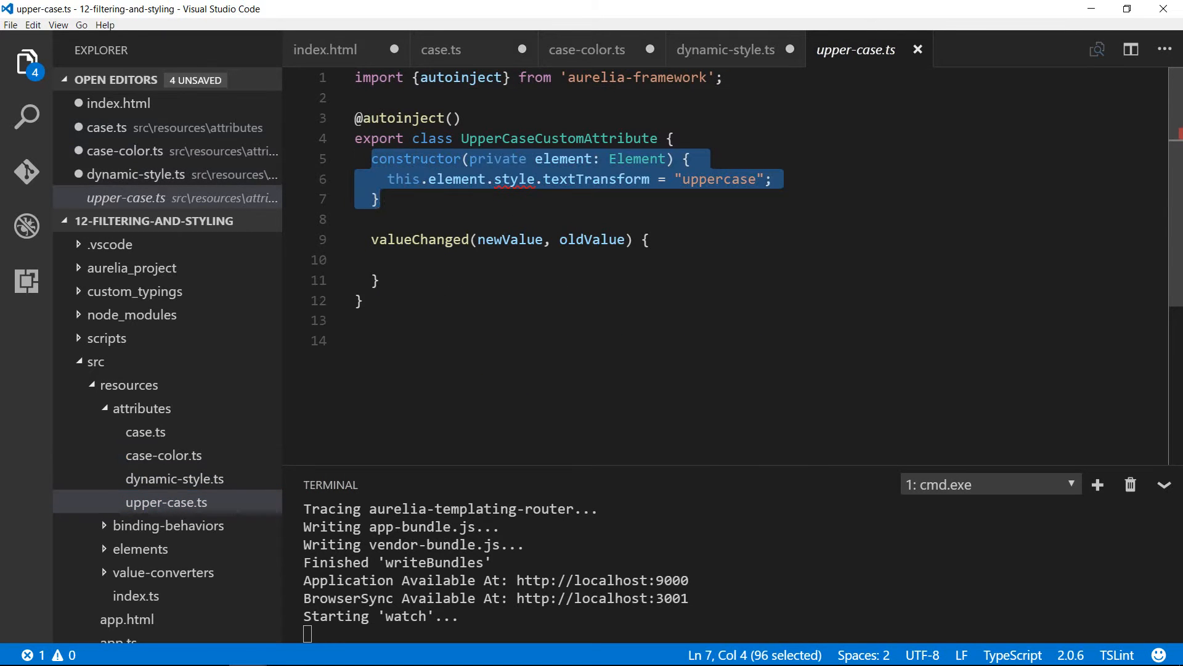
{"action": "left_click", "coordinate": [9, 25]}
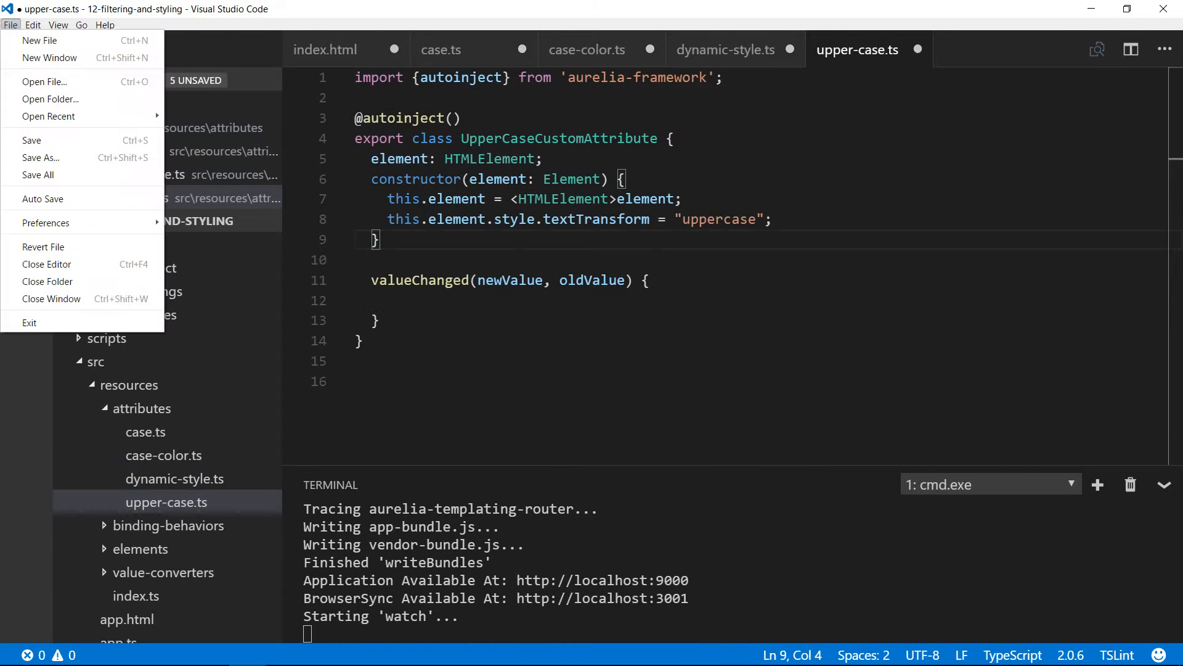
{"action": "mouse_move", "coordinate": [38, 175]}
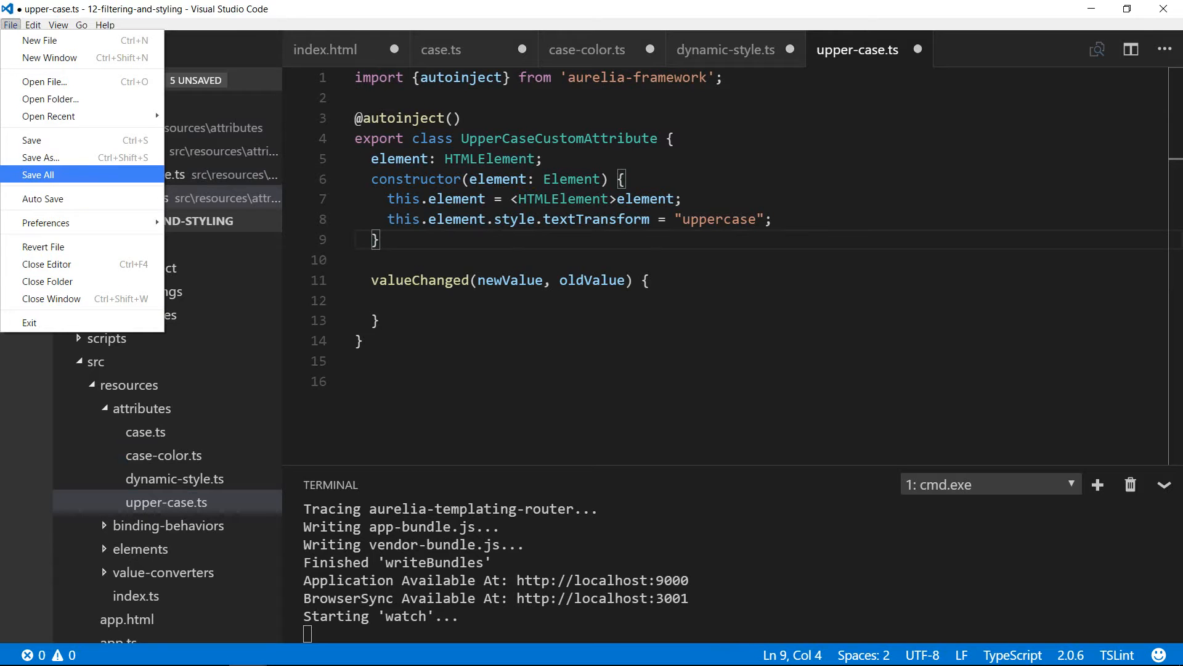
{"action": "left_click", "coordinate": [38, 174]}
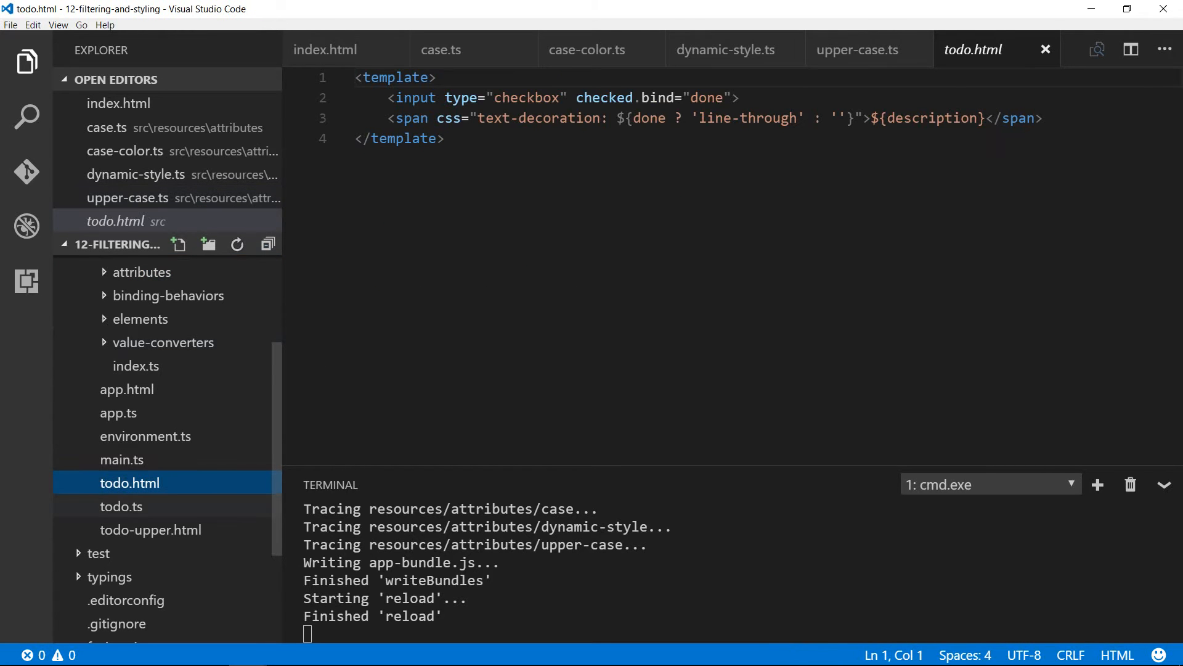
Step: Move todo.html and todo.ts from src into src/resources/elements
{"action": "left_click", "coordinate": [121, 506]}
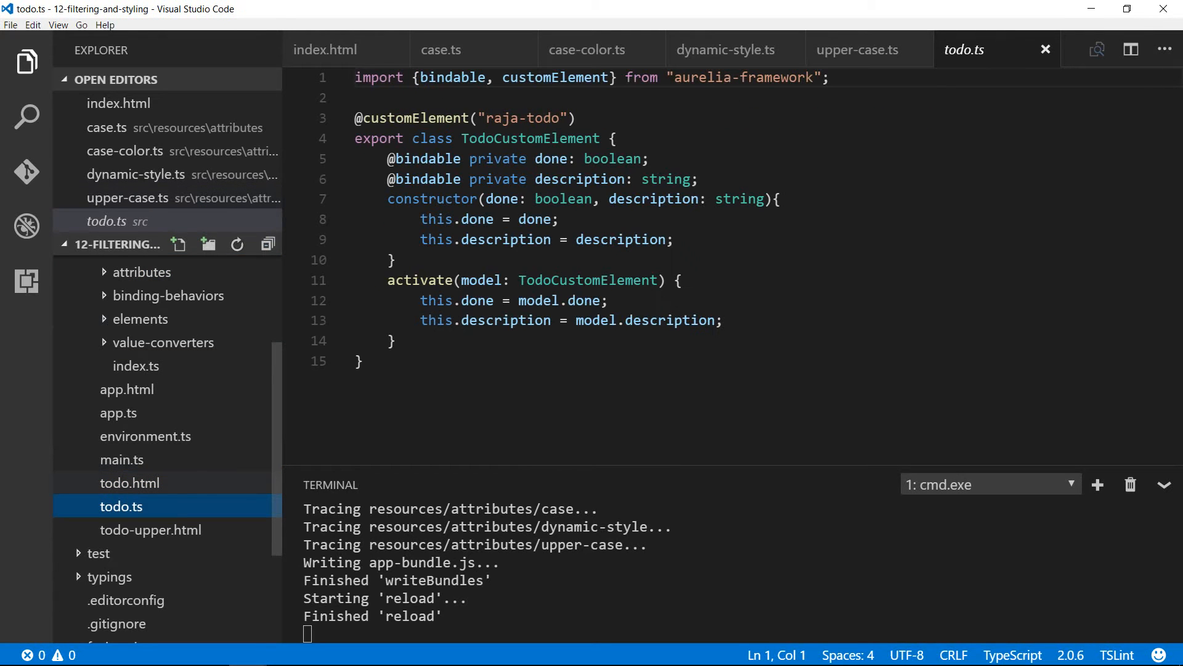
{"action": "left_click", "coordinate": [139, 319]}
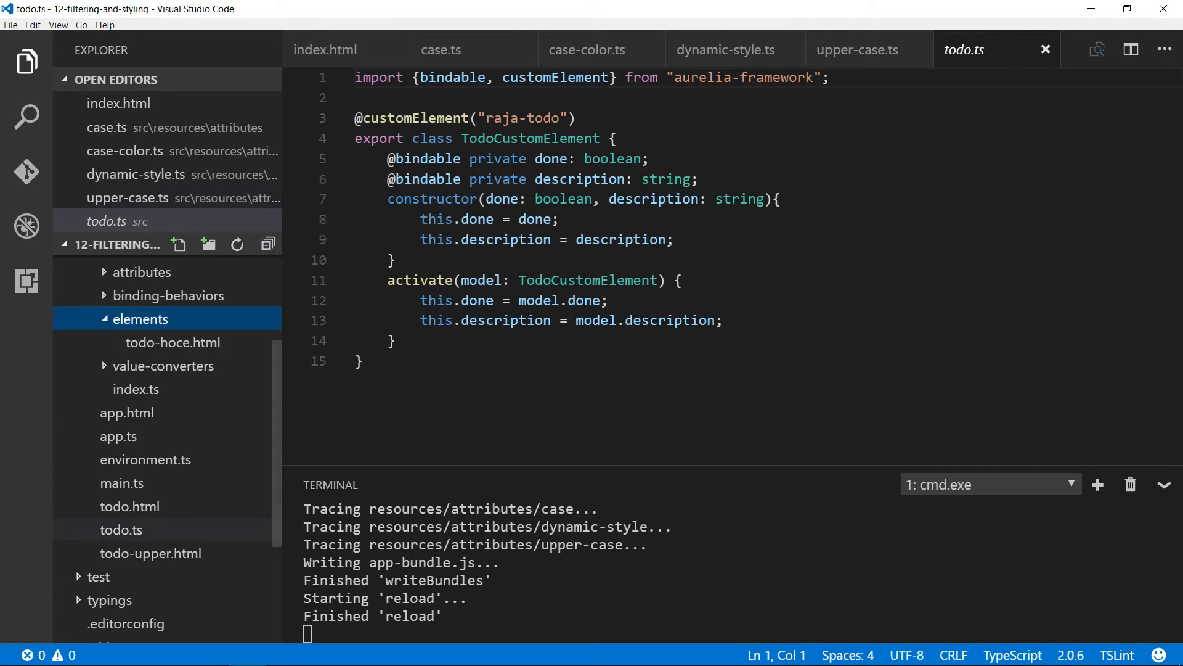
{"action": "left_click", "coordinate": [121, 529]}
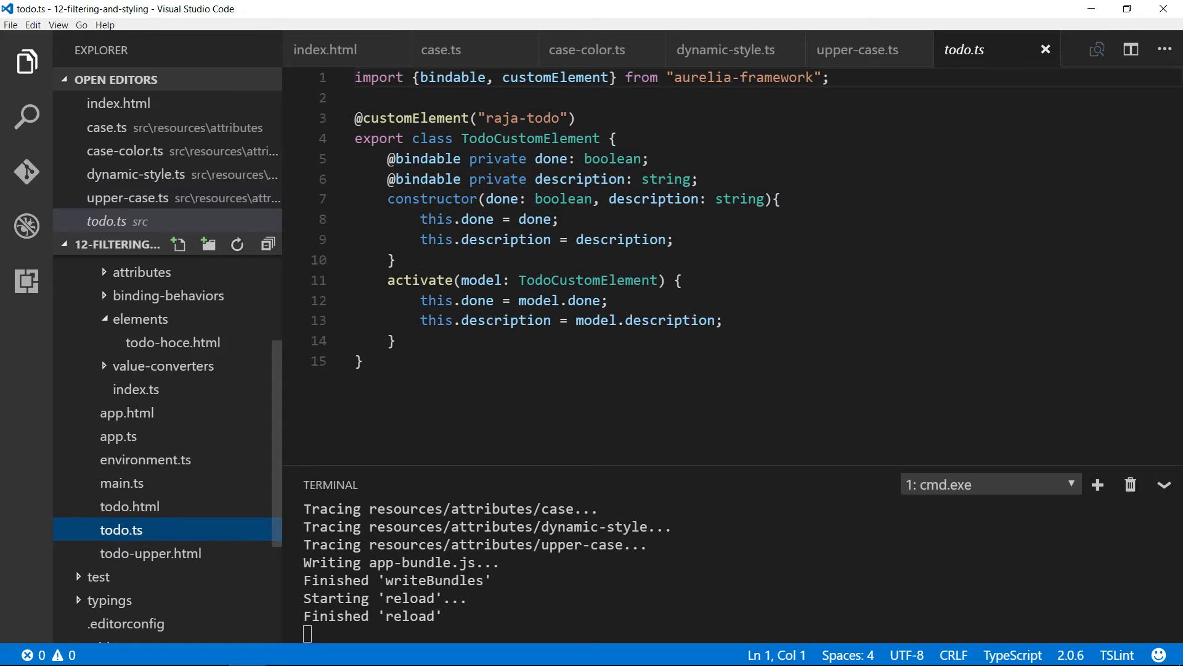
{"action": "left_click", "coordinate": [140, 319]}
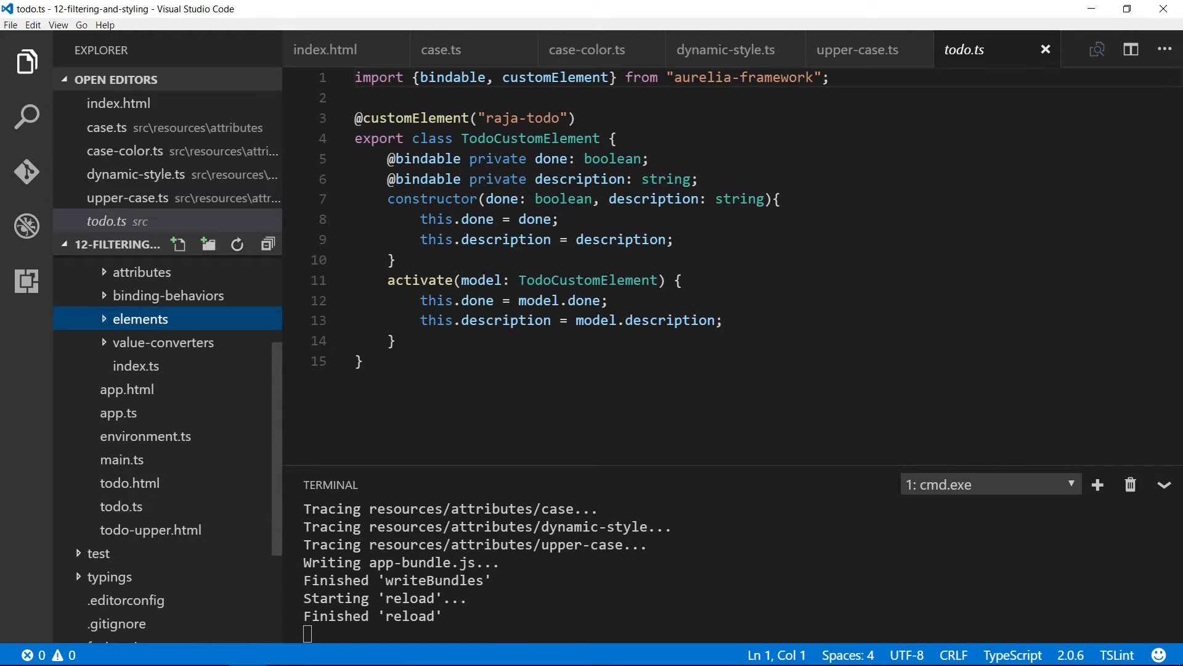
{"action": "left_click", "coordinate": [140, 319]}
{"action": "type", "text": "Y"}
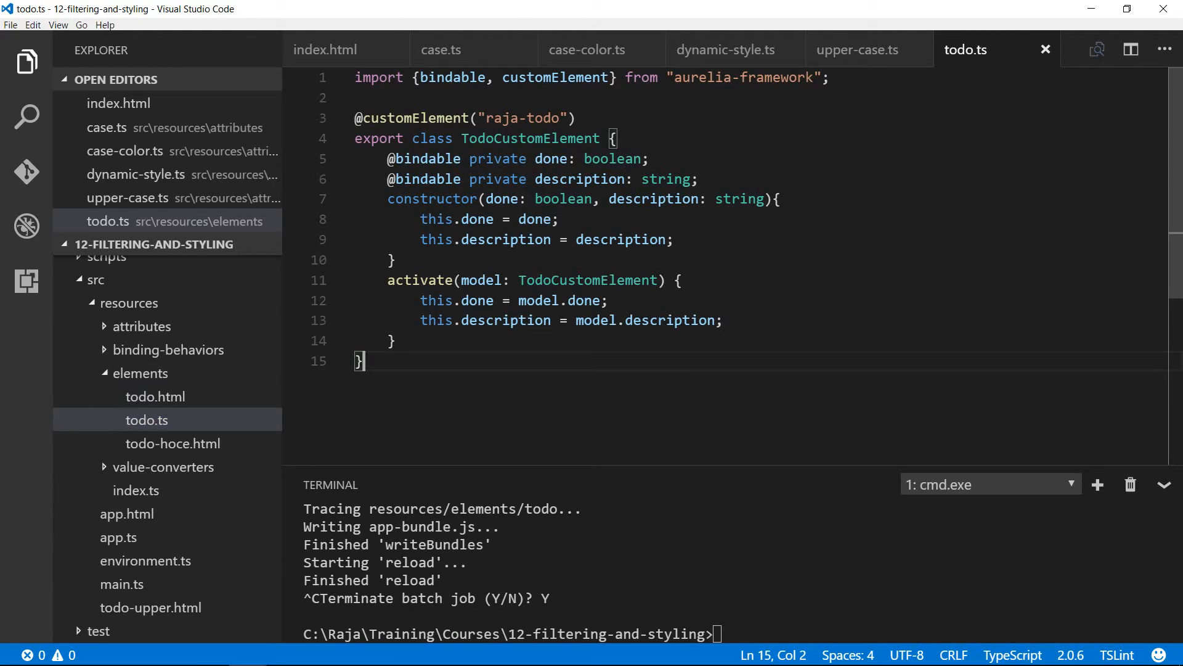
Step: Make todo.ts's done and description bindables two-way and add a doneChanged console.log method
{"action": "left_click", "coordinate": [147, 419]}
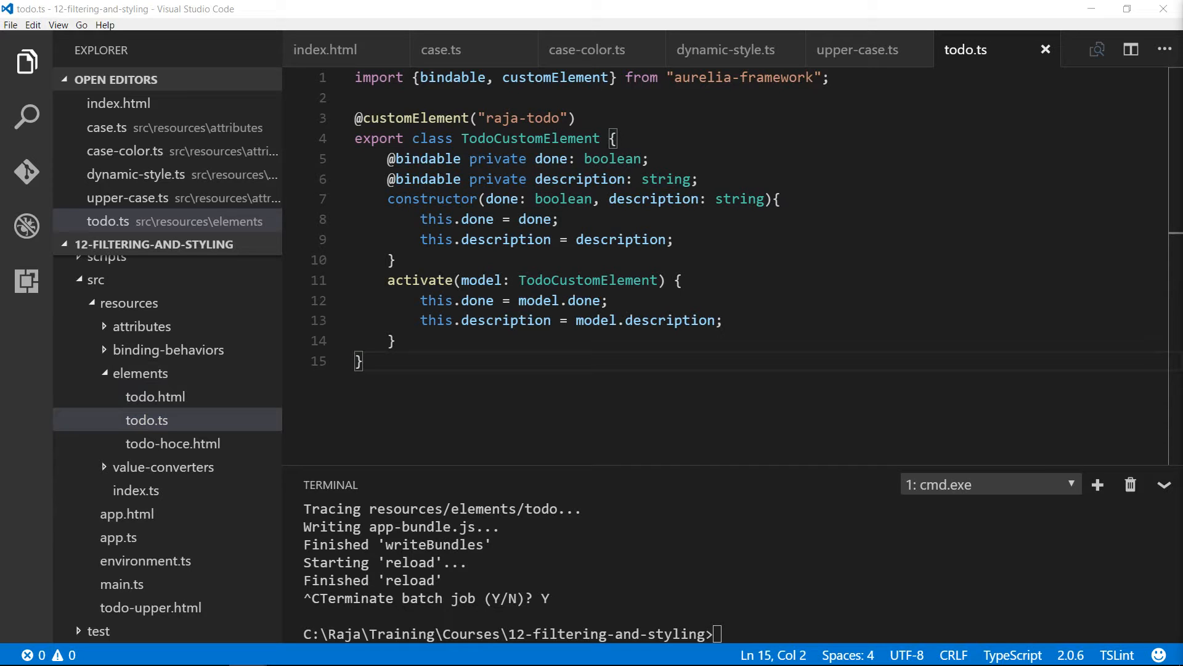
{"action": "left_click", "coordinate": [395, 340]}
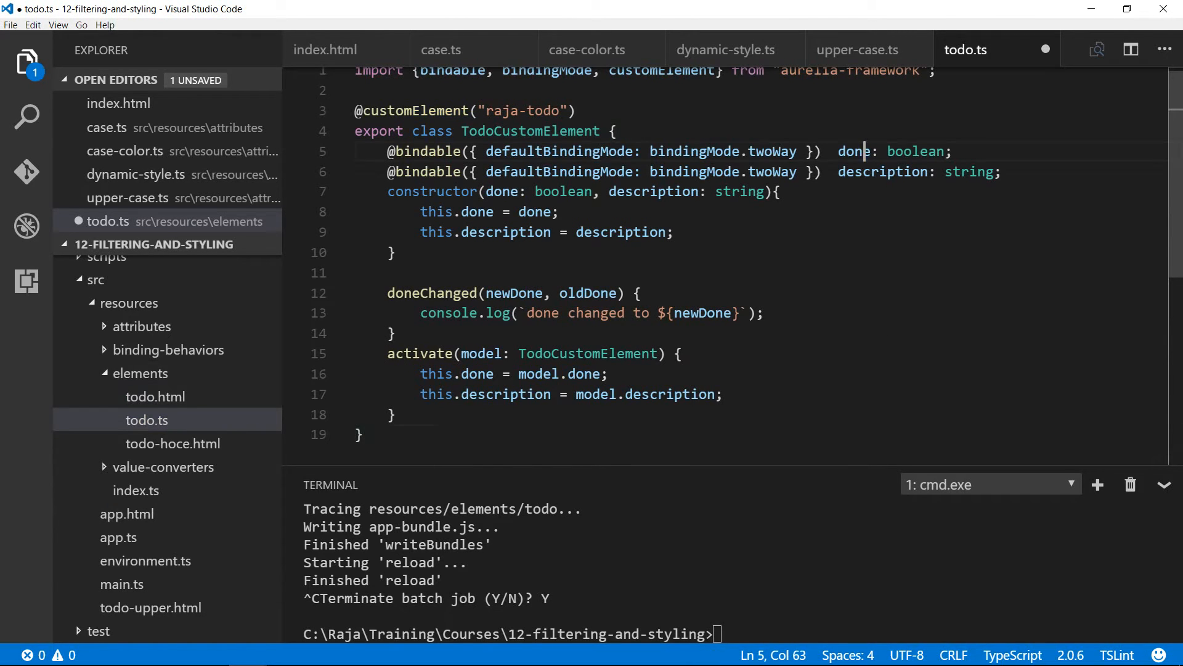
{"action": "double_click", "coordinate": [854, 151]}
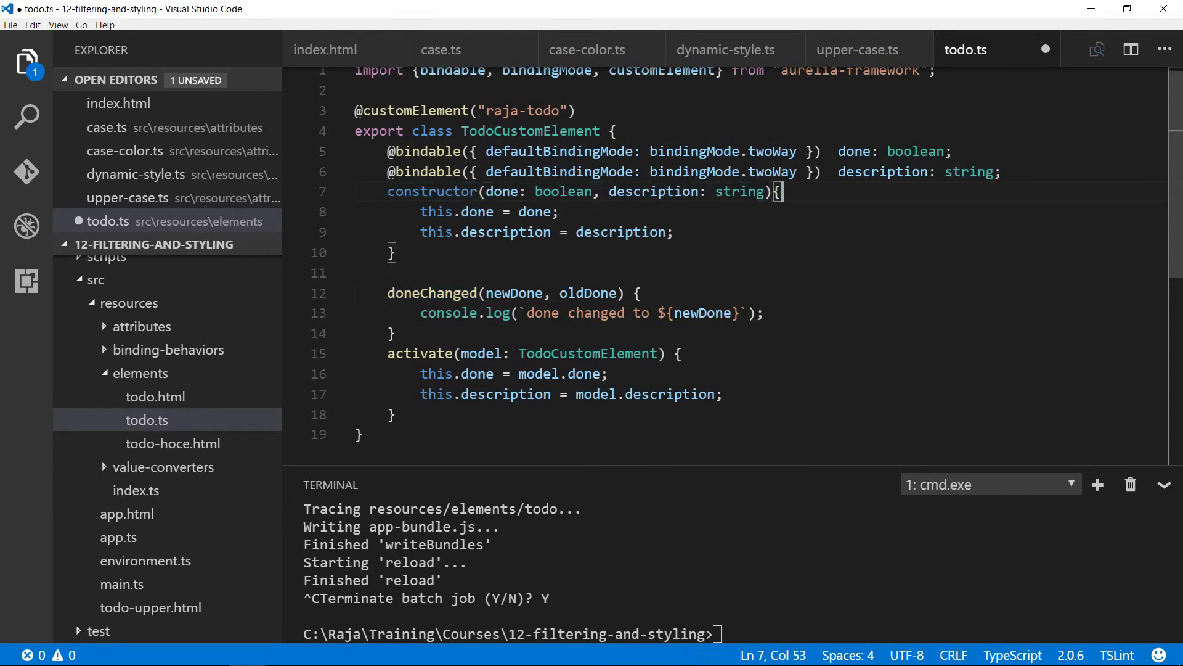
{"action": "double_click", "coordinate": [855, 151]}
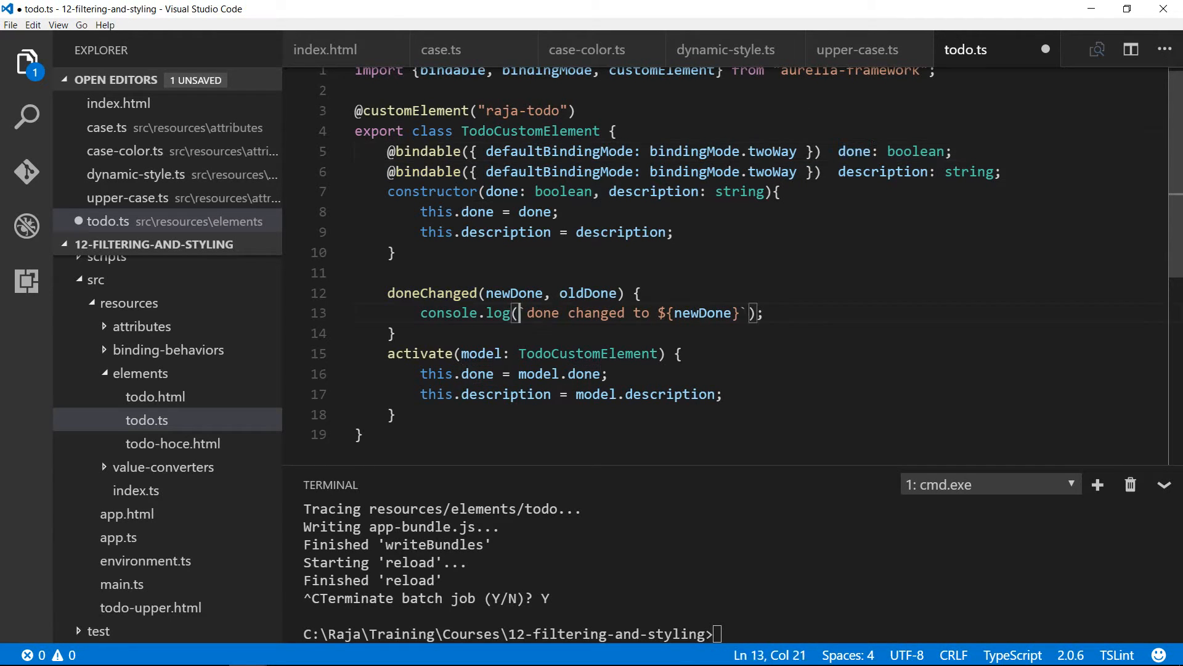
{"action": "left_click_drag", "start_coordinate": [521, 312], "coordinate": [736, 312]}
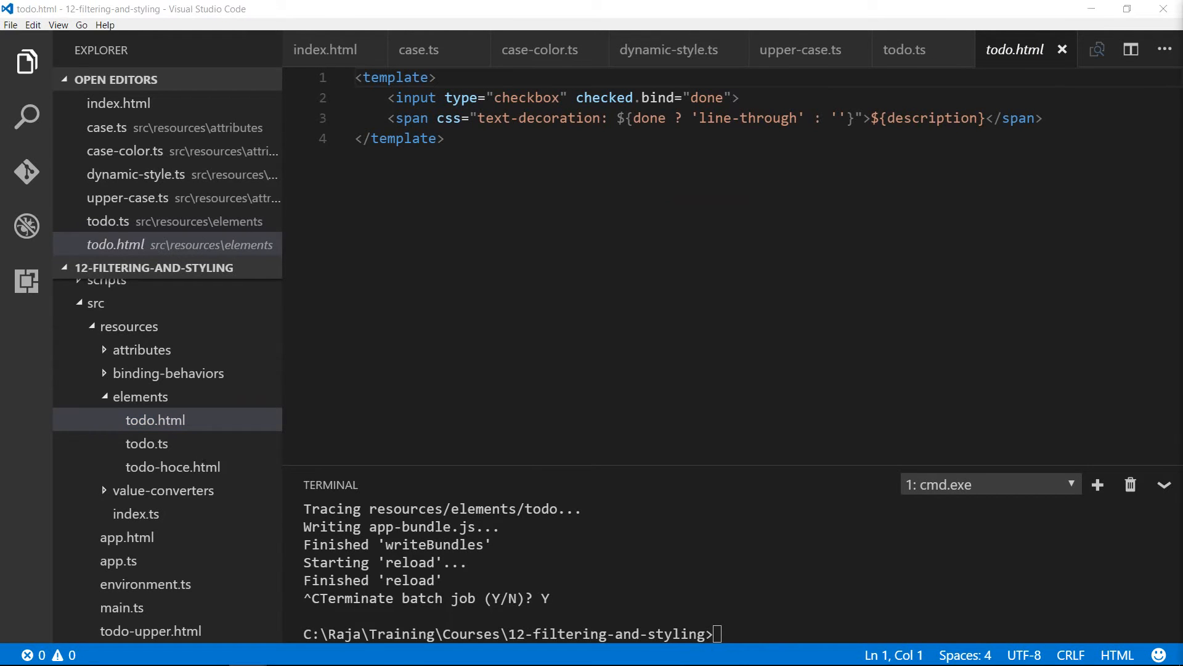
Step: Add <i class="large tasks middle aligned icon"></i> to the todo.html template
{"action": "left_click", "coordinate": [445, 139]}
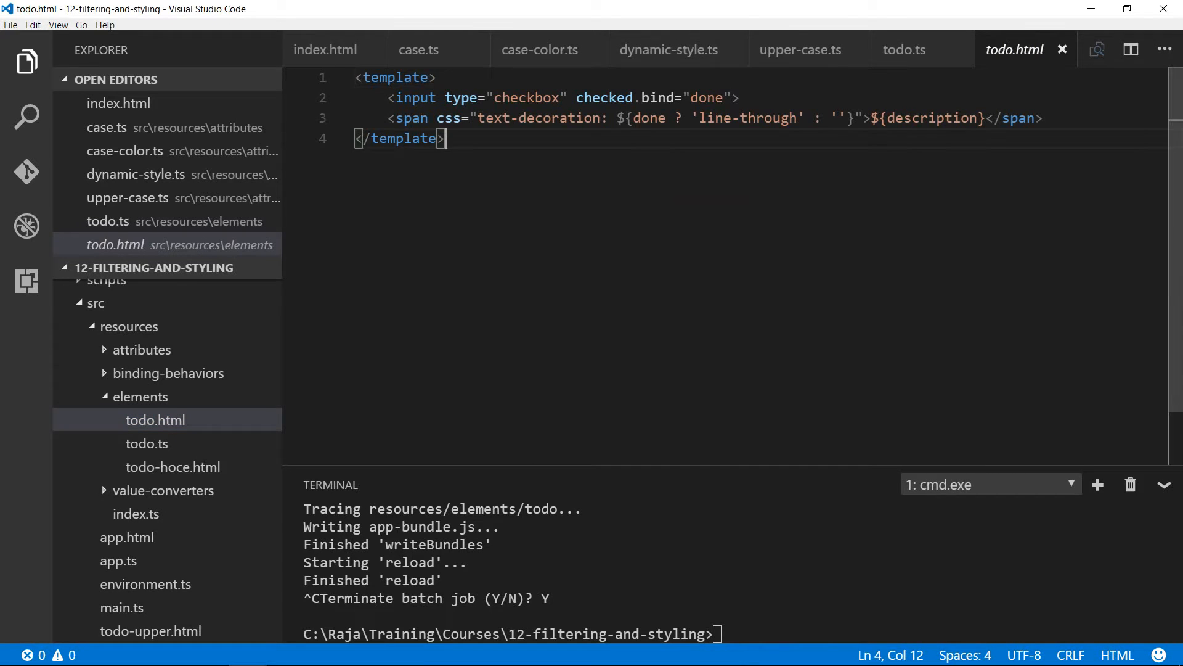
{"action": "type", "text": "<i class=\"large tasks middle aligned icon\"></i>"}
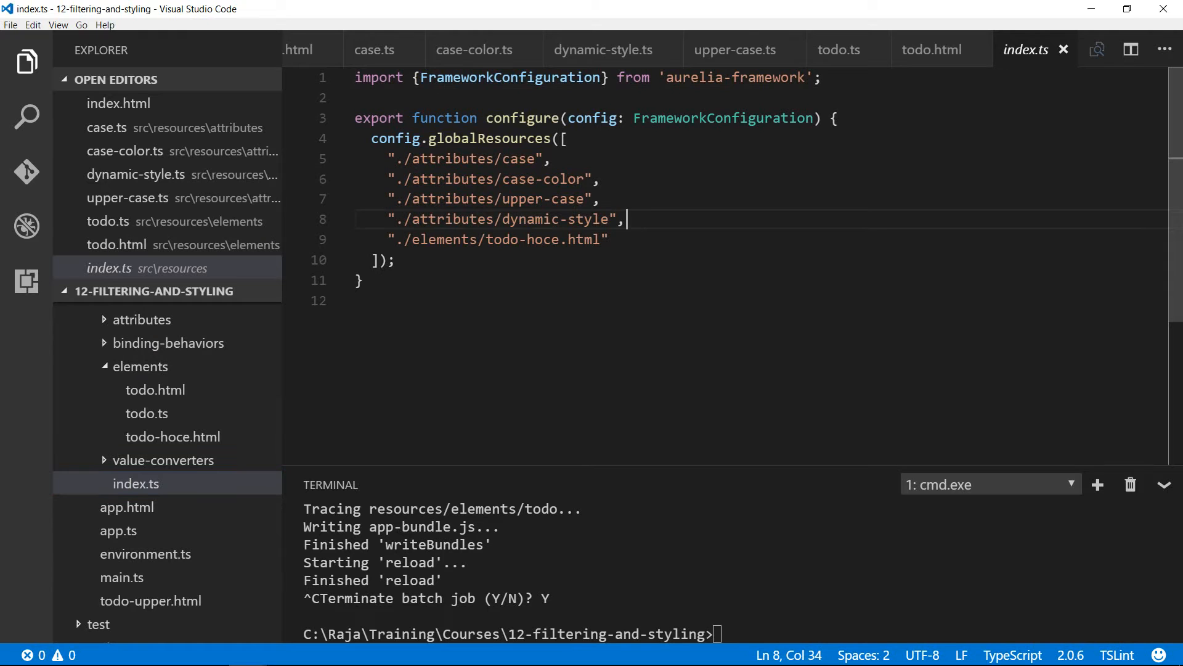
Step: Add "./attributes/todo" to the globalResources array in resources index.ts and save
{"action": "key", "text": "Enter"}
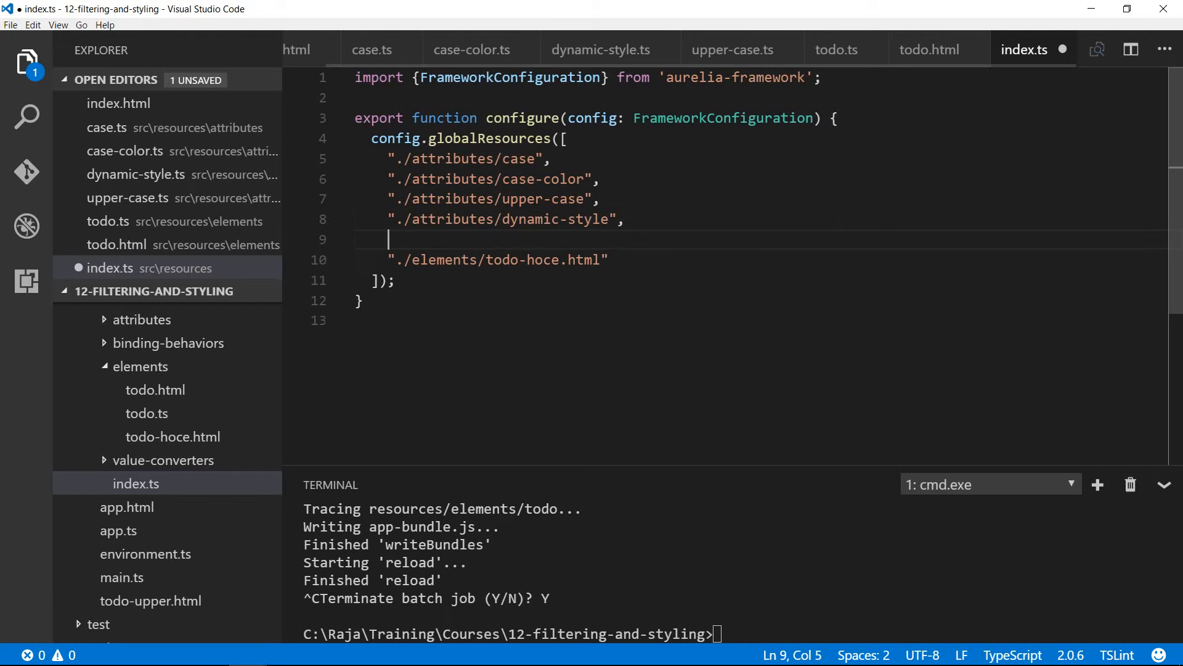
{"action": "type", "text": "\"./attributes/"}
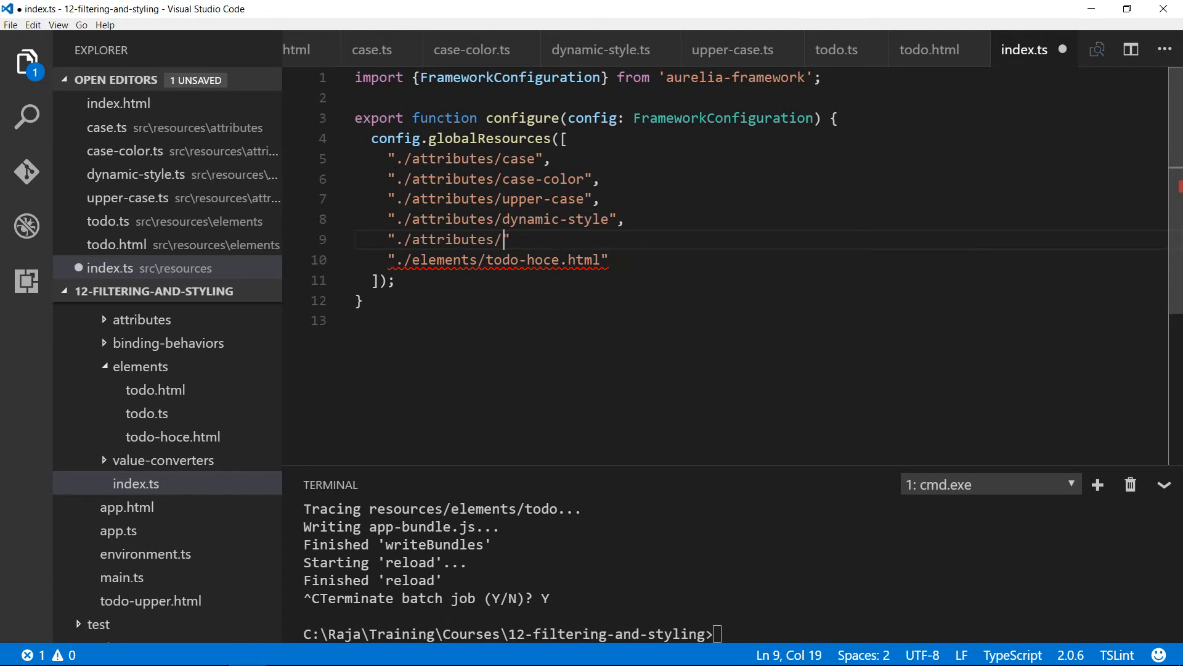
{"action": "type", "text": "todo"}
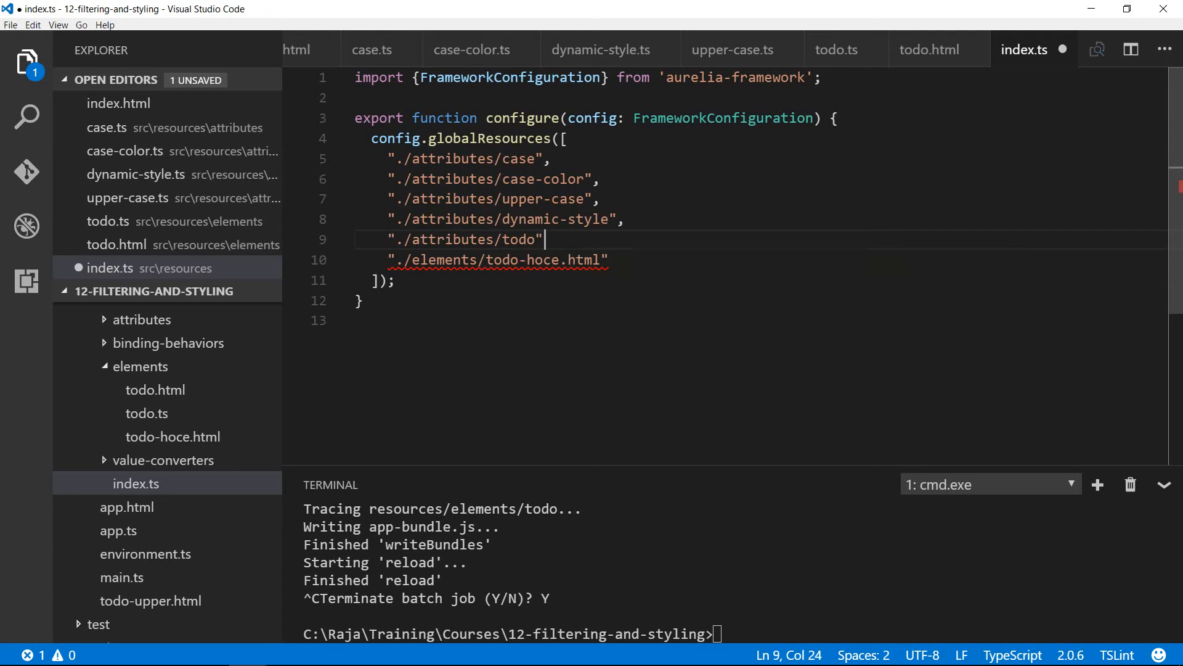
{"action": "type", "text": ","}
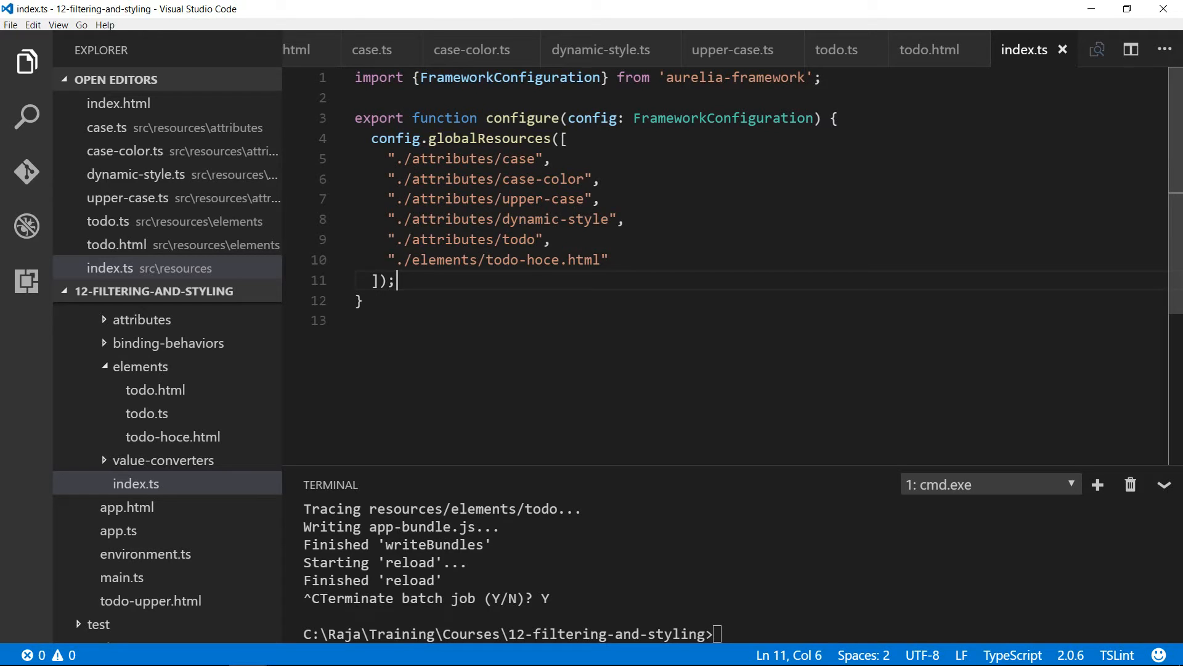
{"action": "scroll", "scroll_direction": "down", "scroll_amount": 3}
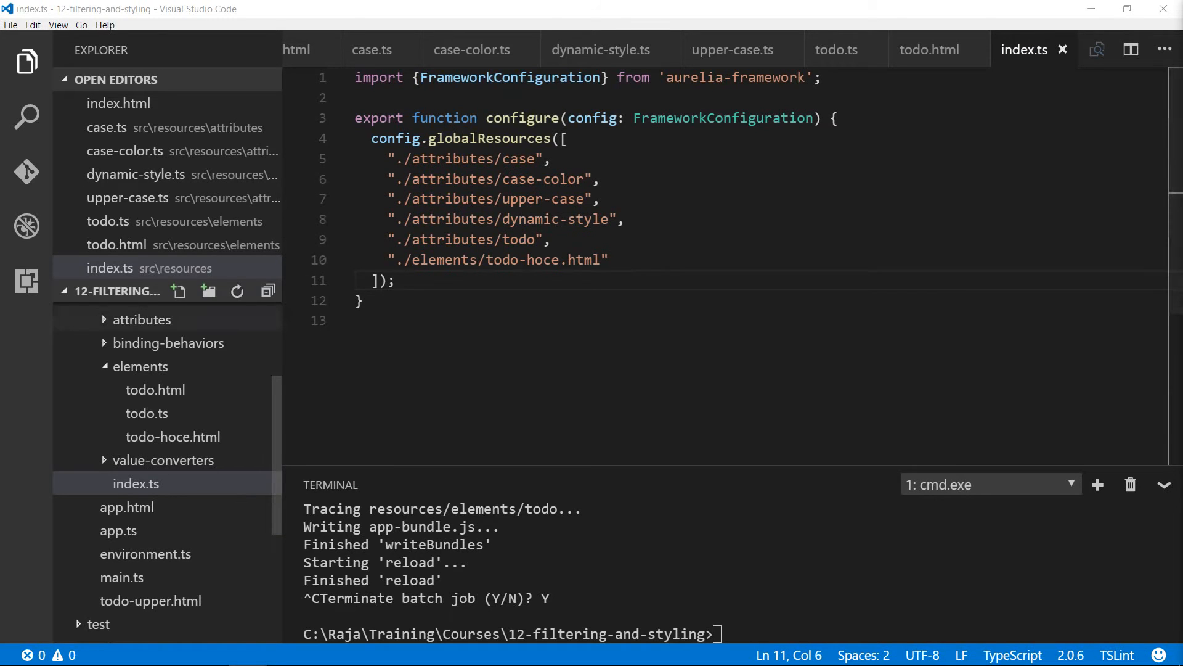
Step: Create auto-focus.ts in the resources/attributes folder
{"action": "left_click", "coordinate": [141, 319]}
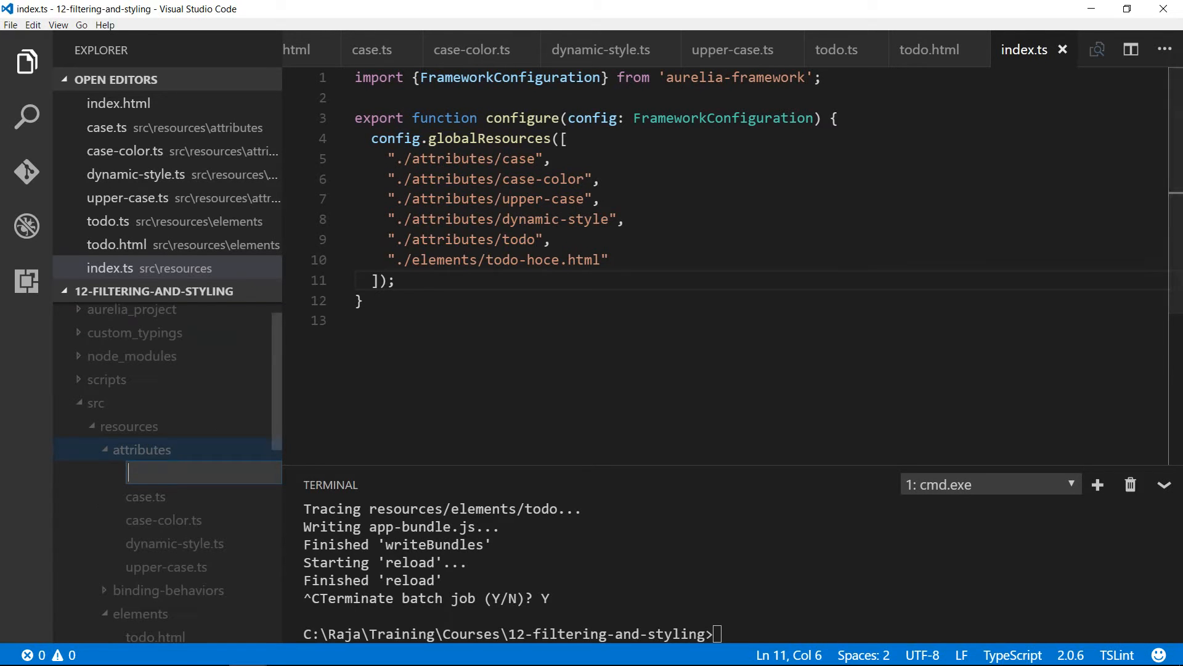
{"action": "type", "text": "auto-focus."}
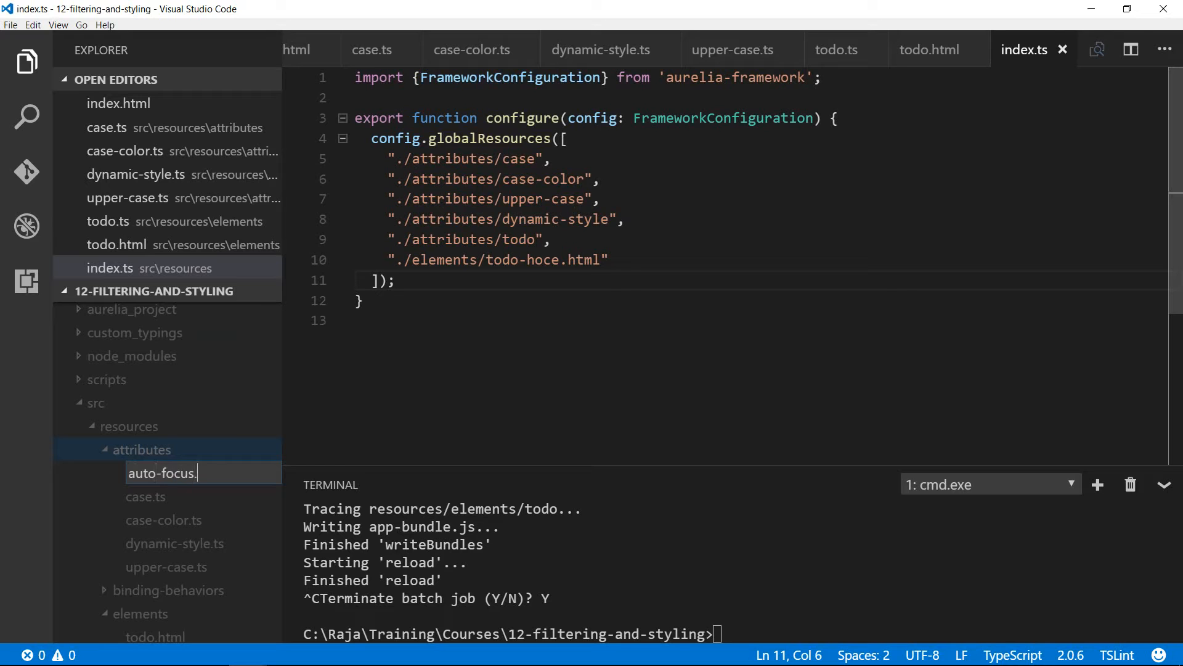
{"action": "key", "text": "Enter"}
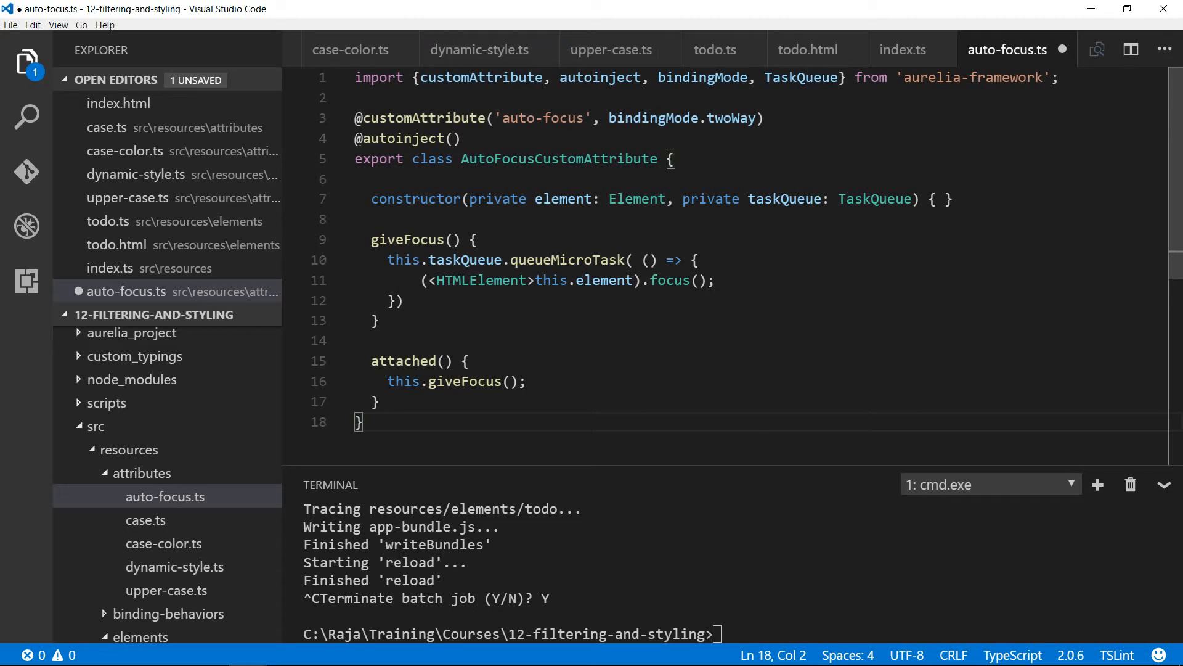
Step: Walk through AutoFocusCustomAttribute's TaskQueue injection, element parameter, giveFocus and attached methods
{"action": "double_click", "coordinate": [542, 117]}
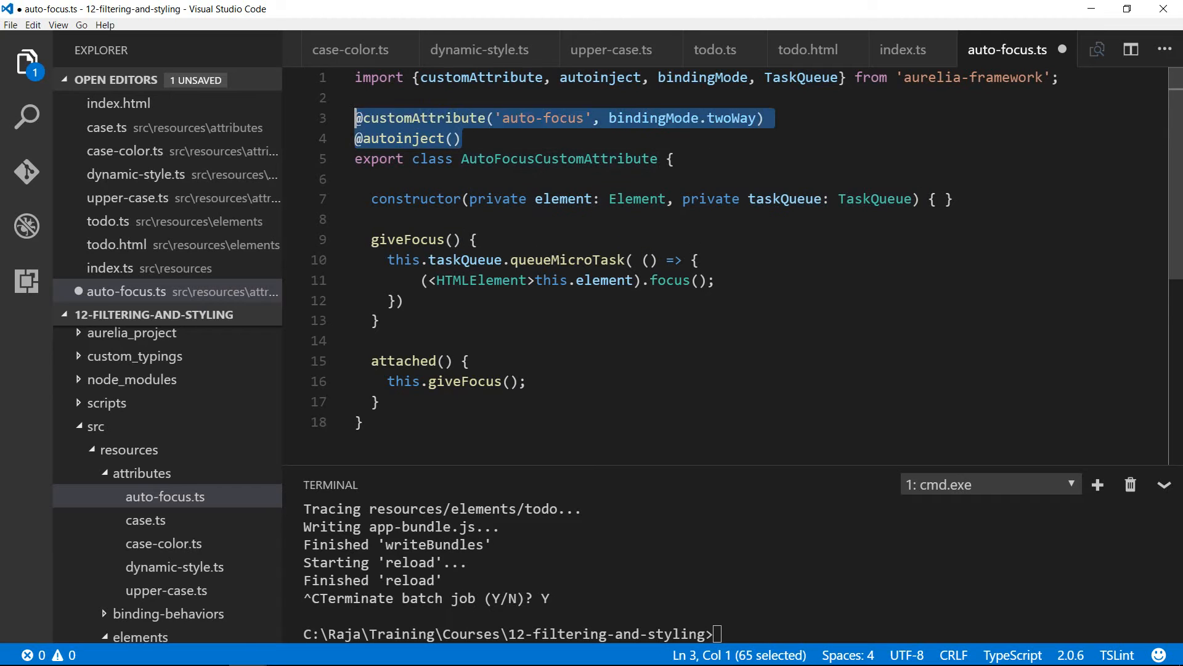
{"action": "left_click", "coordinate": [618, 199]}
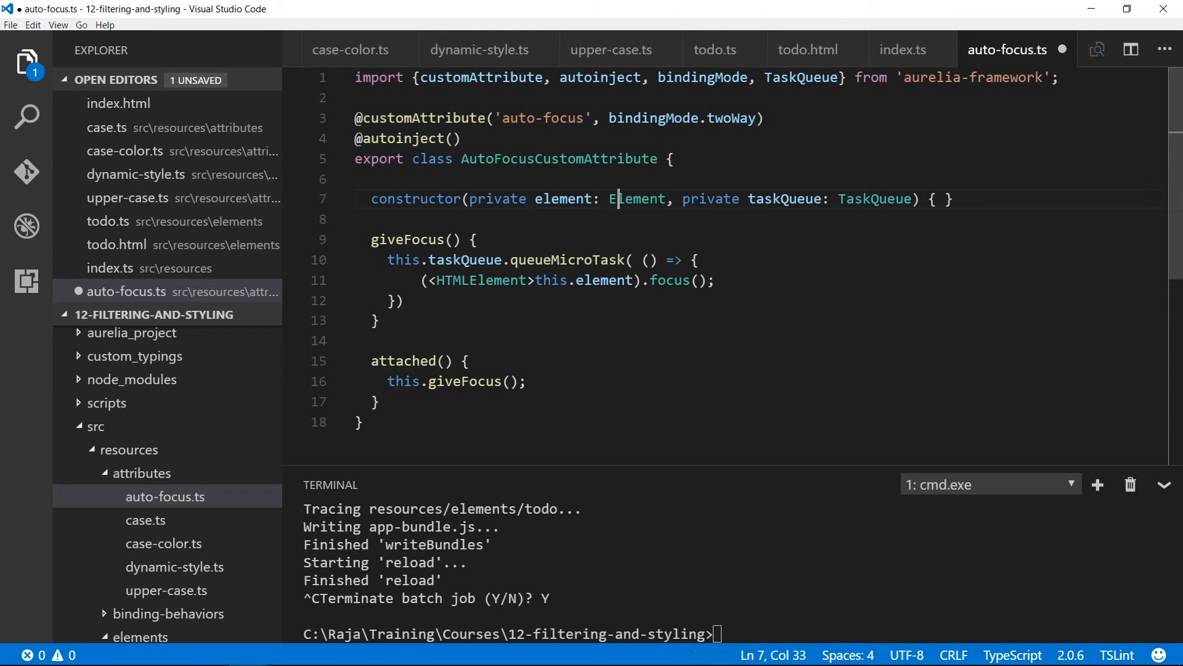
{"action": "double_click", "coordinate": [875, 198]}
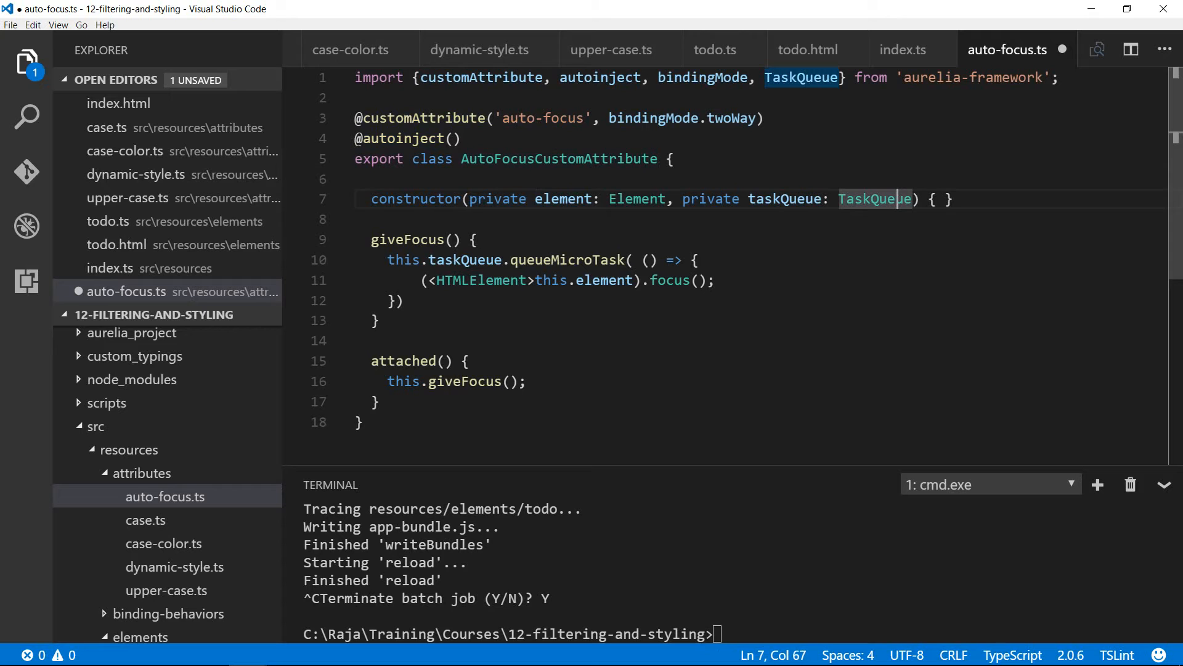
{"action": "double_click", "coordinate": [562, 199]}
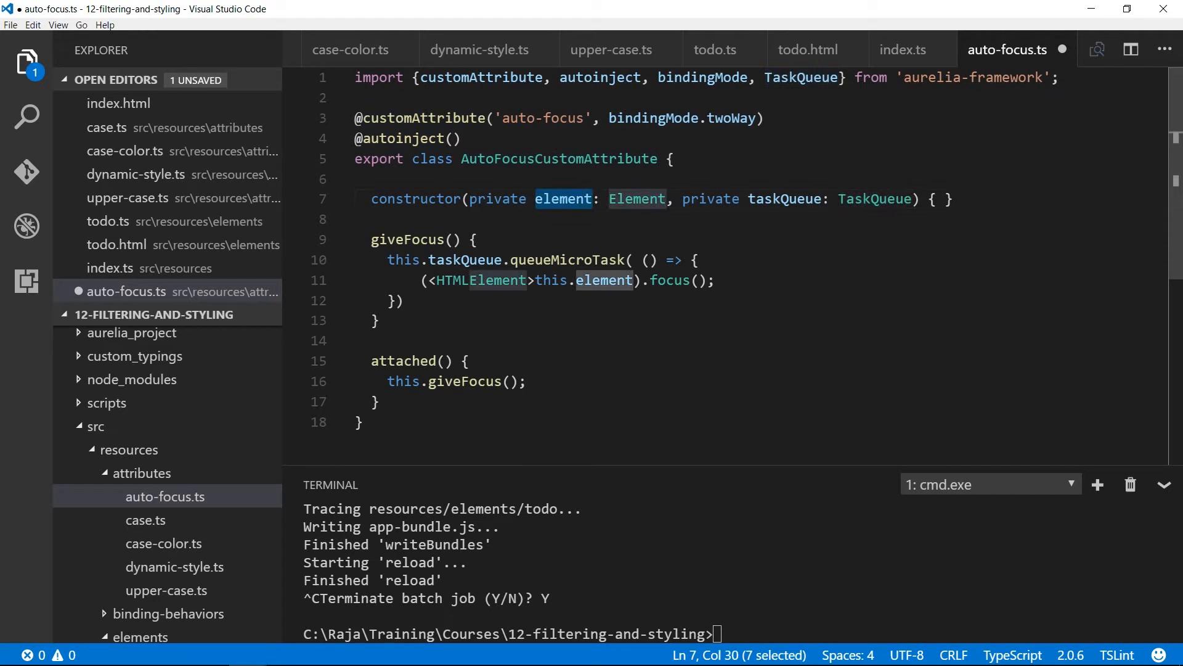
{"action": "left_click", "coordinate": [539, 198]}
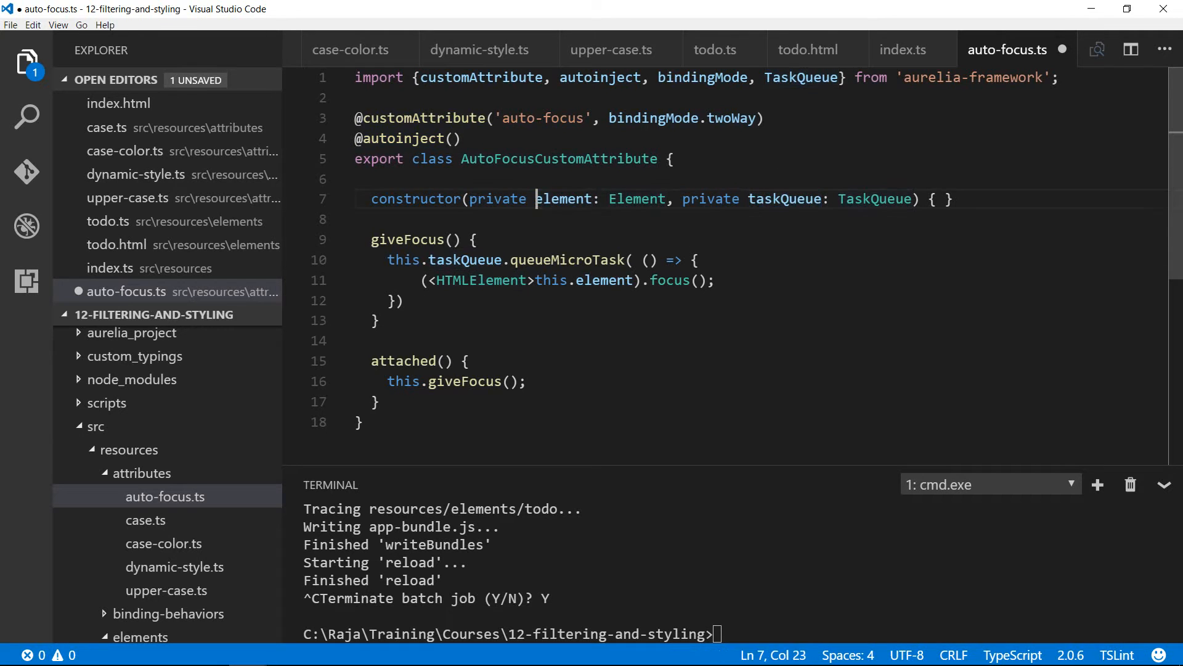
{"action": "double_click", "coordinate": [563, 199]}
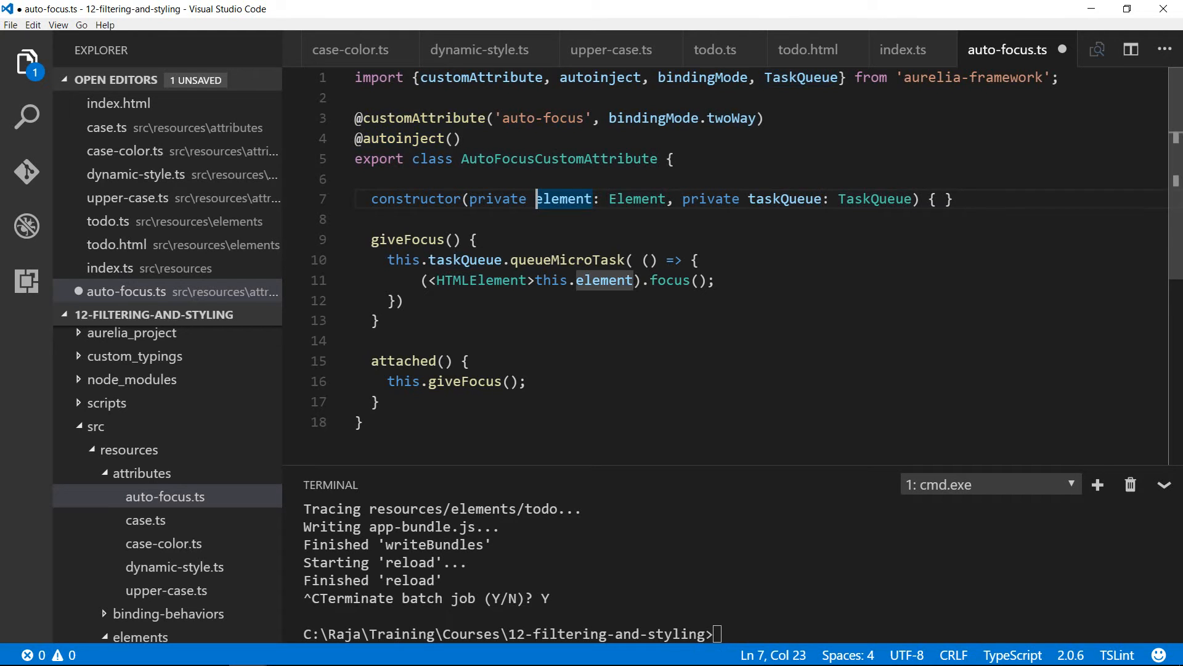
{"action": "double_click", "coordinate": [801, 78]}
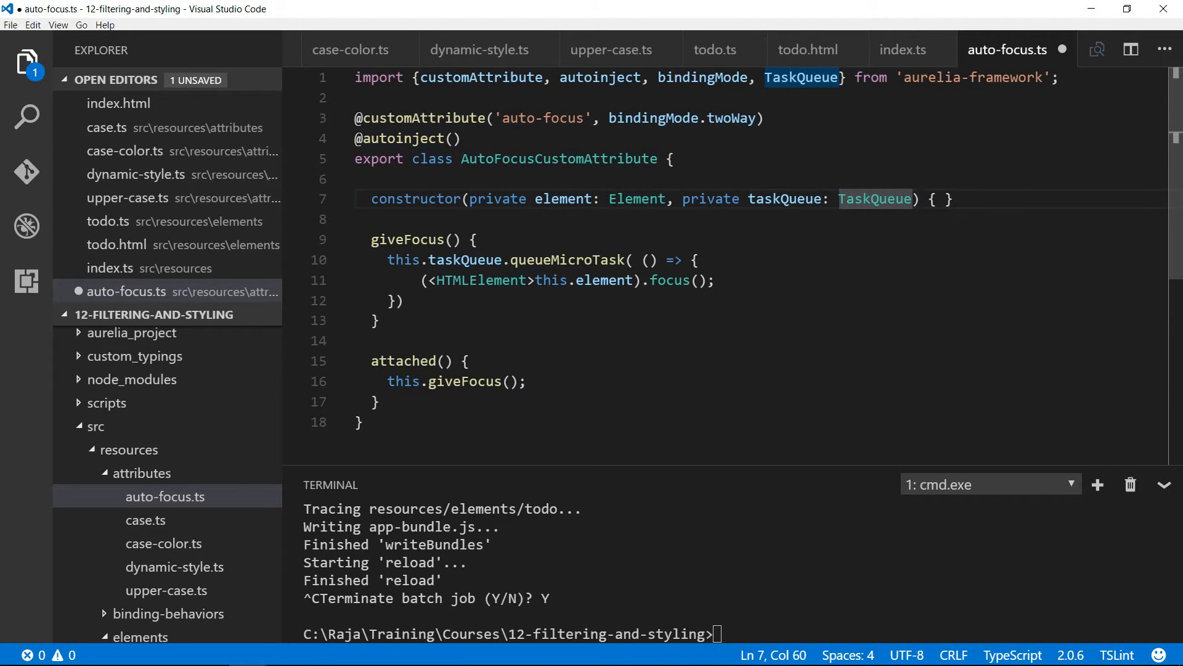
{"action": "double_click", "coordinate": [564, 260]}
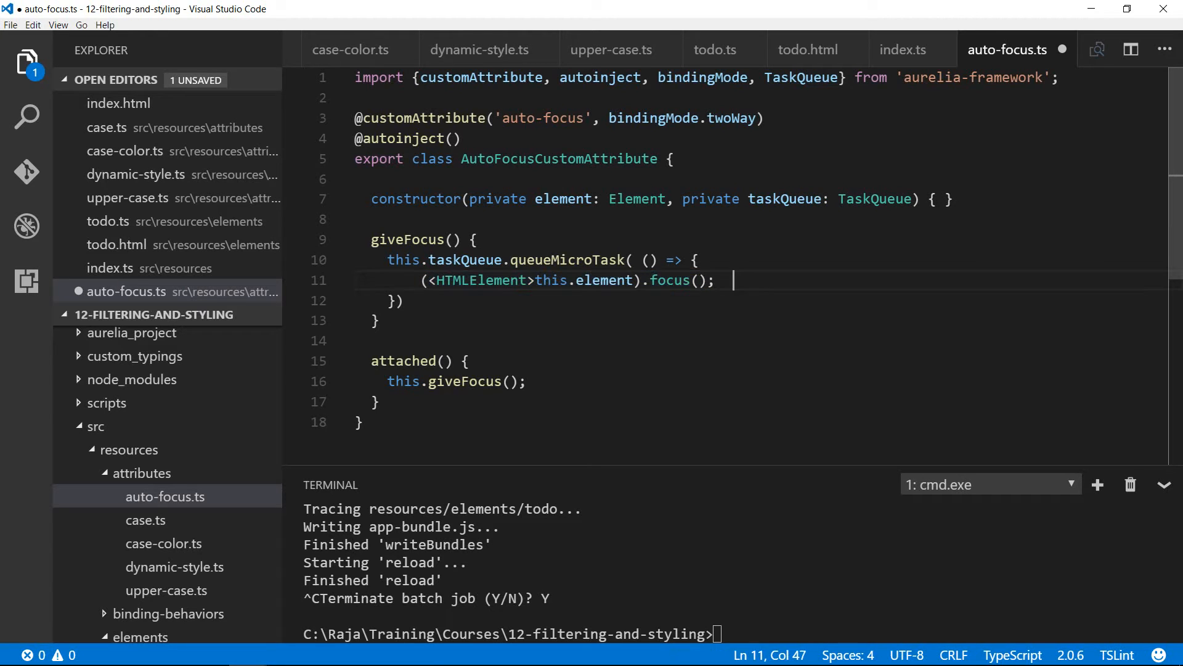
{"action": "mouse_move", "coordinate": [669, 281]}
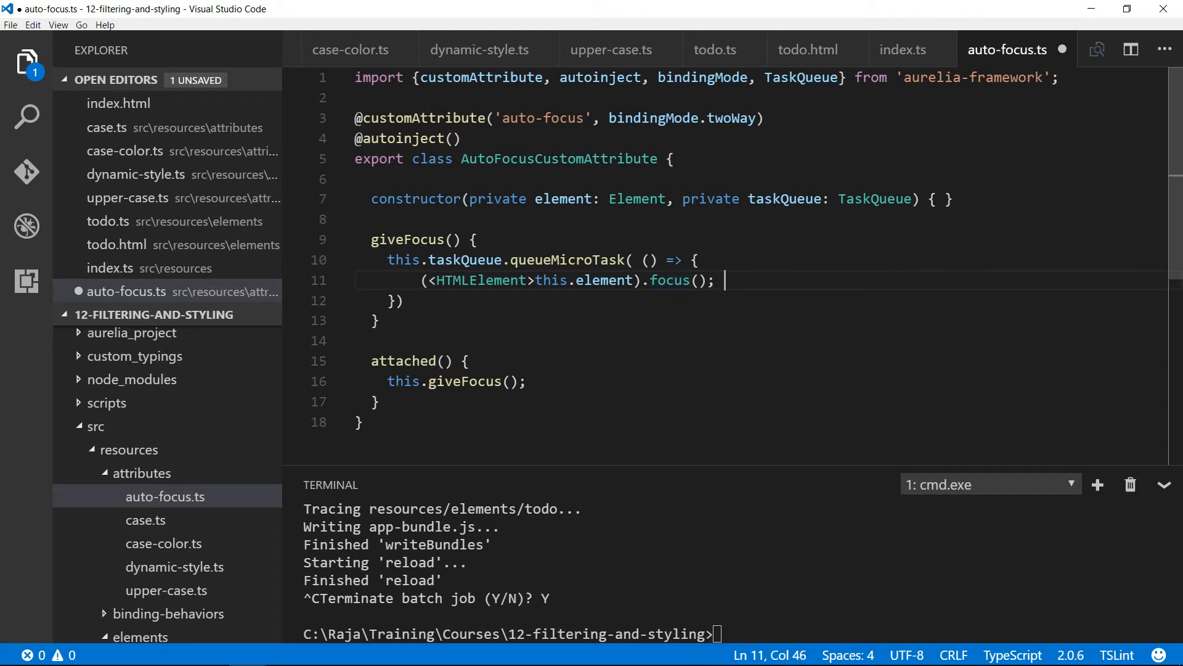
{"action": "double_click", "coordinate": [568, 260]}
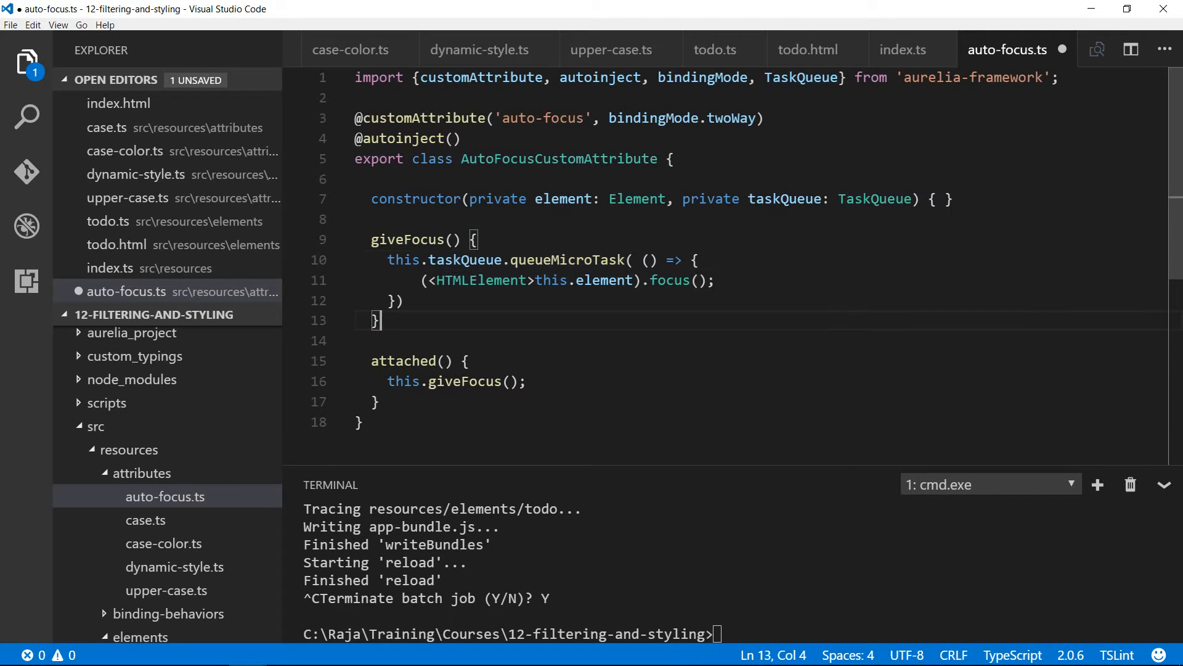
{"action": "double_click", "coordinate": [403, 361]}
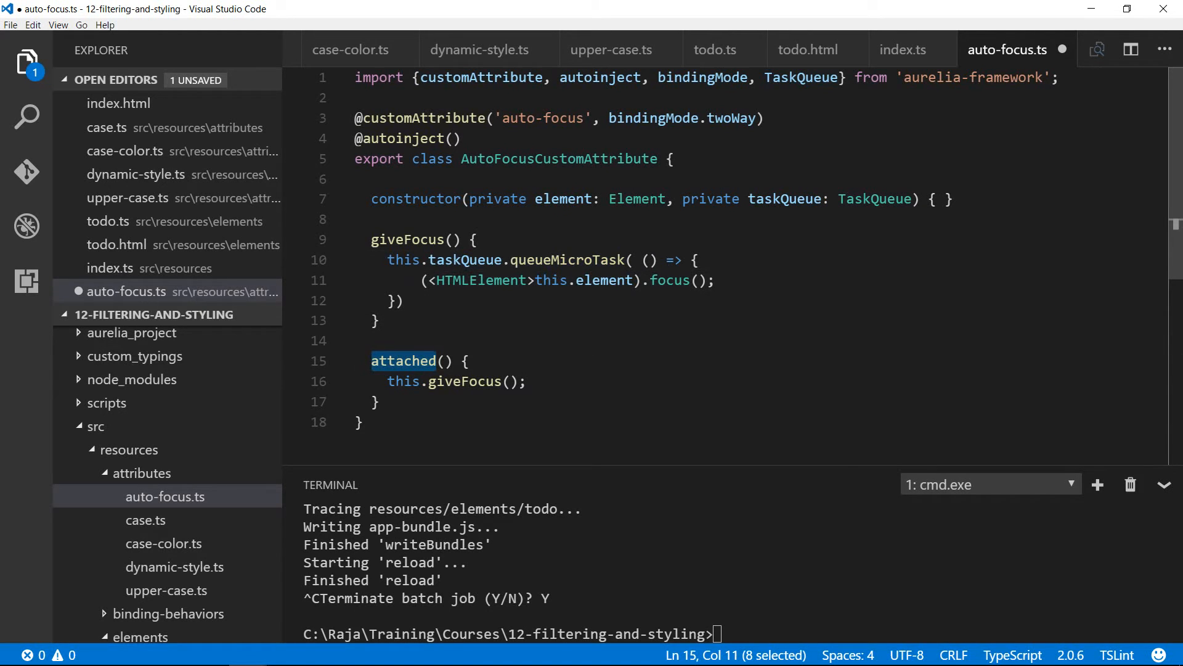
{"action": "mouse_move", "coordinate": [402, 361]}
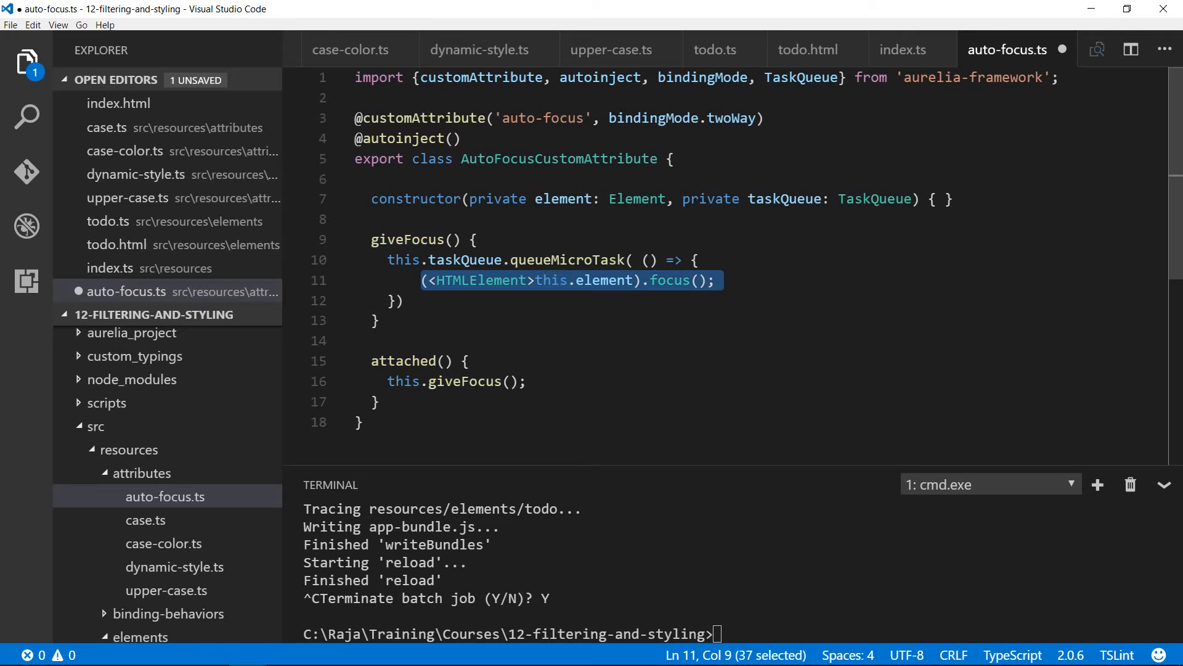
{"action": "double_click", "coordinate": [541, 117]}
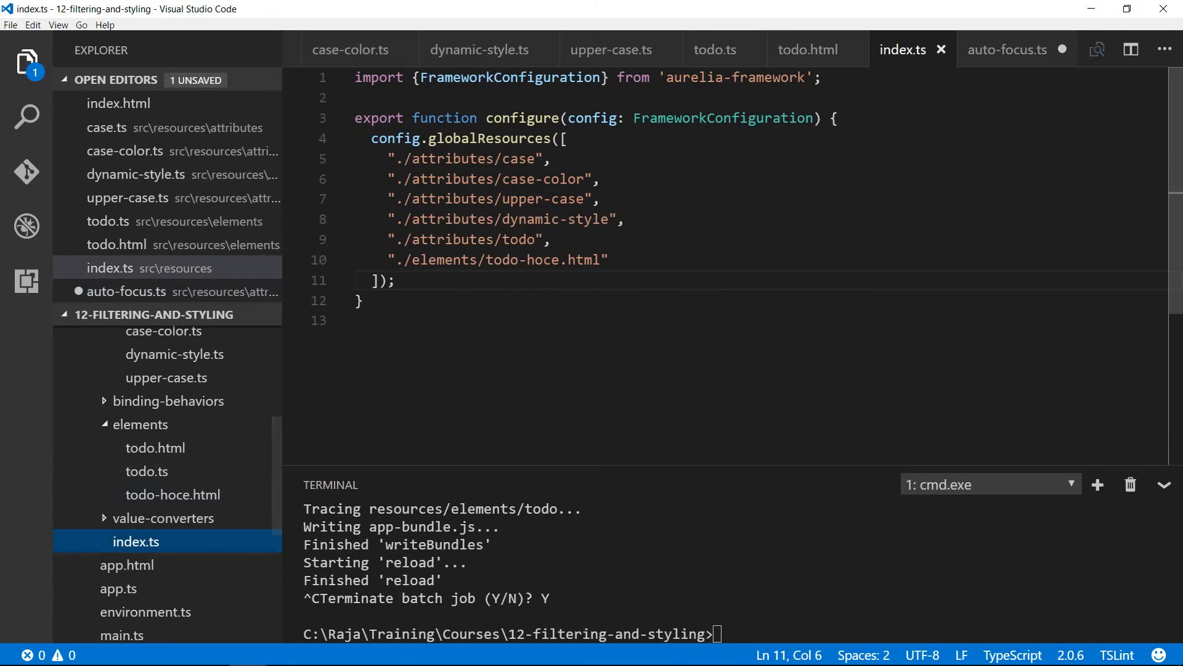
Step: Fix the todo path to './elements/todo' and register './attributes/auto-focus' in index.ts
{"action": "type", "text": "\"./"}
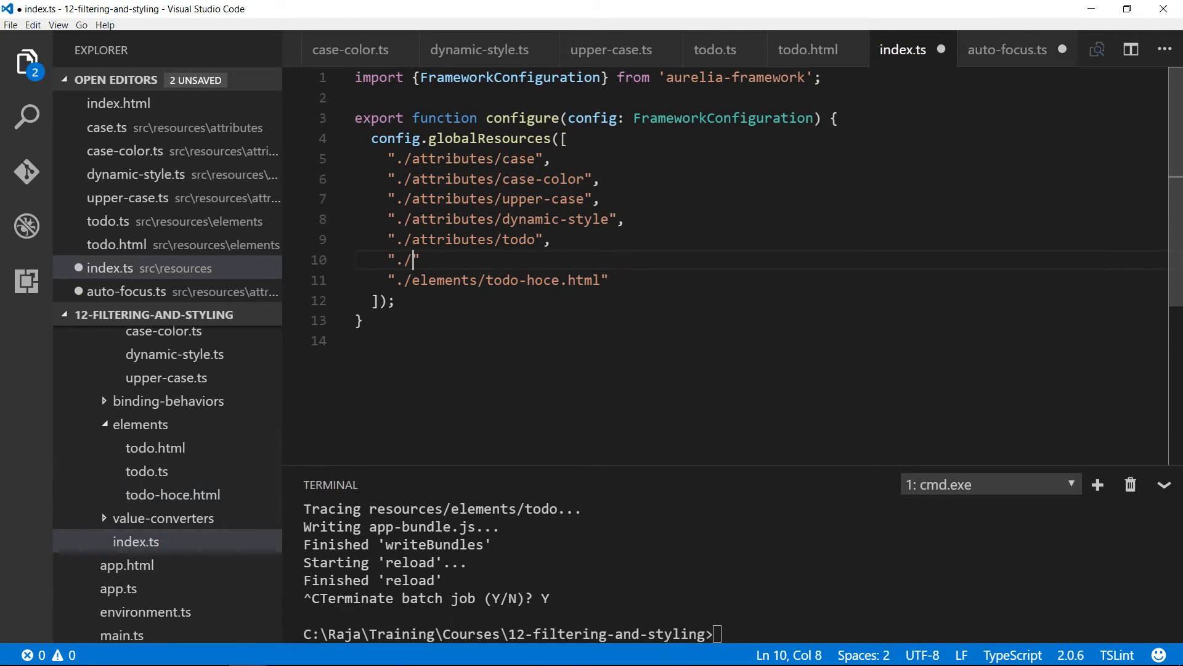
{"action": "double_click", "coordinate": [453, 240]}
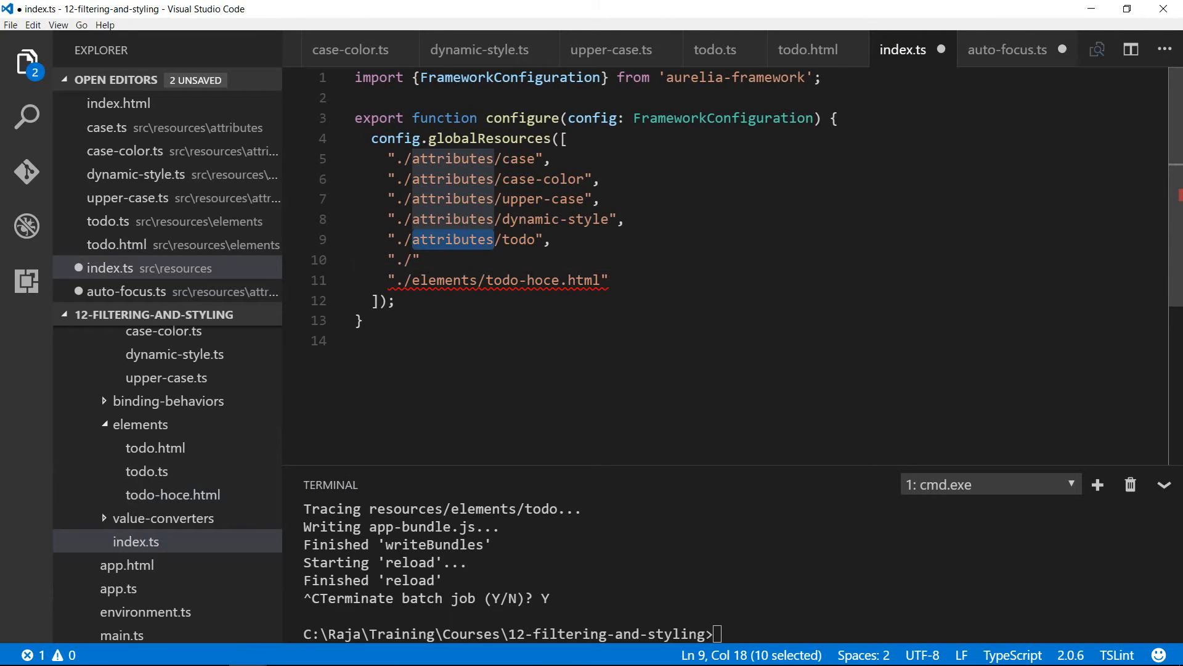
{"action": "type", "text": "elemebt"}
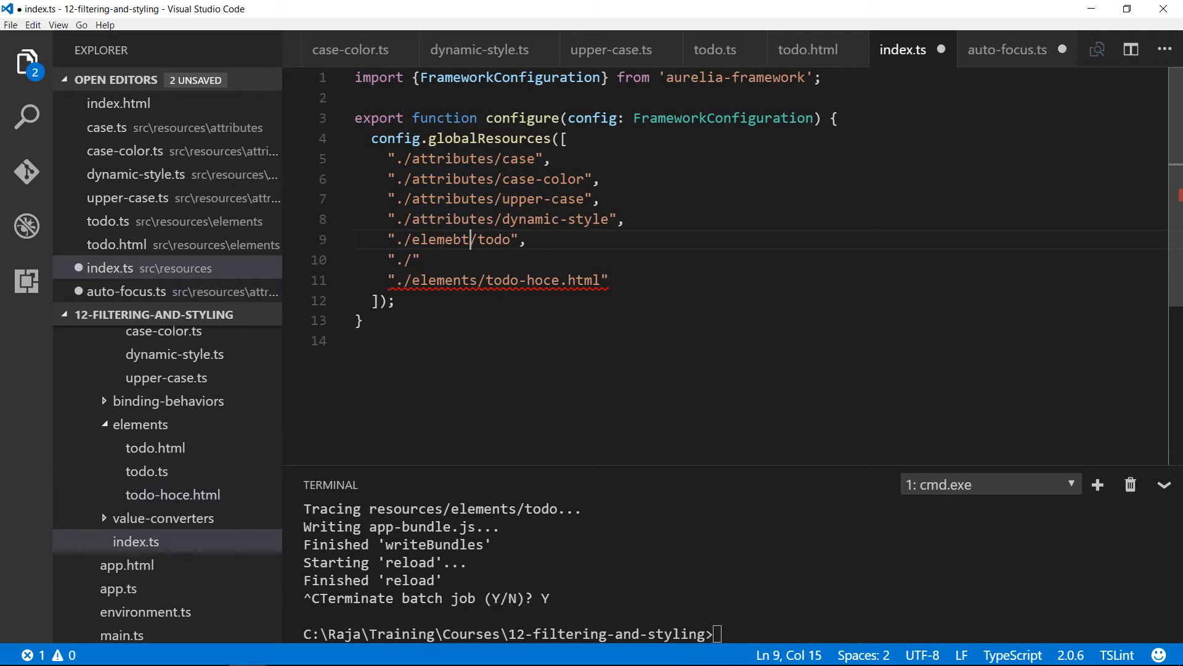
{"action": "type", "text": "elements"}
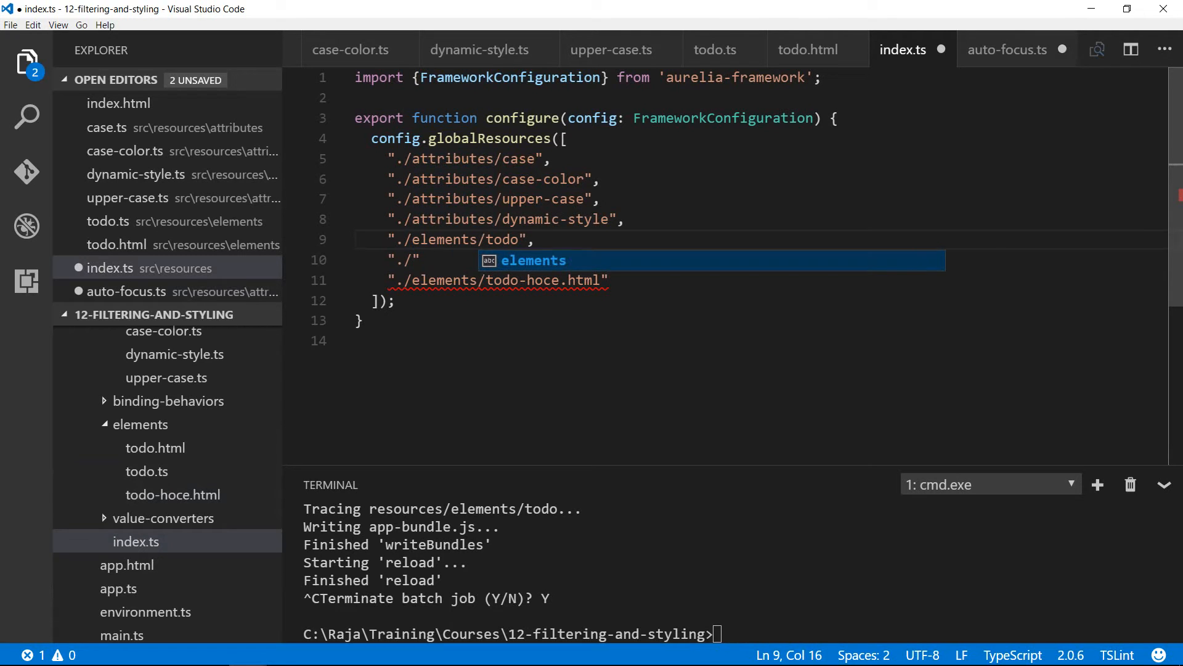
{"action": "type", "text": "atr"}
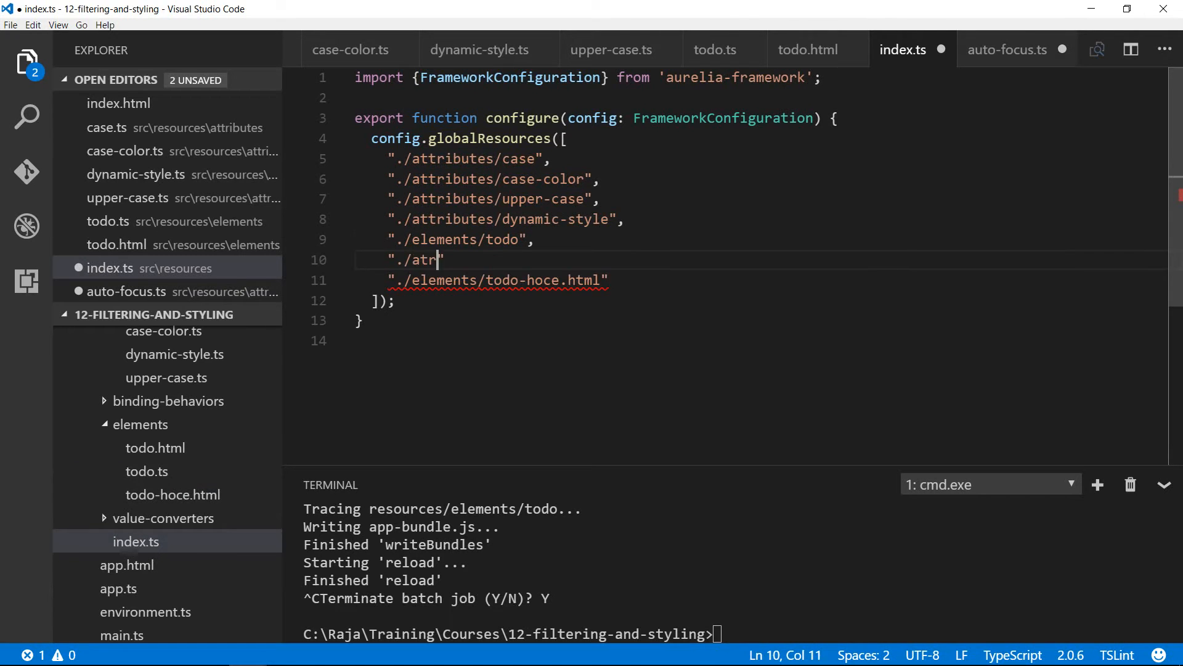
{"action": "type", "text": "tributes/"}
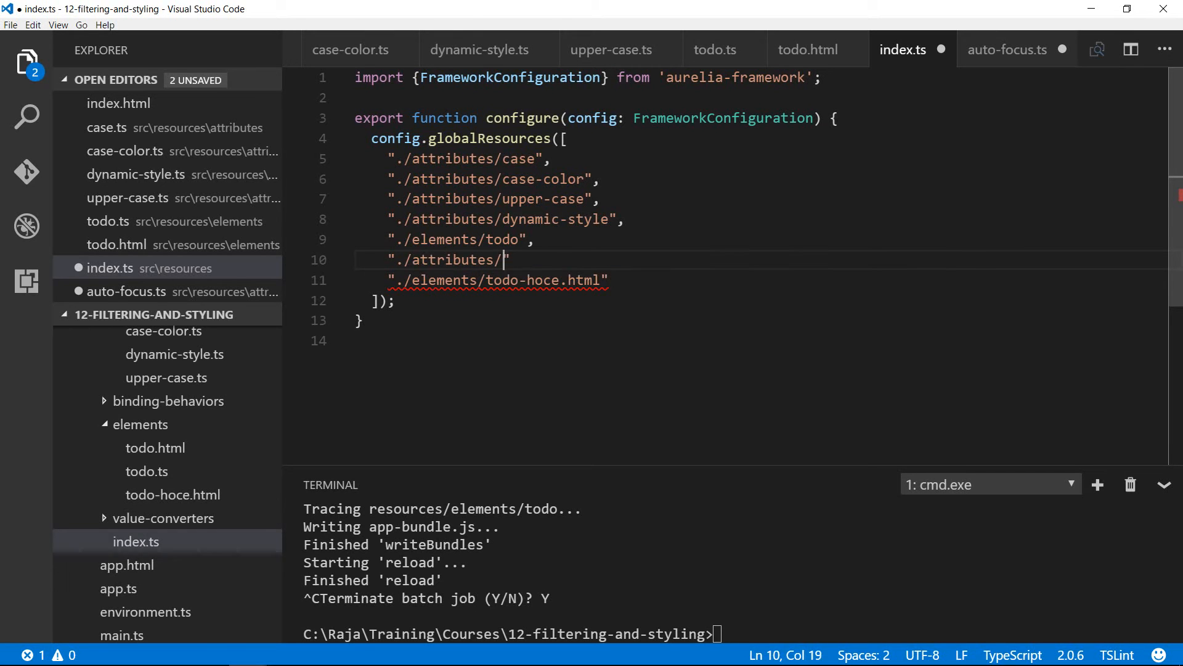
{"action": "type", "text": "auto-focus"}
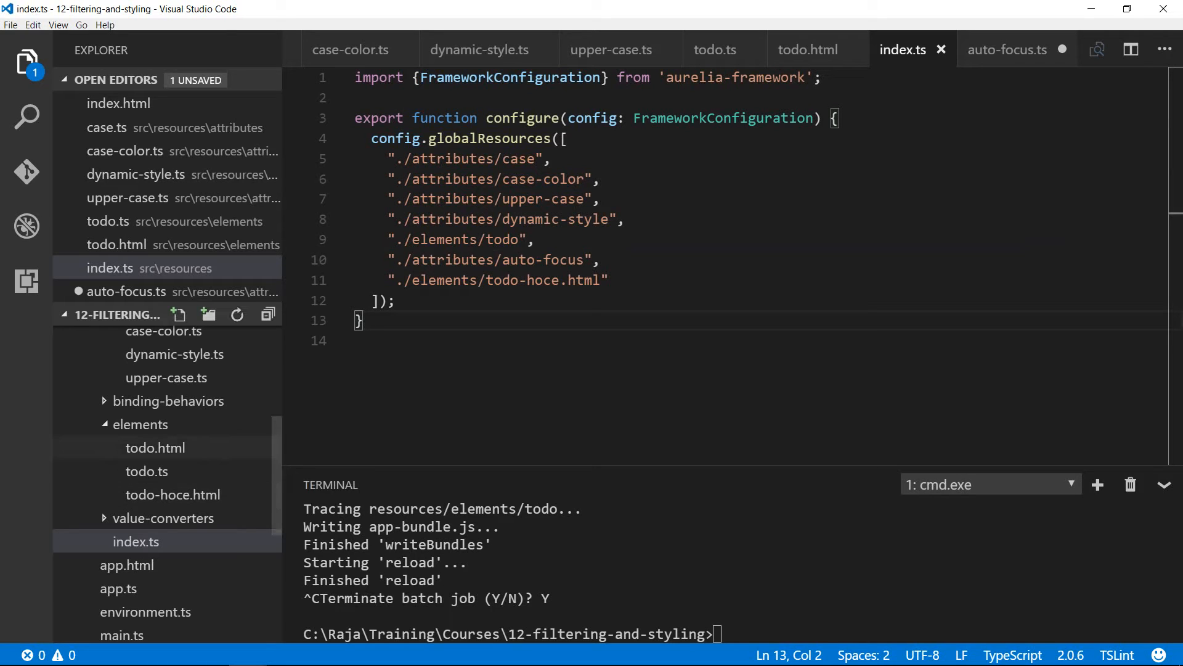
{"action": "left_click", "coordinate": [140, 424]}
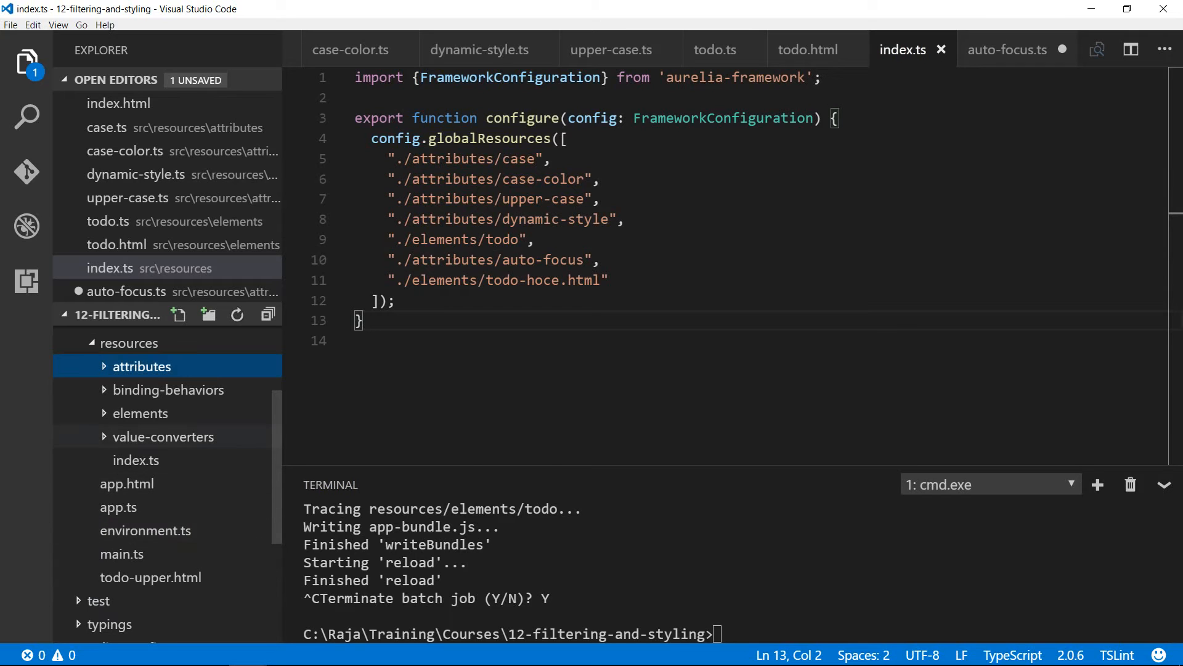
{"action": "mouse_move", "coordinate": [118, 507]}
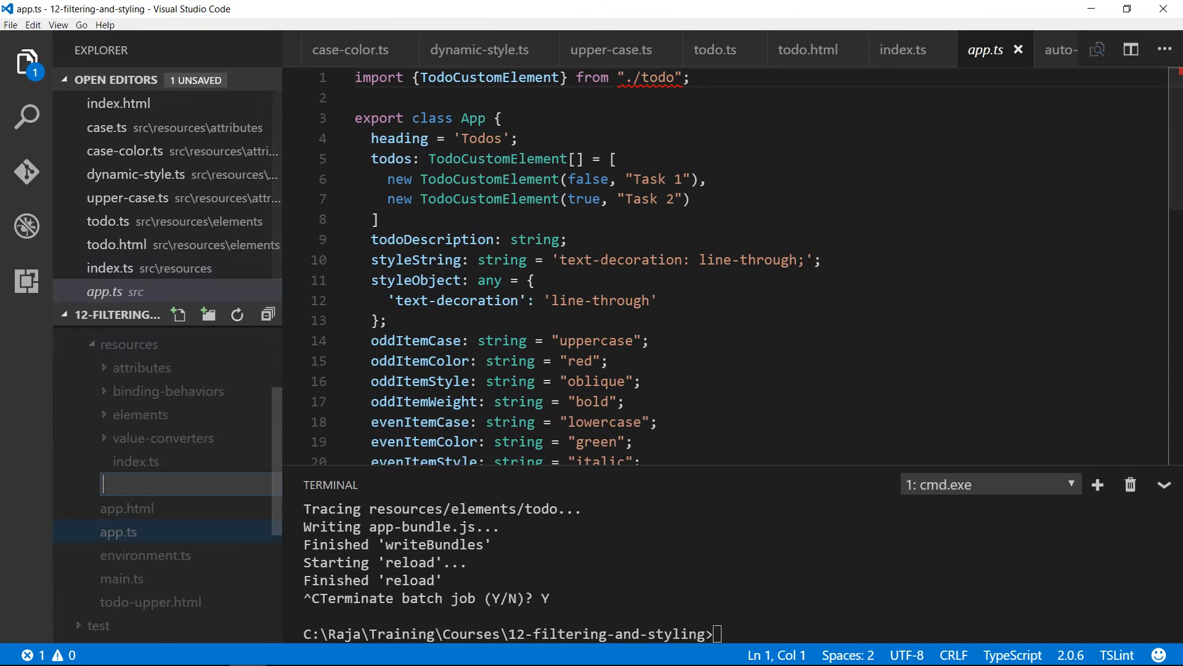
Step: Fill src/todo.ts with a Todo class (id, description, done, Object.assign constructor) and save
{"action": "type", "text": "todo"}
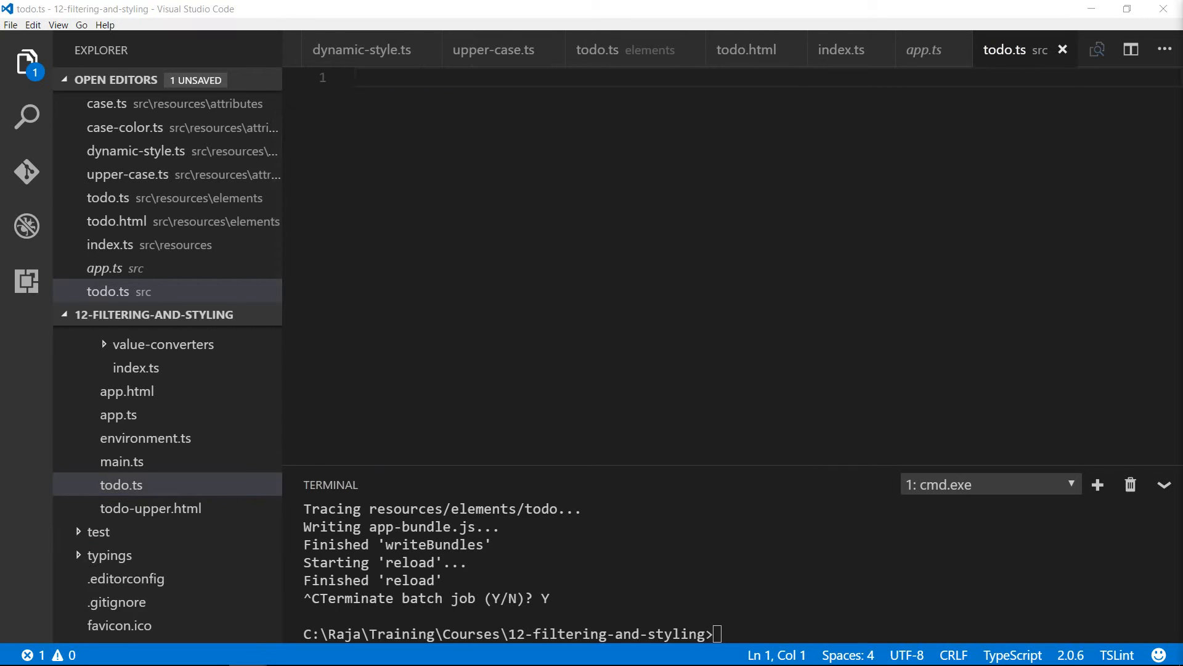
{"action": "left_click", "coordinate": [373, 78]}
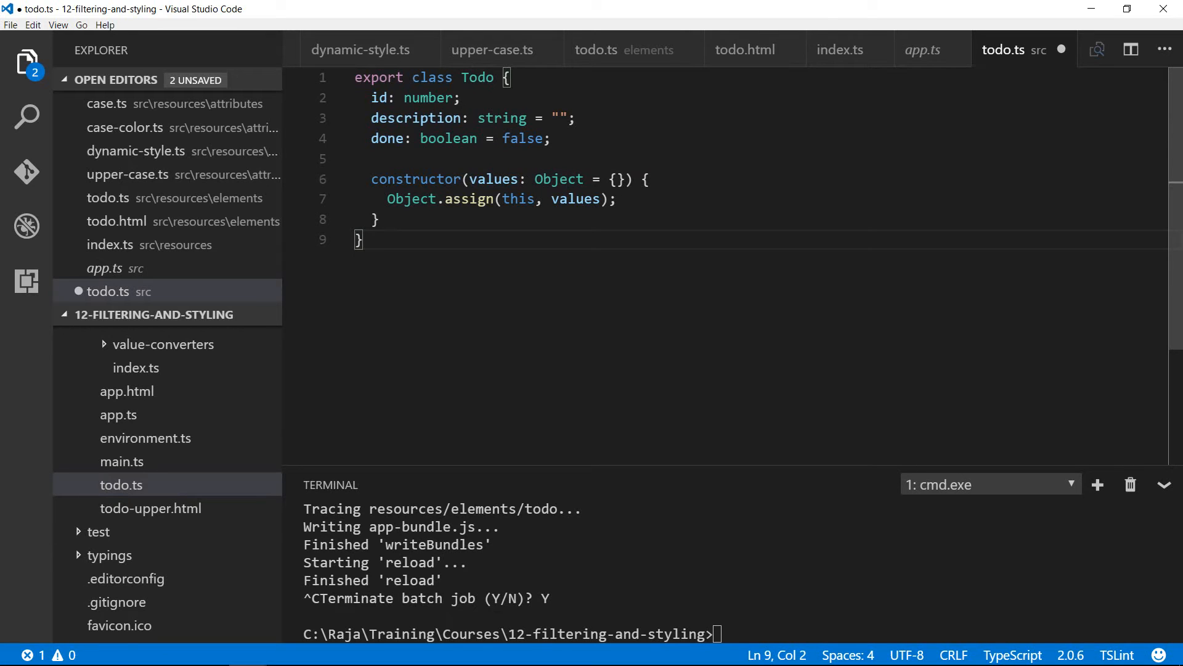
{"action": "left_click_drag", "start_coordinate": [370, 98], "coordinate": [460, 98]}
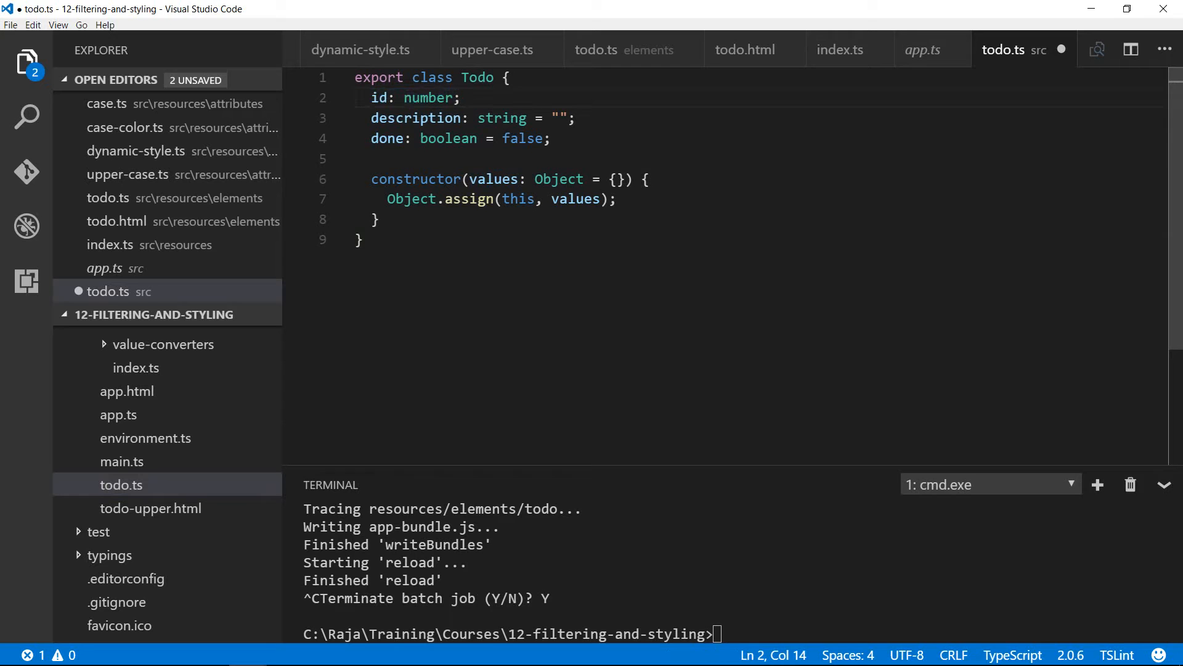
{"action": "double_click", "coordinate": [492, 179]}
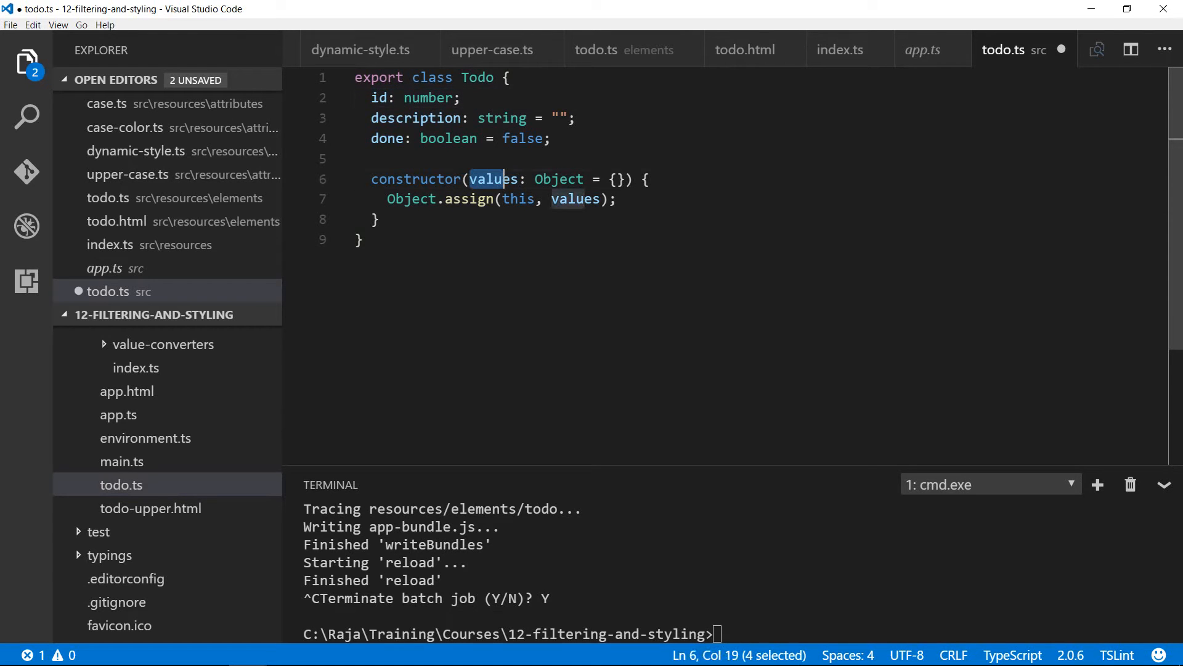
{"action": "left_click_drag", "start_coordinate": [471, 178], "coordinate": [598, 179]}
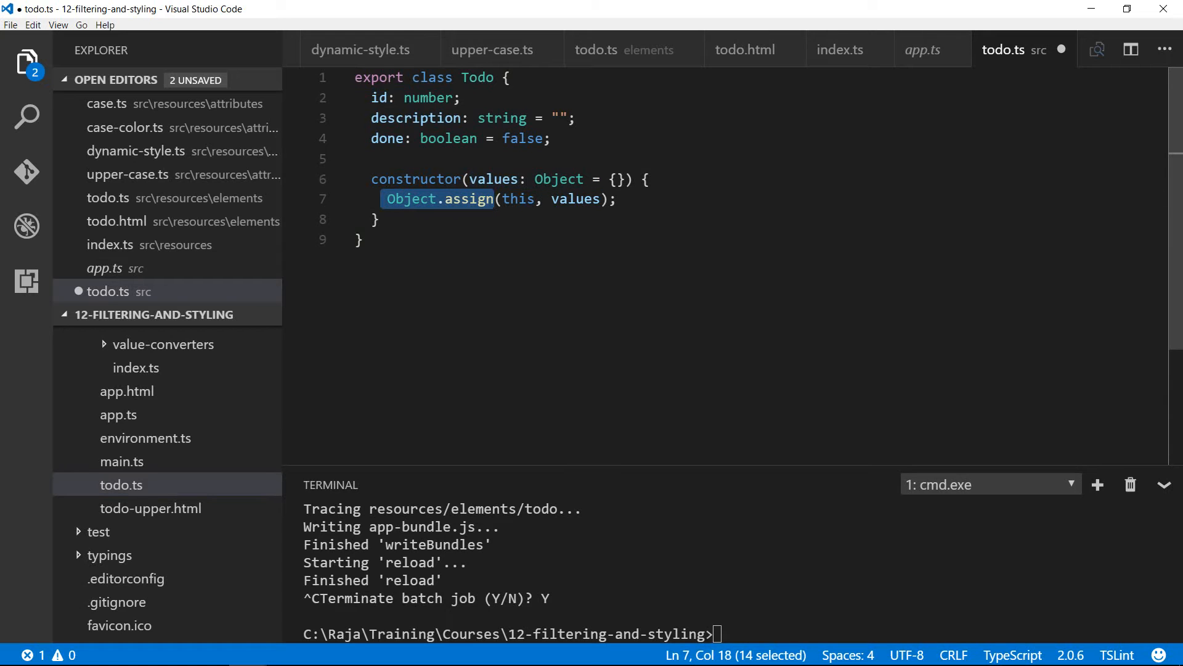
{"action": "left_click", "coordinate": [609, 180]}
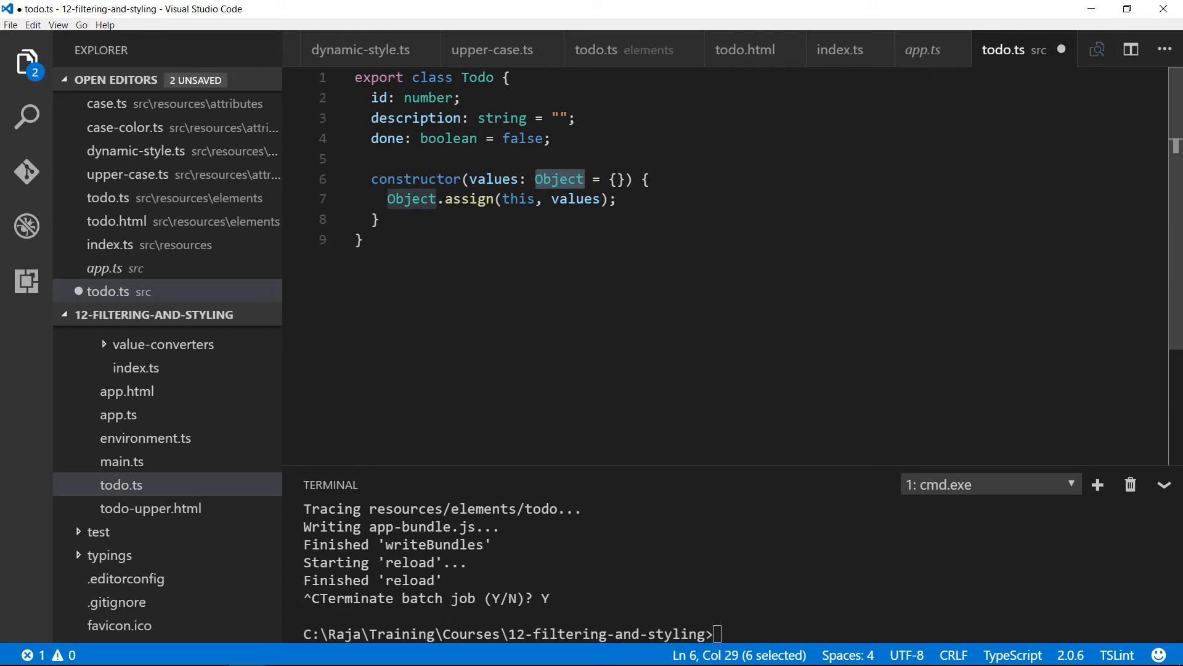
{"action": "left_click", "coordinate": [510, 199]}
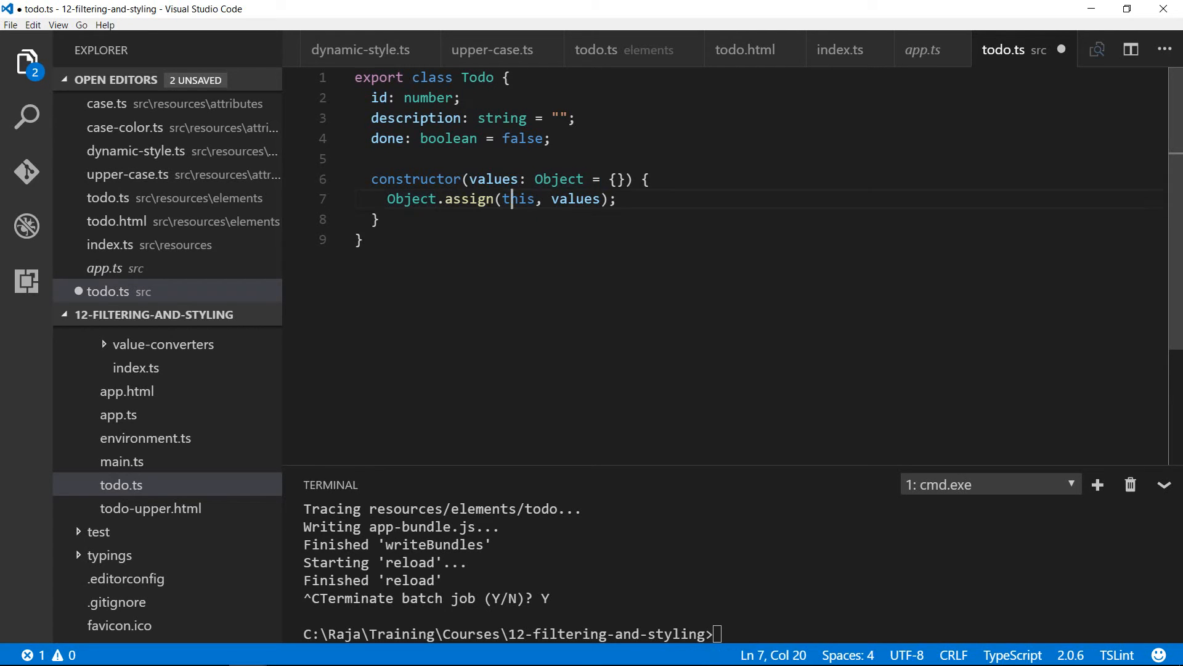
{"action": "double_click", "coordinate": [518, 199]}
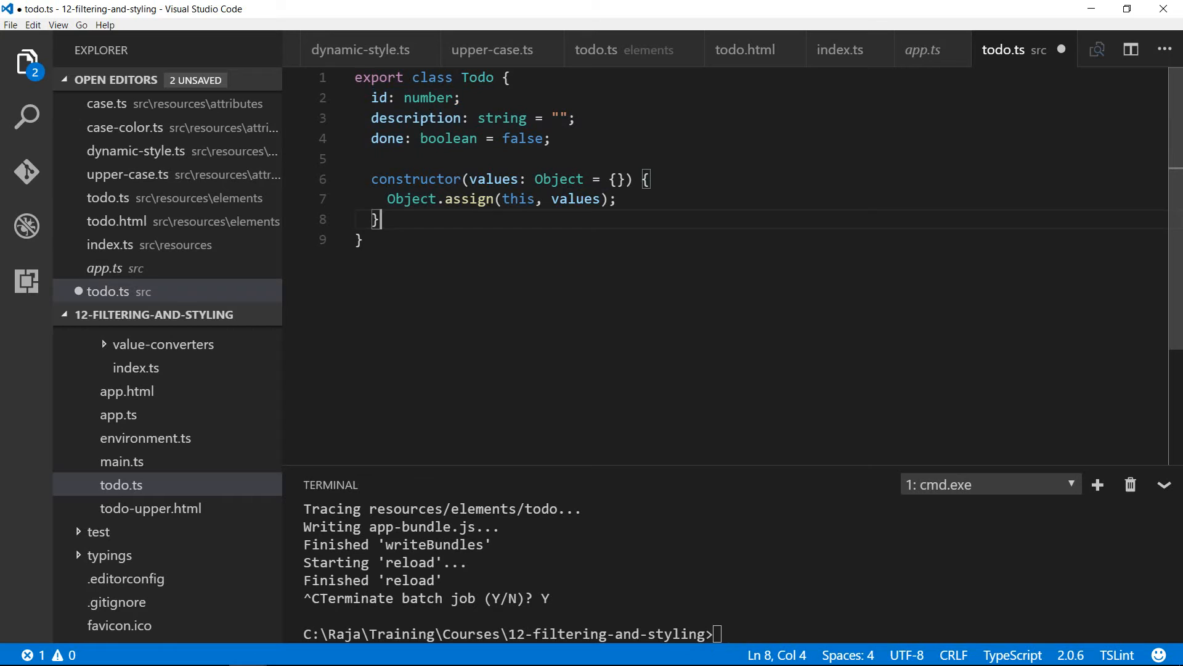
{"action": "key", "text": "ctrl+s"}
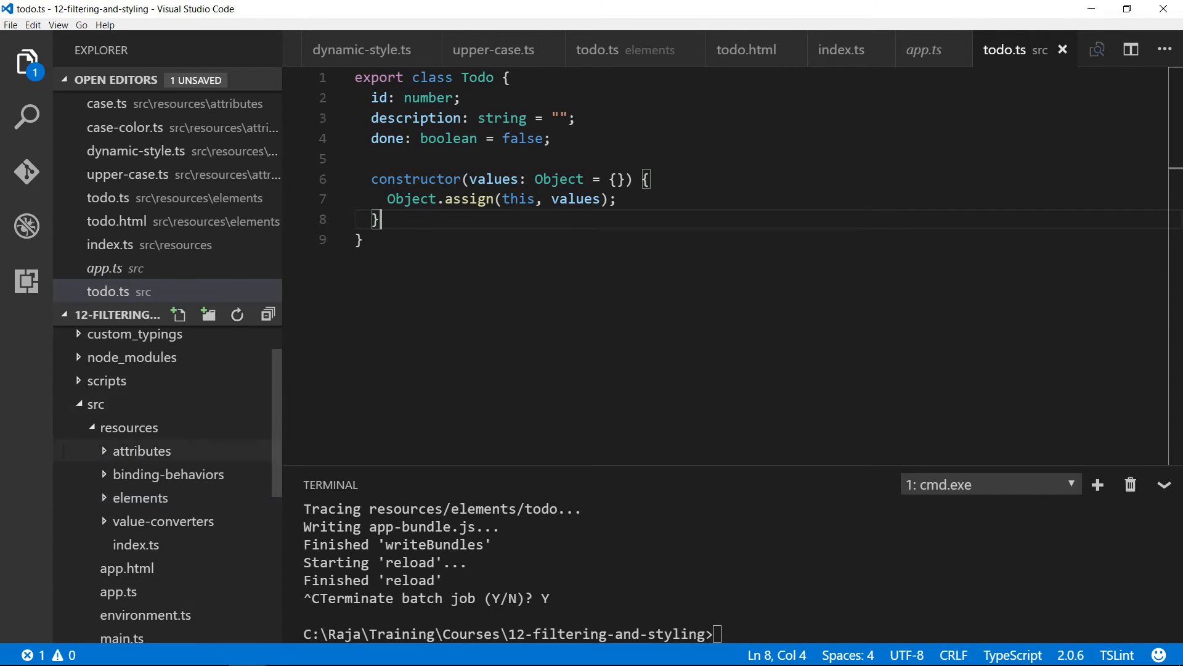
Step: Create src/services/todo-service.ts with the TodoService class, reviewing the todos field, getTodoById and addTodo
{"action": "left_click", "coordinate": [96, 404]}
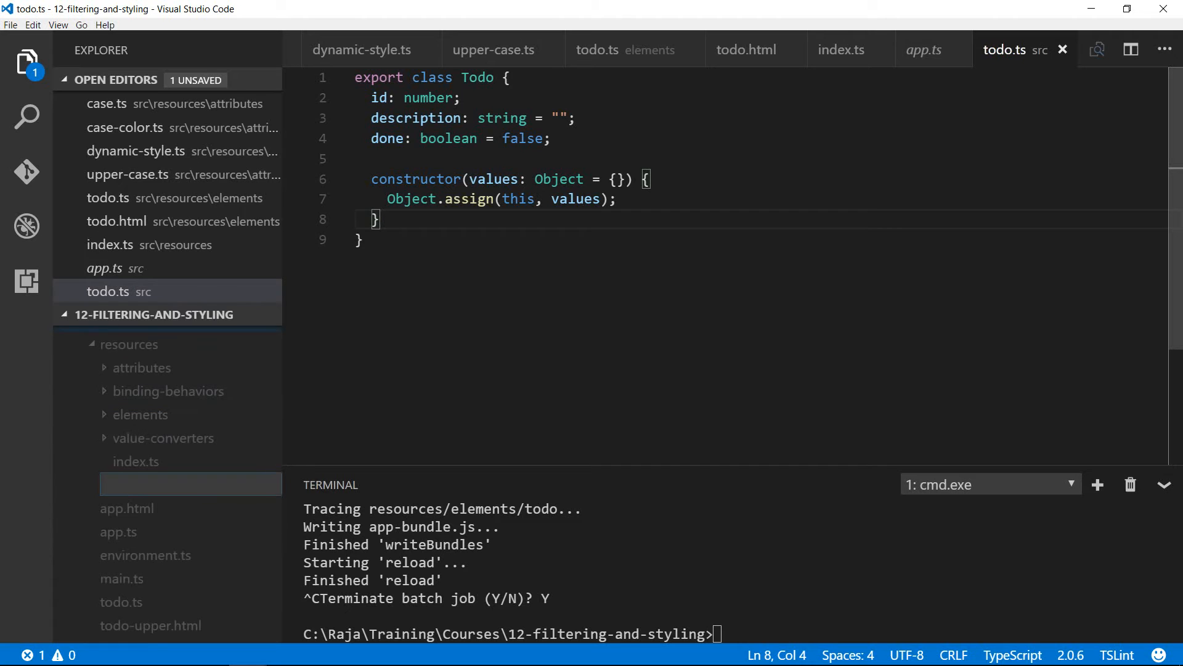
{"action": "type", "text": "sre"}
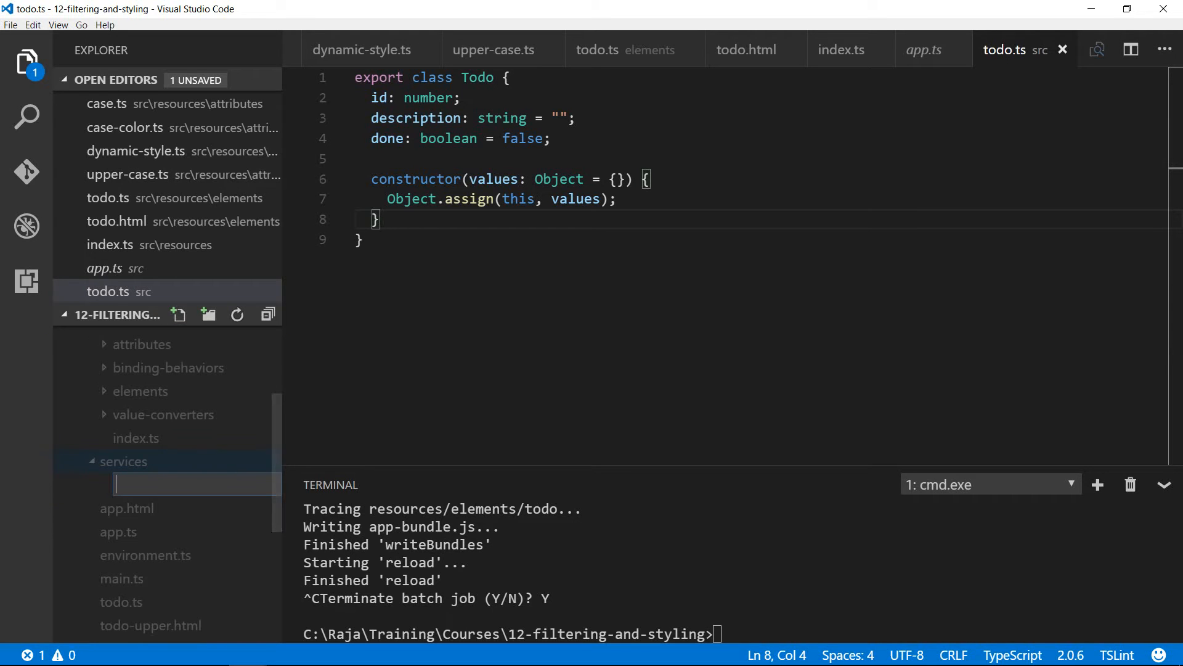
{"action": "type", "text": "todo-service.ts"}
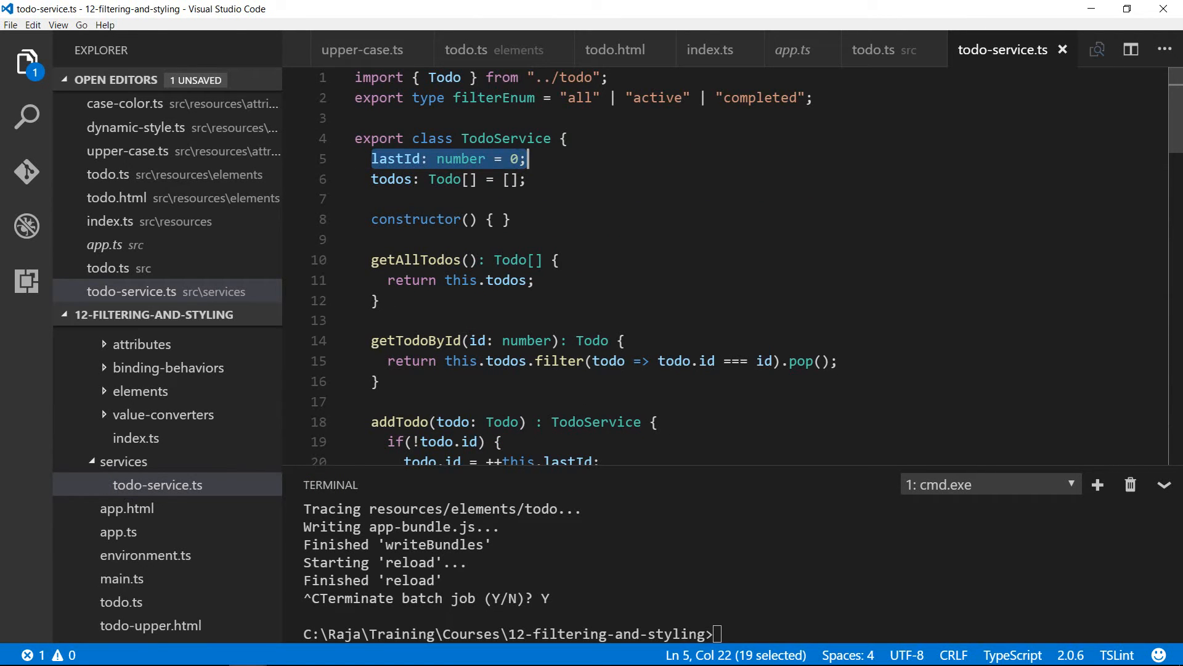
{"action": "left_click", "coordinate": [528, 179]}
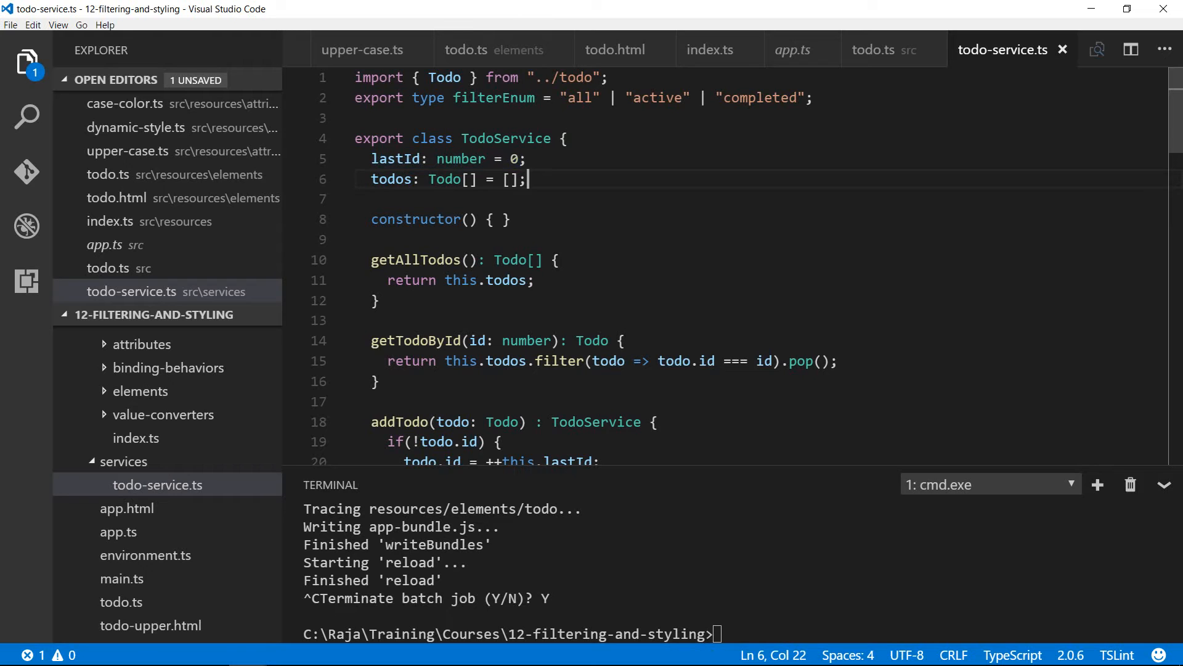
{"action": "scroll", "scroll_direction": "down", "scroll_amount": 3}
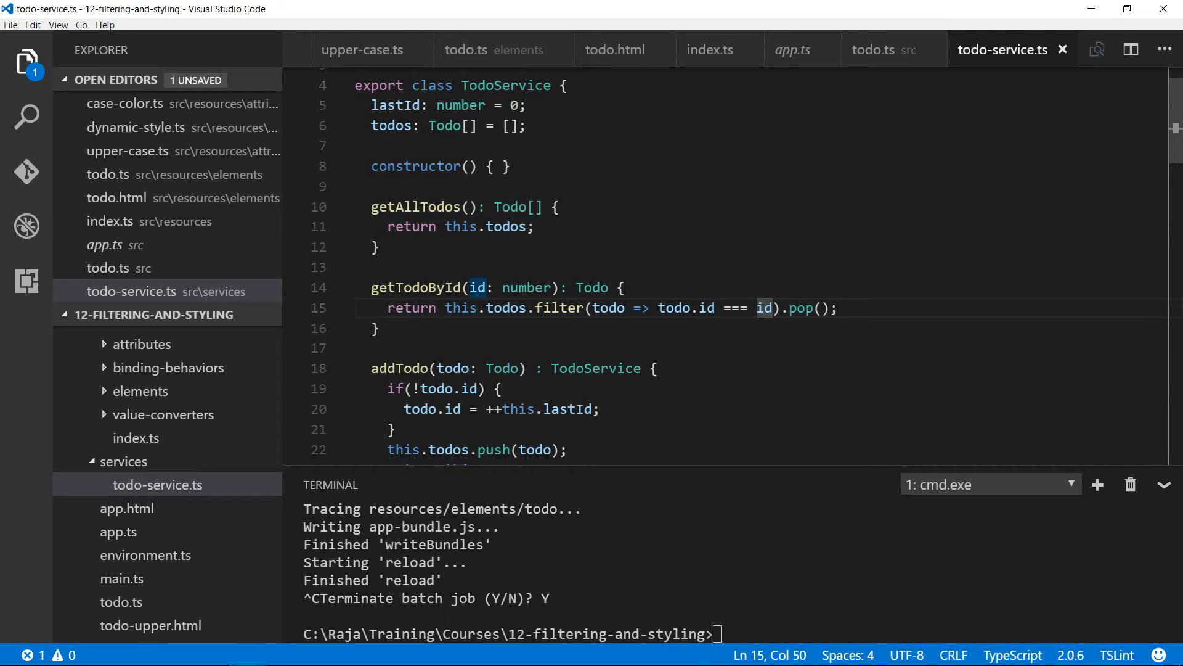
{"action": "double_click", "coordinate": [561, 308]}
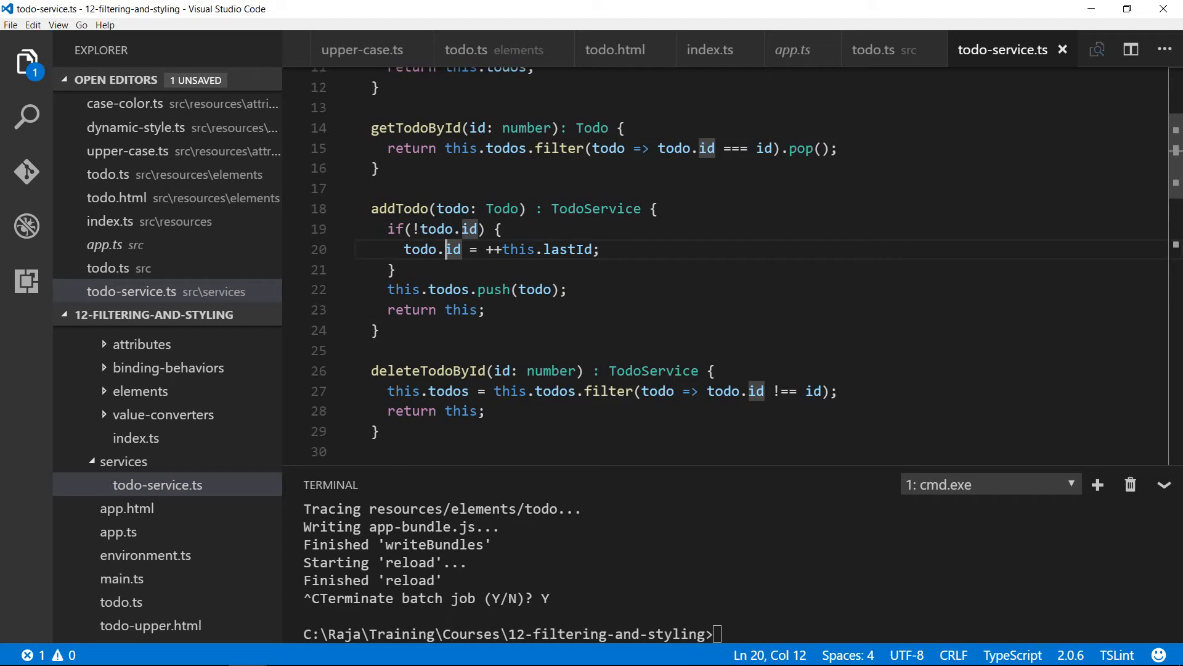
{"action": "left_click", "coordinate": [473, 229]}
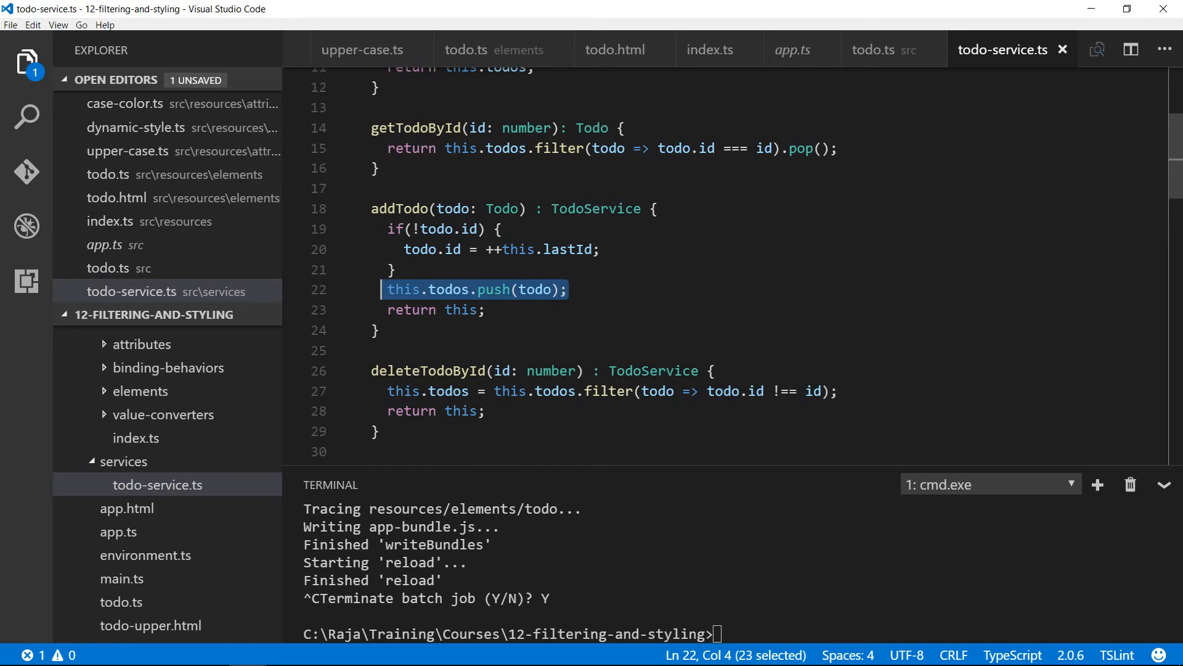
Step: Review deleteTodoById's id comparison and updateTodoById's lookup and Object.assign of optional values
{"action": "scroll", "scroll_direction": "down", "scroll_amount": 3}
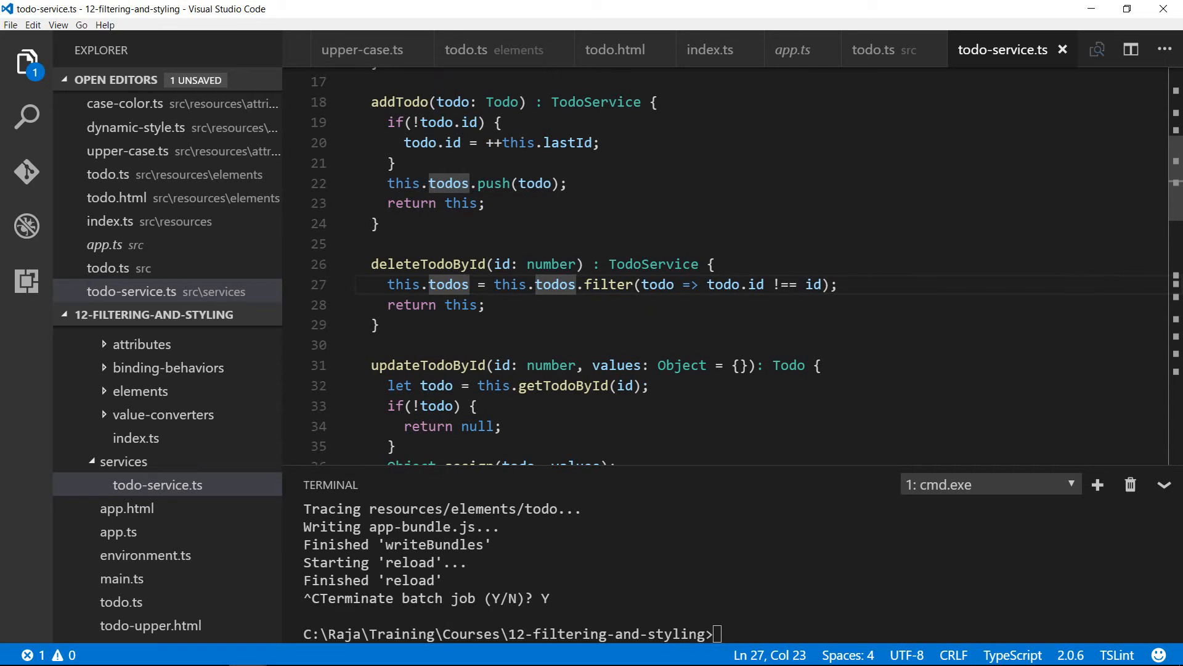
{"action": "left_click_drag", "start_coordinate": [778, 285], "coordinate": [819, 284]}
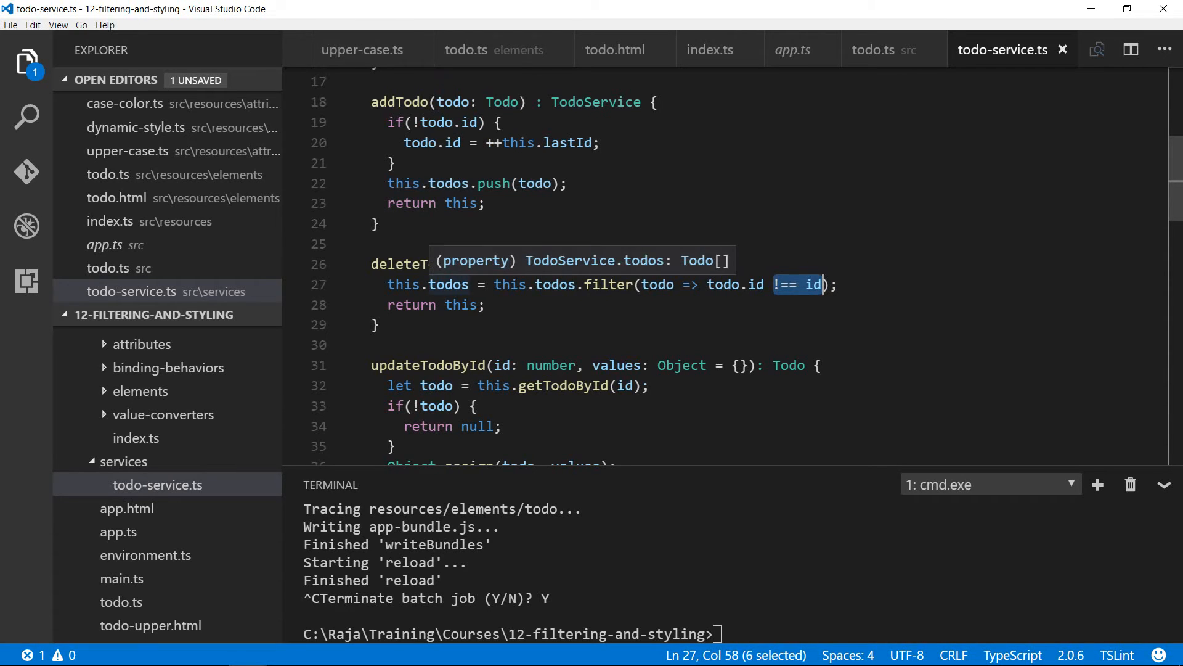
{"action": "scroll", "scroll_direction": "down", "scroll_amount": 3}
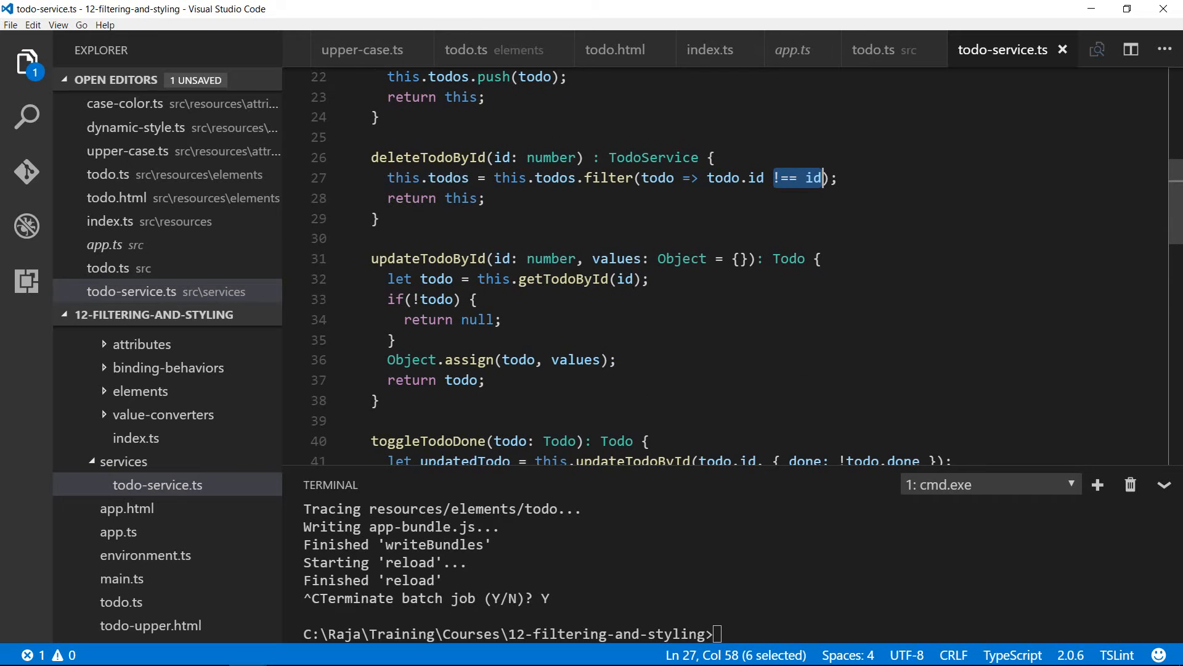
{"action": "scroll", "scroll_direction": "down", "scroll_amount": 3}
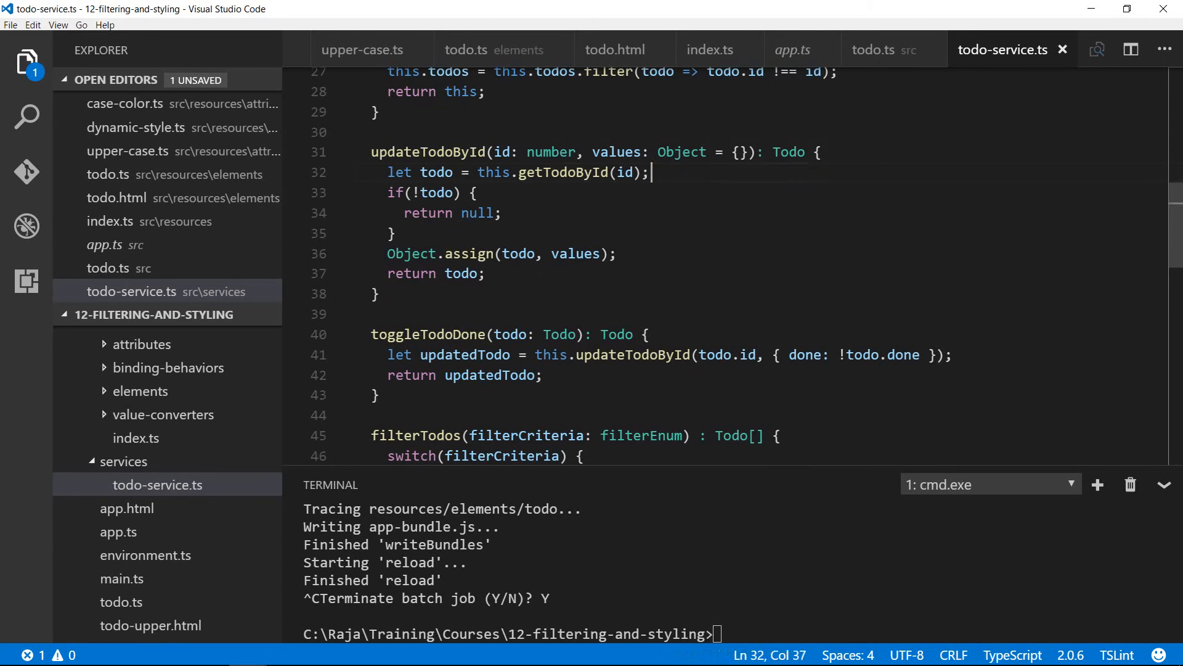
{"action": "left_click_drag", "start_coordinate": [483, 172], "coordinate": [649, 172]}
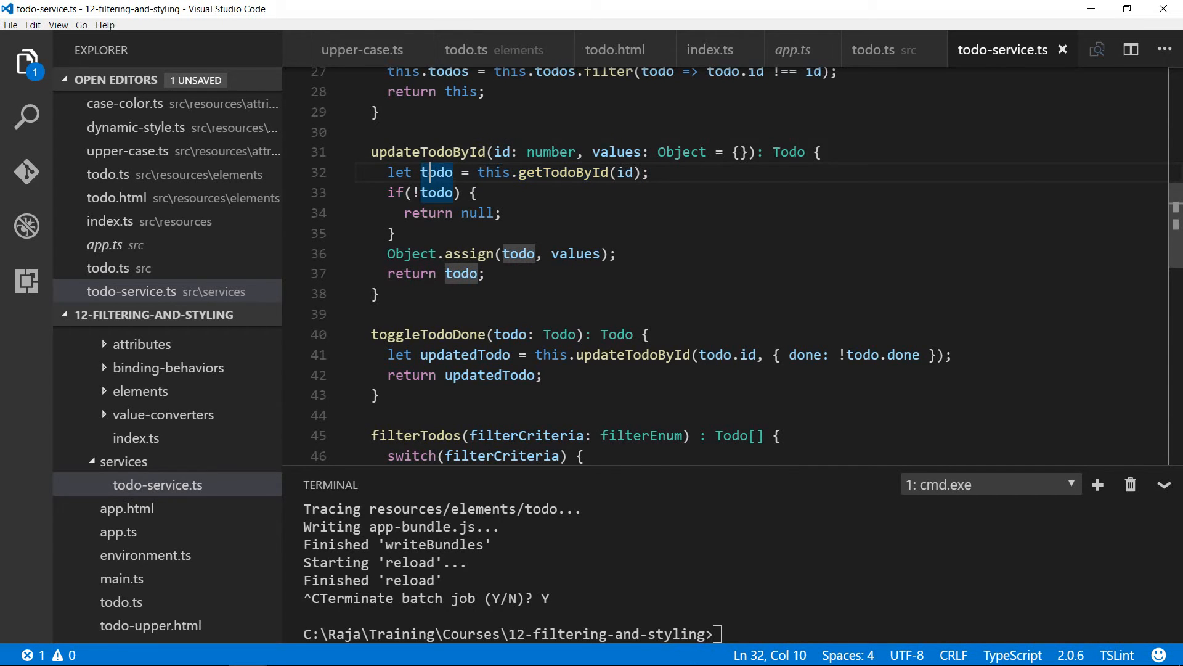
{"action": "left_click", "coordinate": [465, 253]}
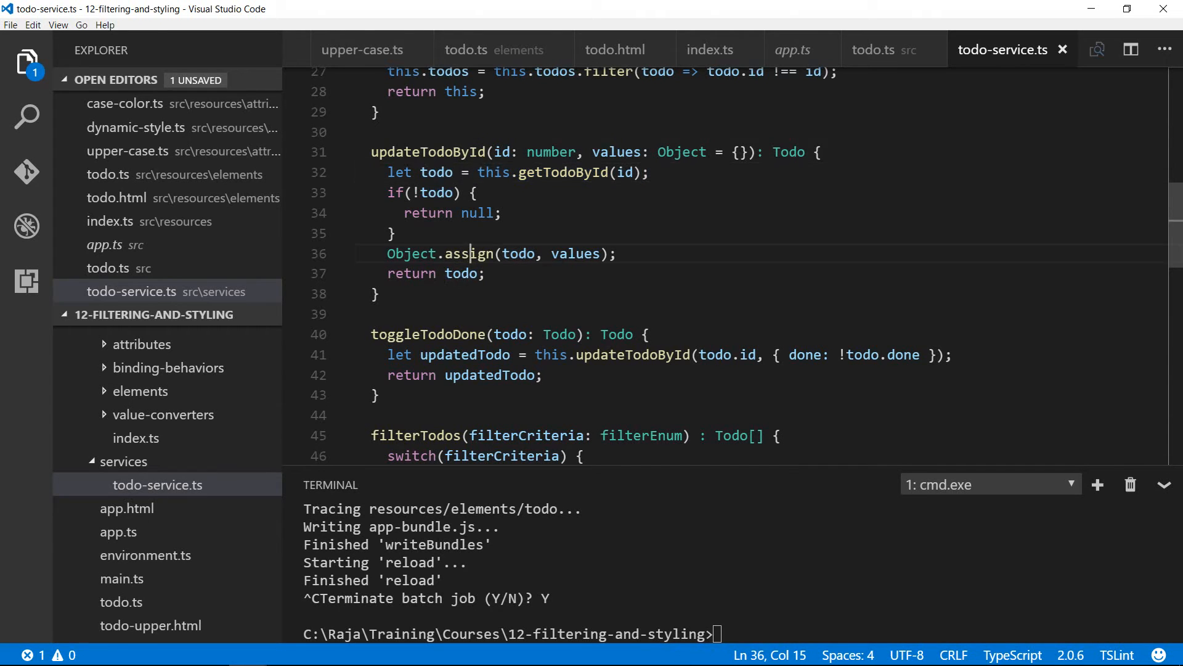
{"action": "double_click", "coordinate": [470, 253]}
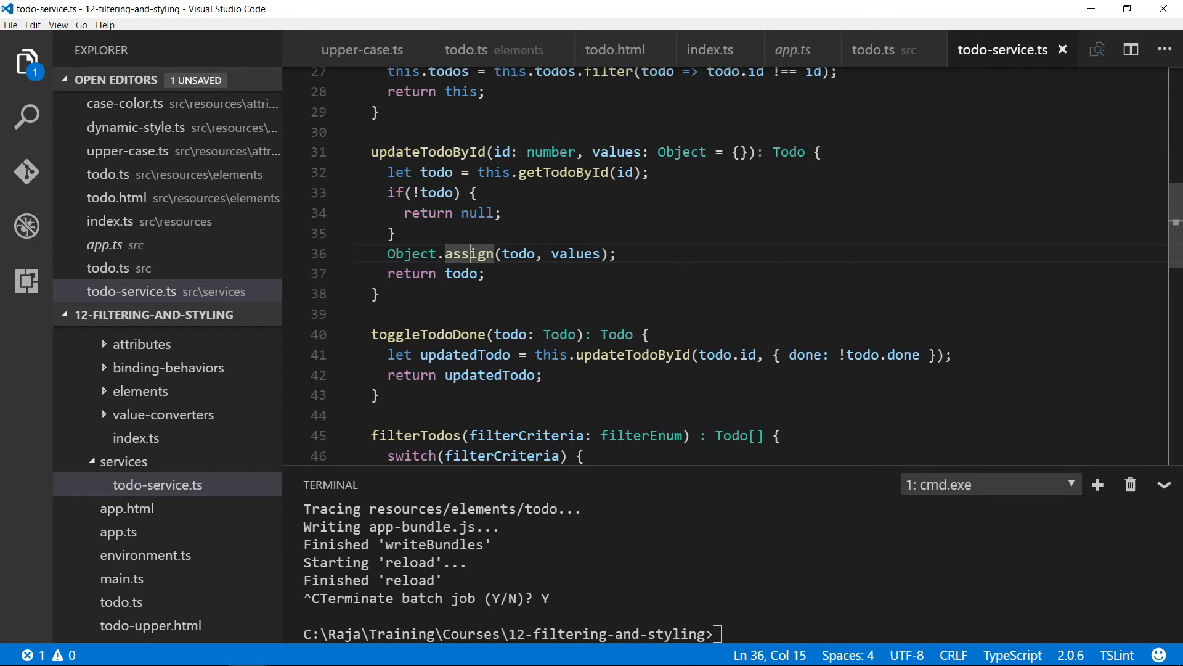
{"action": "left_click_drag", "start_coordinate": [593, 152], "coordinate": [721, 151]}
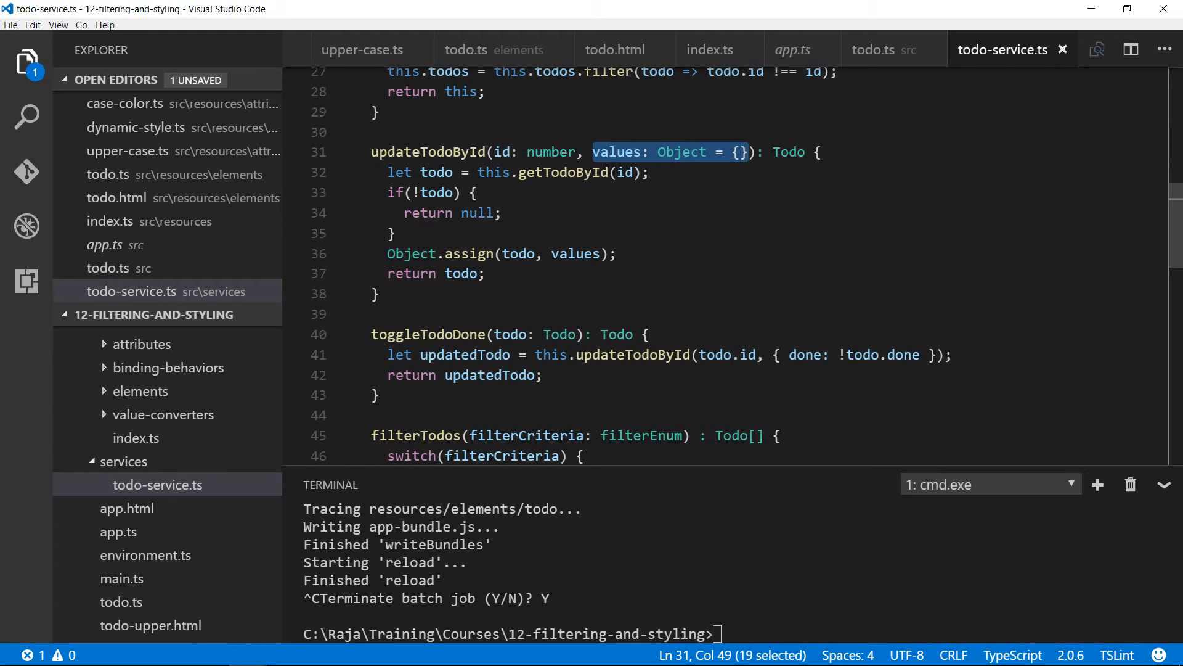
{"action": "mouse_move", "coordinate": [682, 152]}
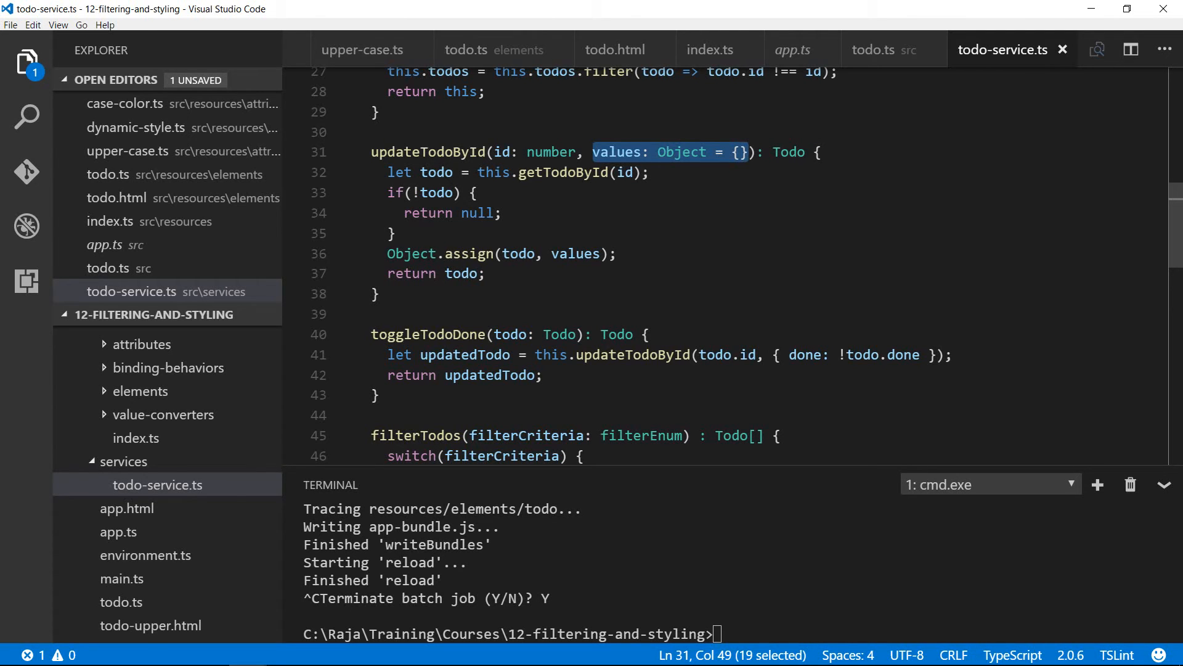
{"action": "left_click", "coordinate": [509, 253]}
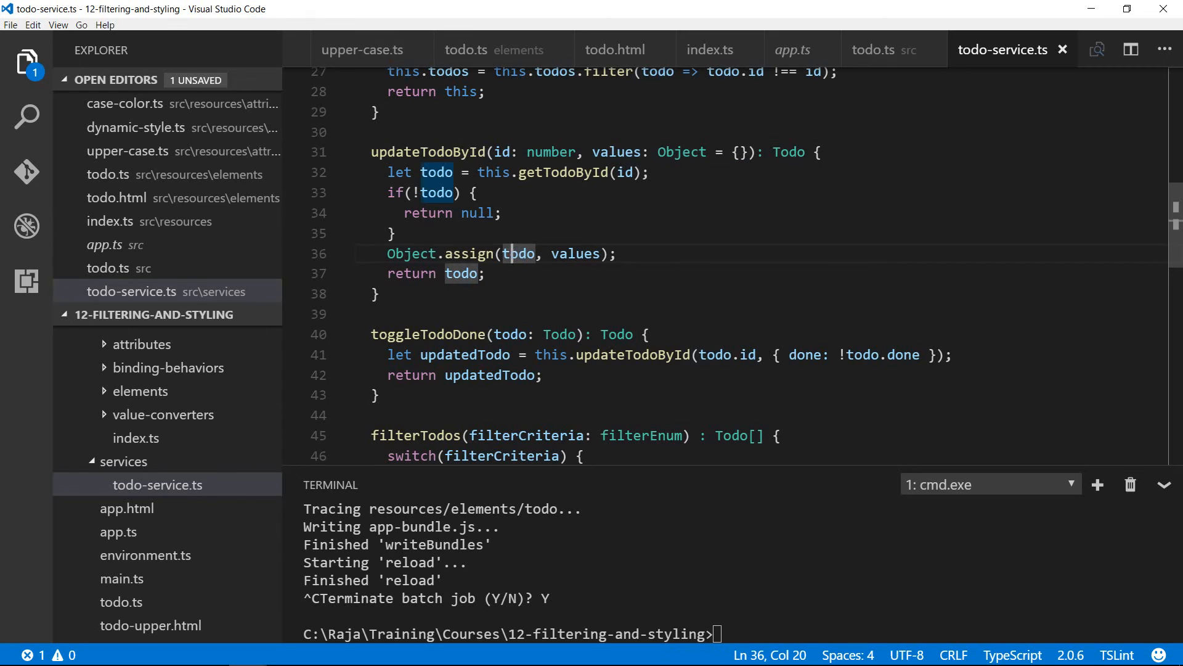
{"action": "scroll", "scroll_direction": "down", "scroll_amount": 3}
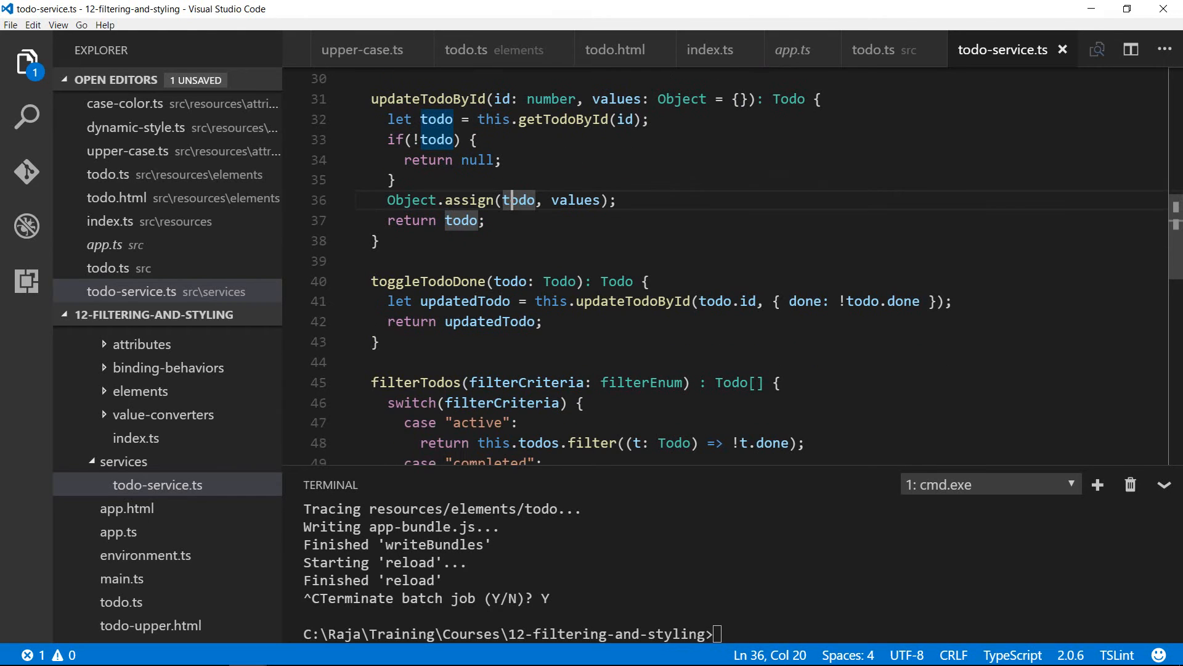
{"action": "scroll", "scroll_direction": "down", "scroll_amount": 3}
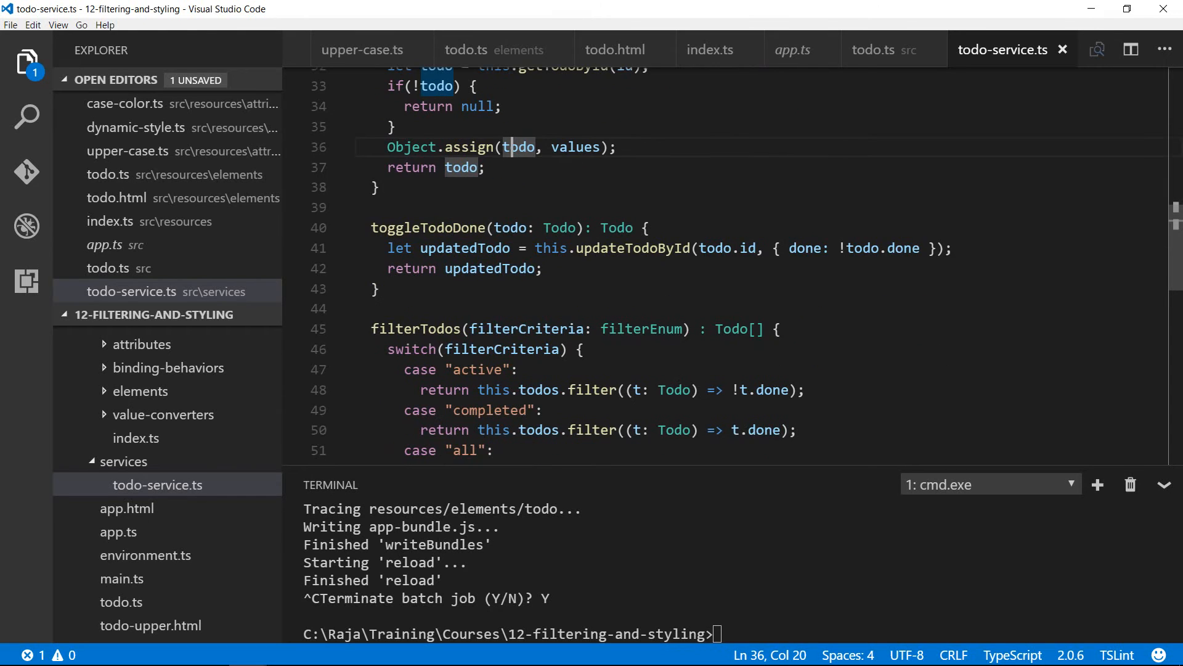
{"action": "mouse_move", "coordinate": [633, 248]}
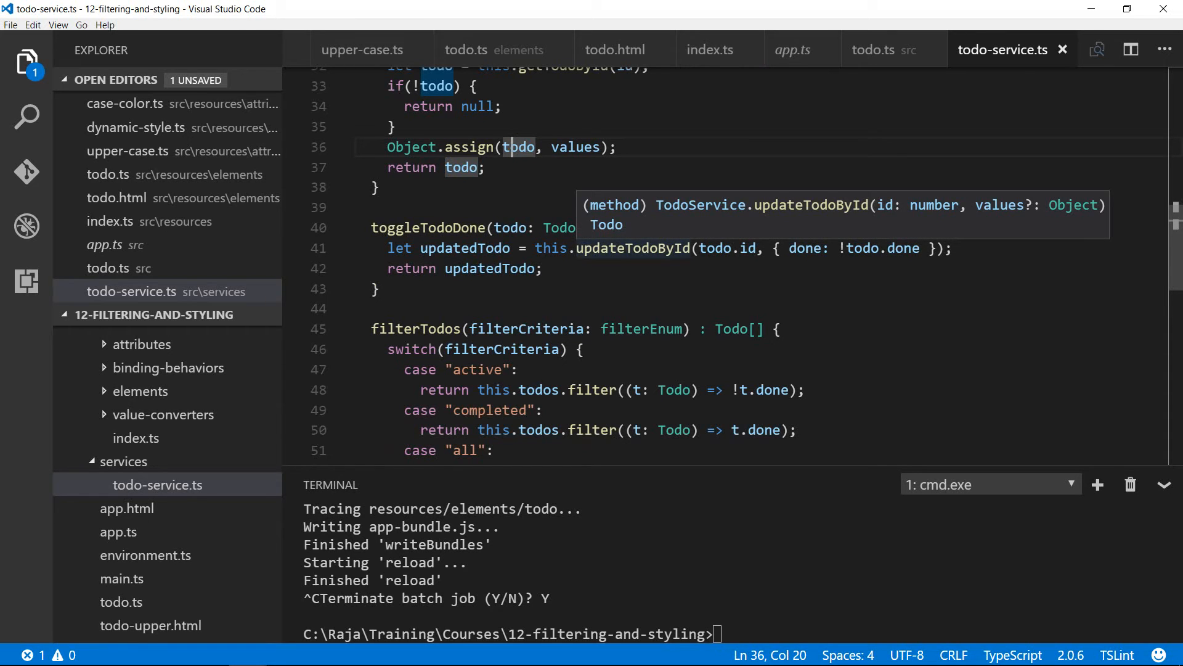
{"action": "scroll", "scroll_direction": "down", "scroll_amount": 3}
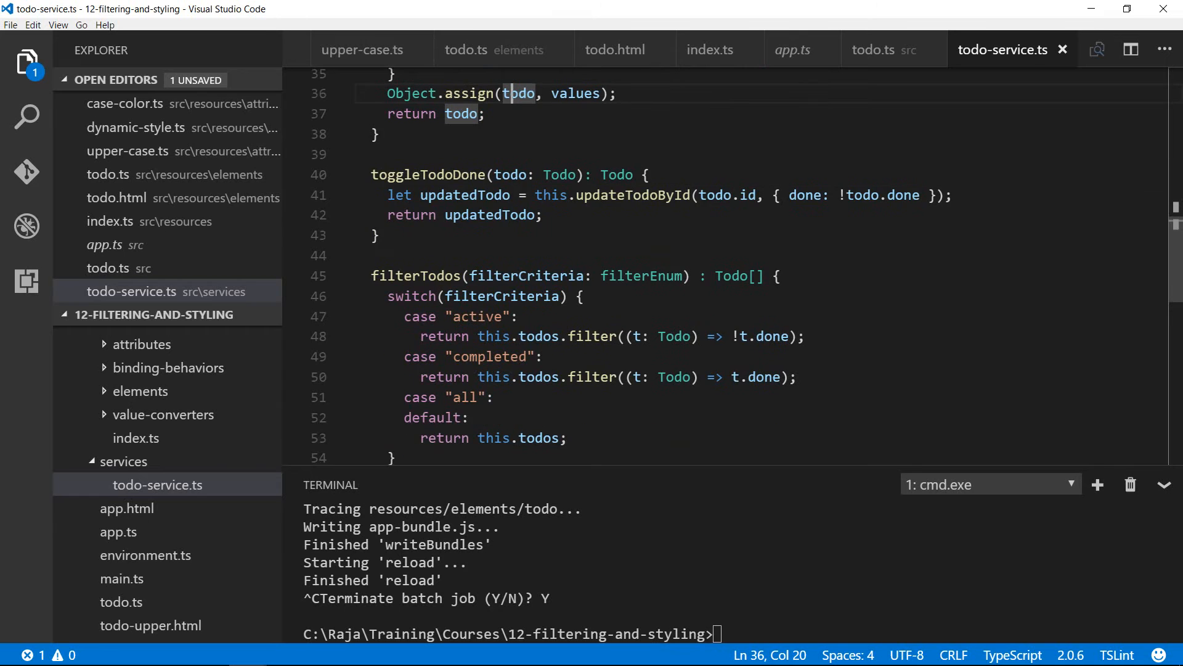
{"action": "scroll", "scroll_direction": "down", "scroll_amount": 3}
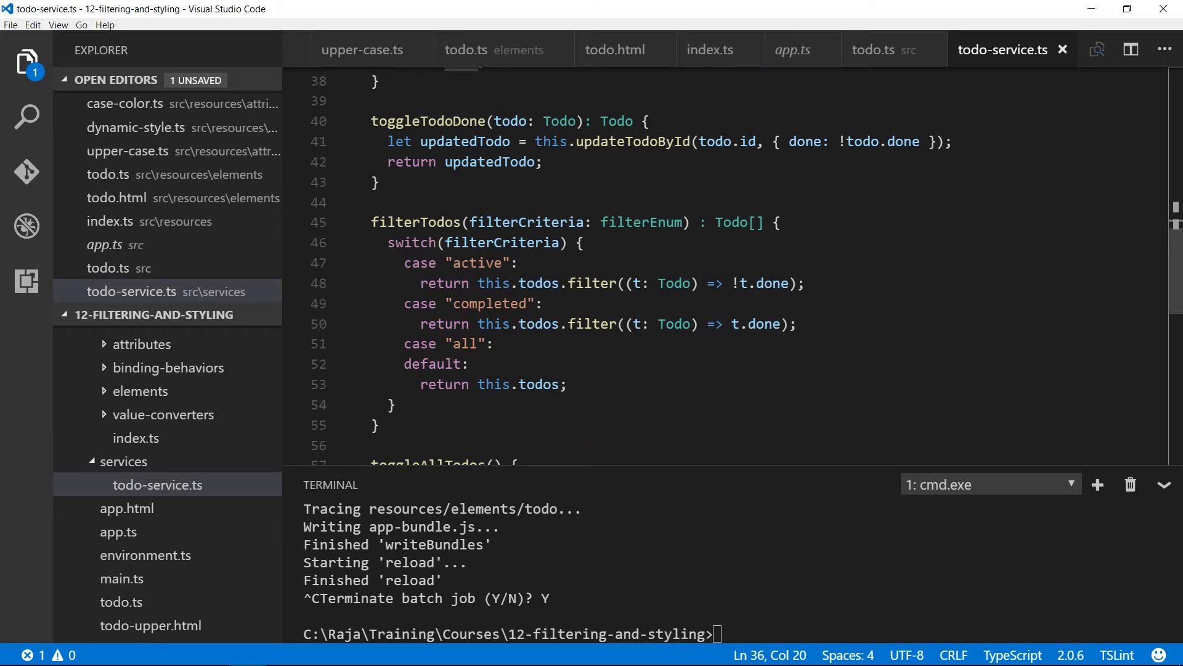
{"action": "left_click_drag", "start_coordinate": [403, 343], "coordinate": [567, 384]}
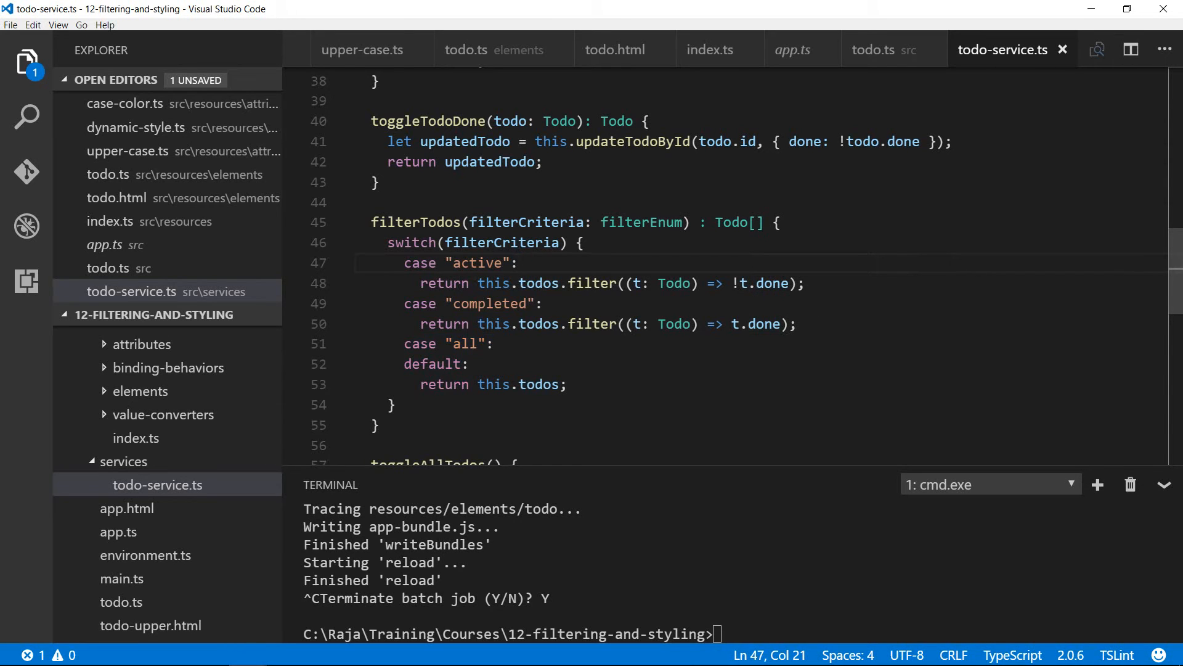
{"action": "mouse_move", "coordinate": [641, 223]}
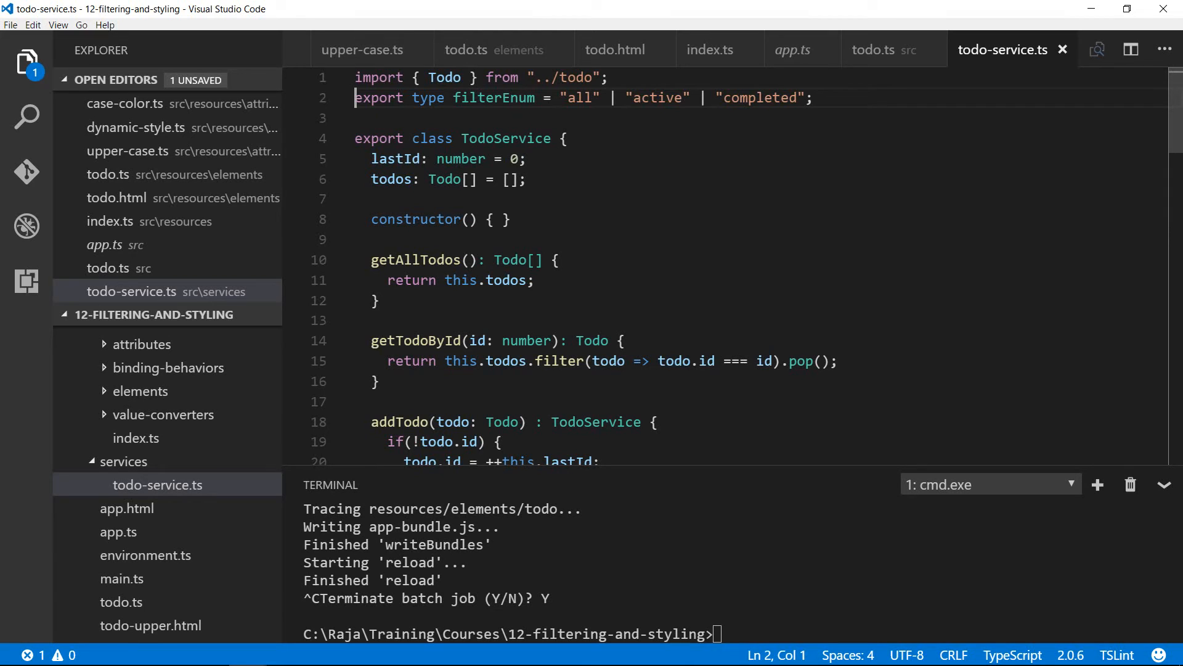
{"action": "left_click_drag", "start_coordinate": [562, 97], "coordinate": [796, 98]}
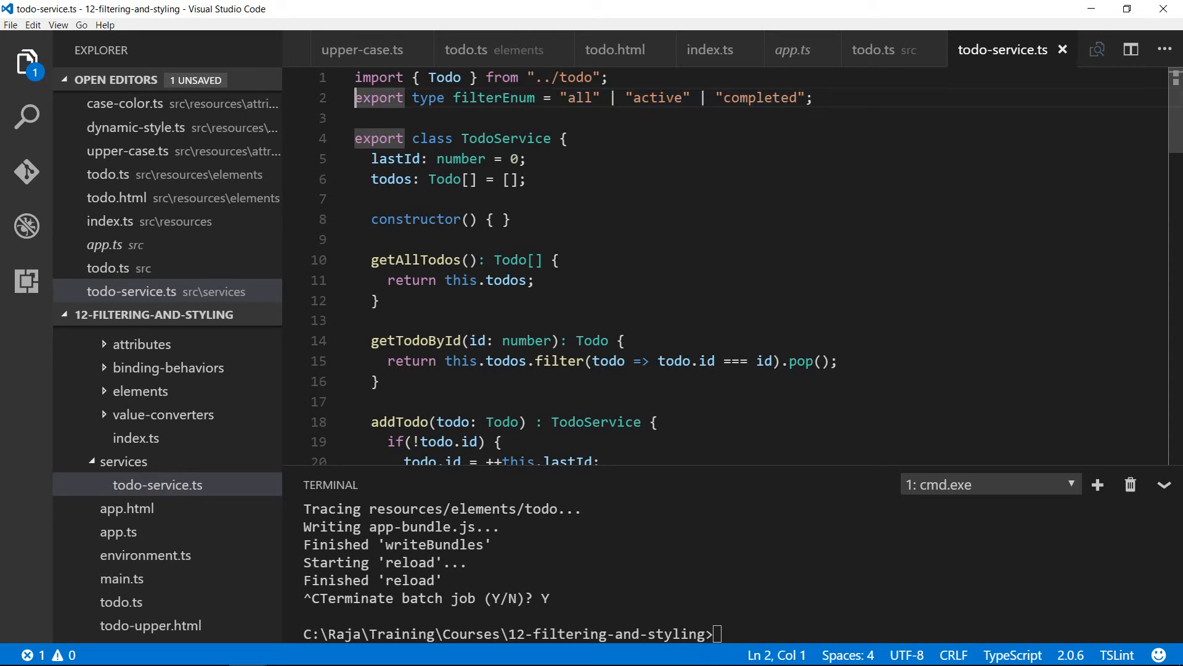
{"action": "double_click", "coordinate": [494, 98]}
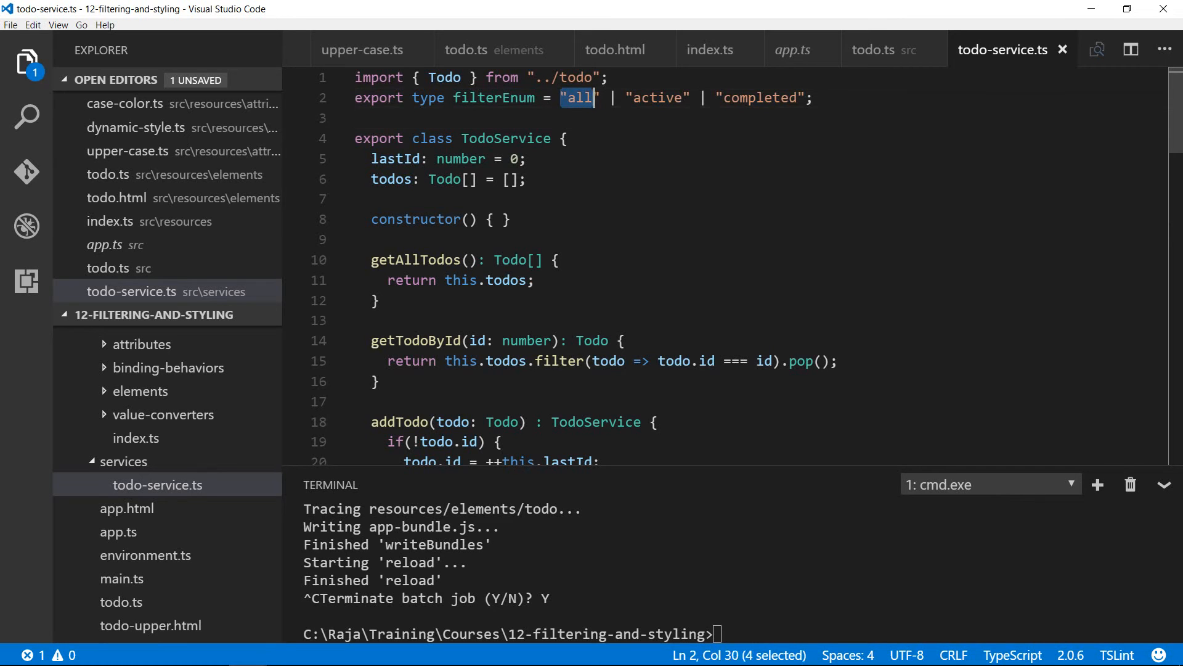
{"action": "left_click_drag", "start_coordinate": [562, 98], "coordinate": [807, 98]}
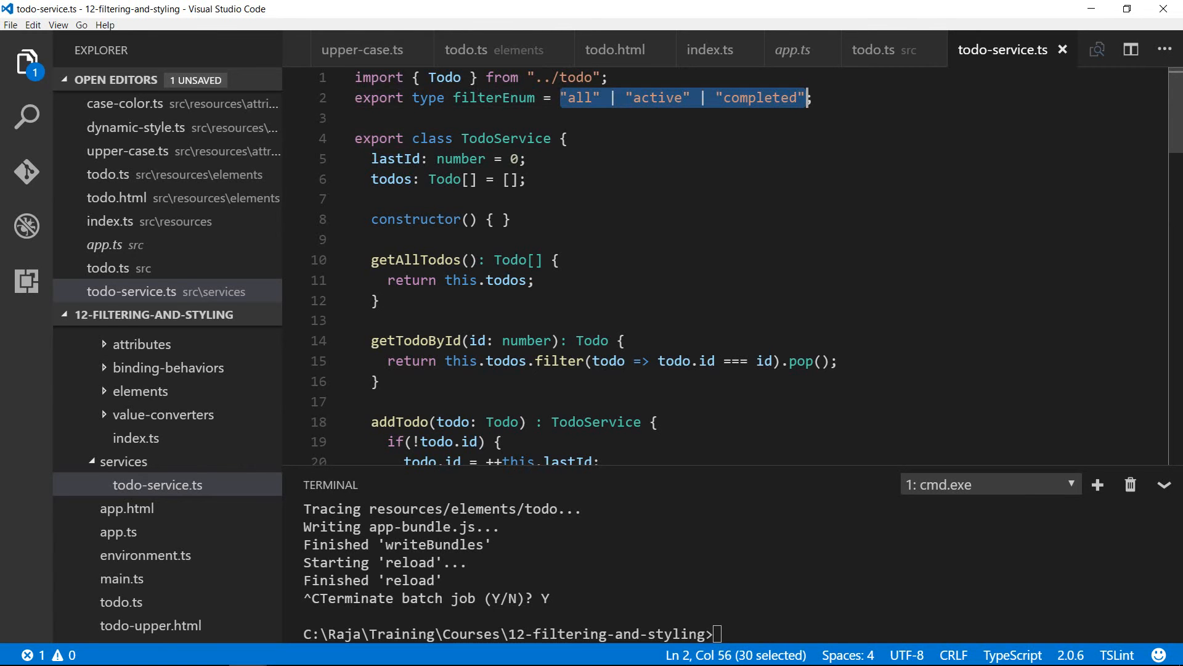
{"action": "scroll", "scroll_direction": "down", "scroll_amount": 3}
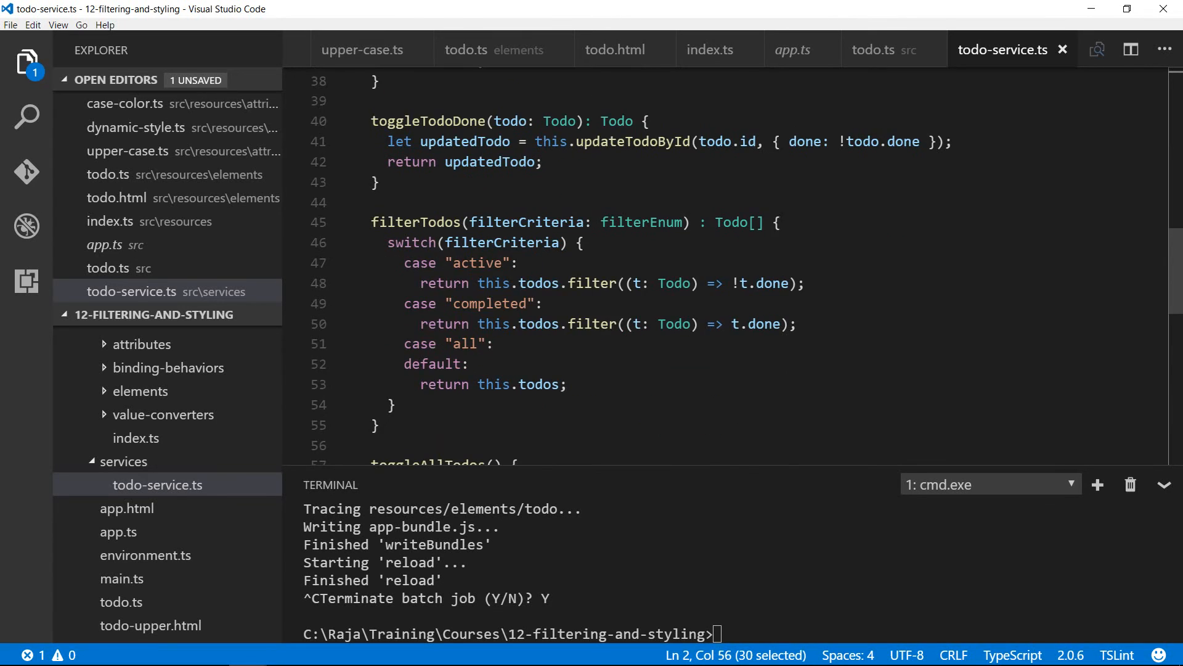
Step: Scroll through the remaining todo-service.ts methods, then bring up app.ts
{"action": "scroll", "scroll_direction": "down", "scroll_amount": 3}
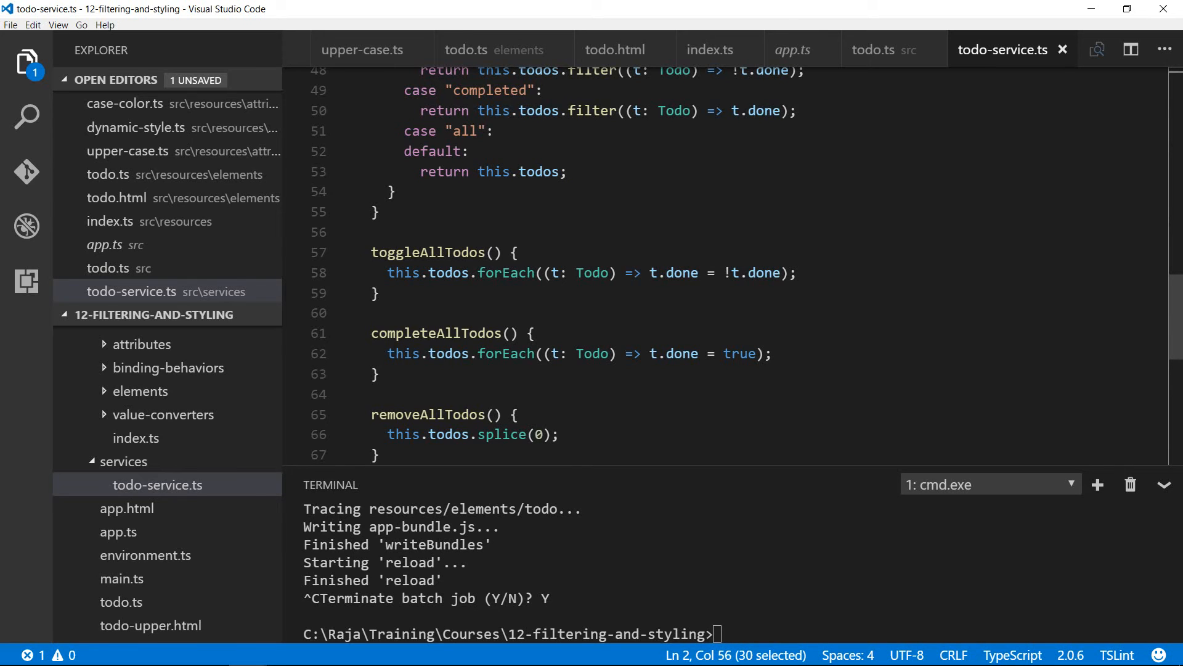
{"action": "scroll", "scroll_direction": "down", "scroll_amount": 3}
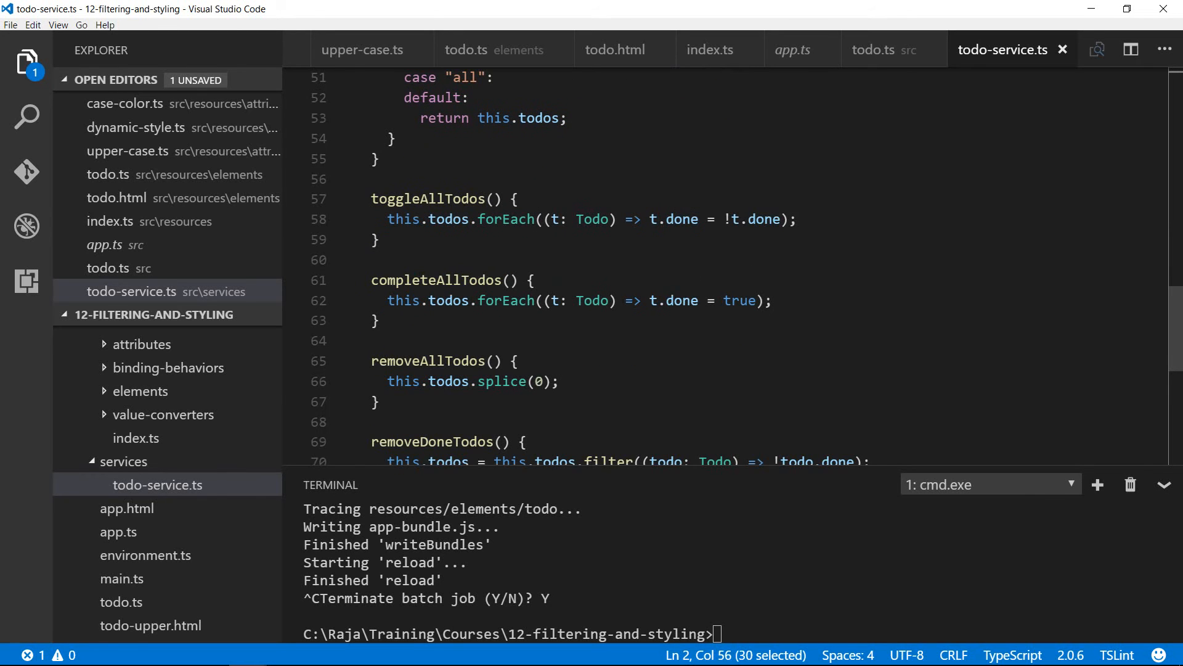
{"action": "left_click_drag", "start_coordinate": [387, 219], "coordinate": [667, 219]}
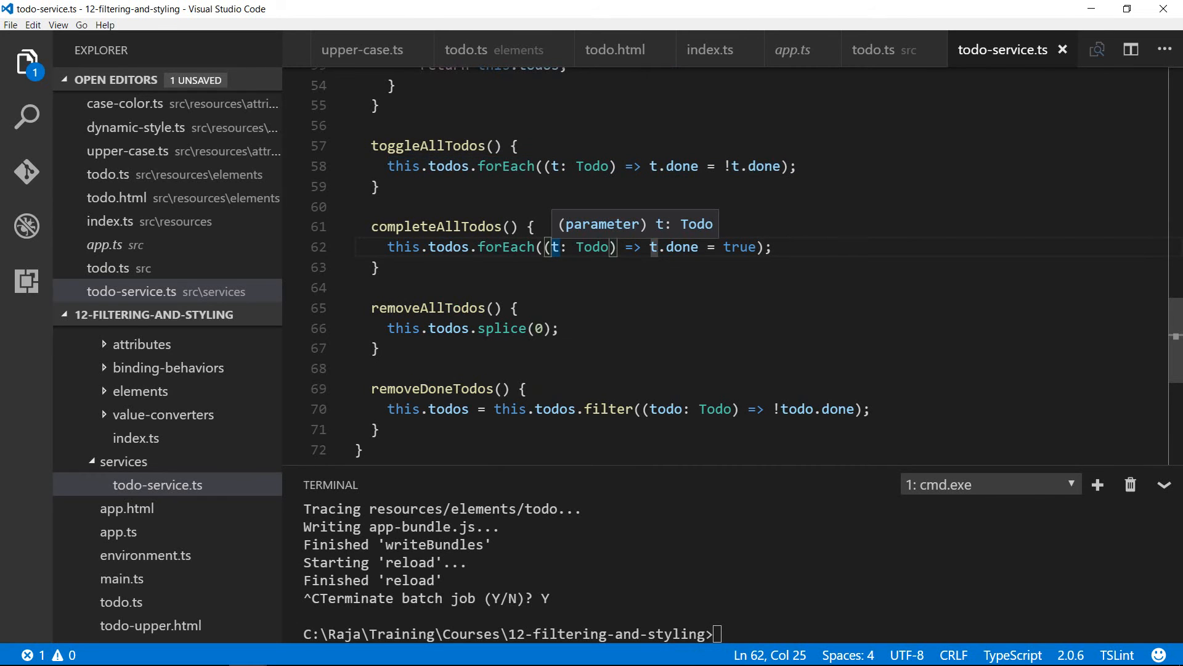
{"action": "scroll", "scroll_direction": "down", "scroll_amount": 3}
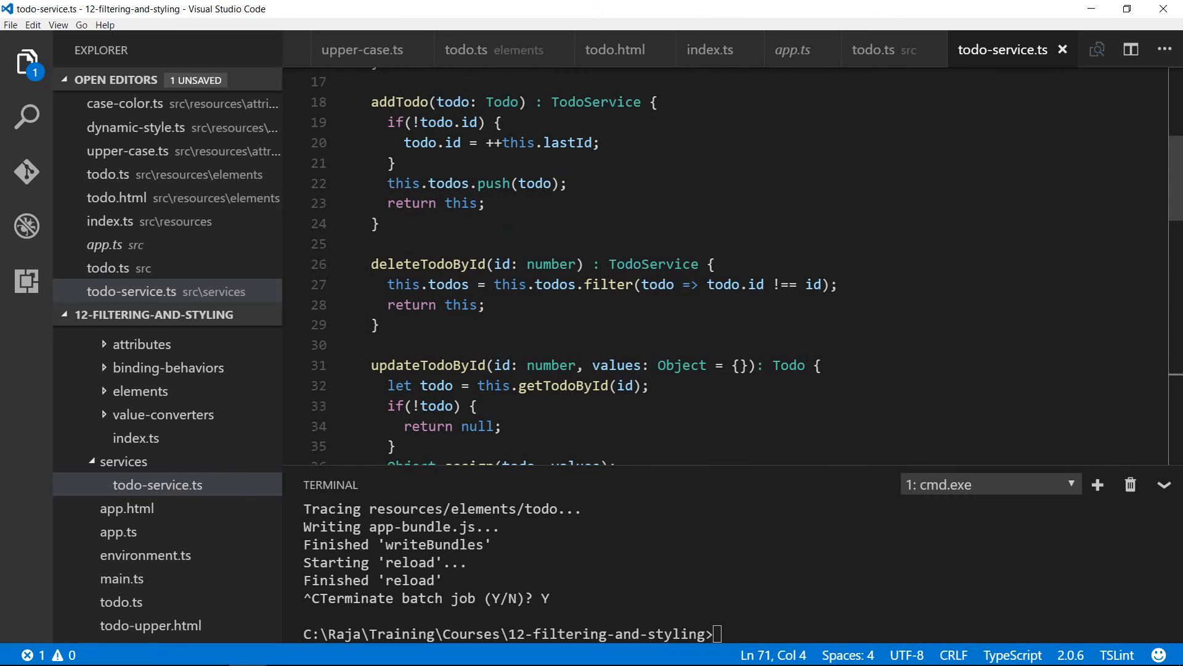
{"action": "mouse_move", "coordinate": [794, 50]}
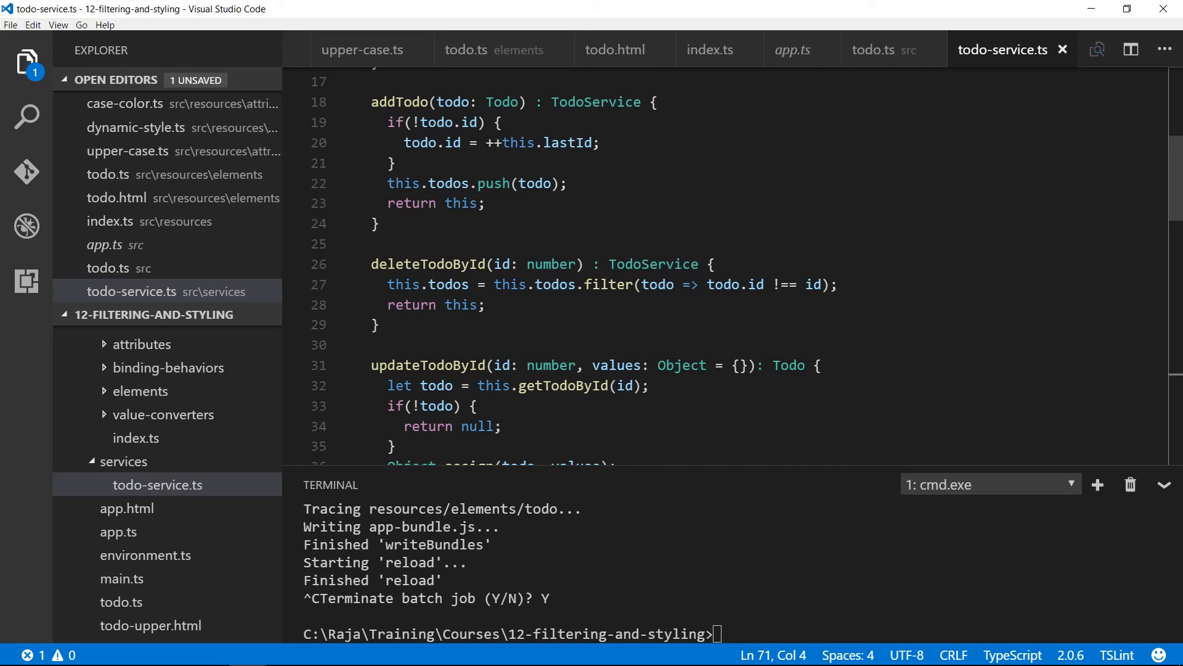
{"action": "left_click", "coordinate": [793, 50]}
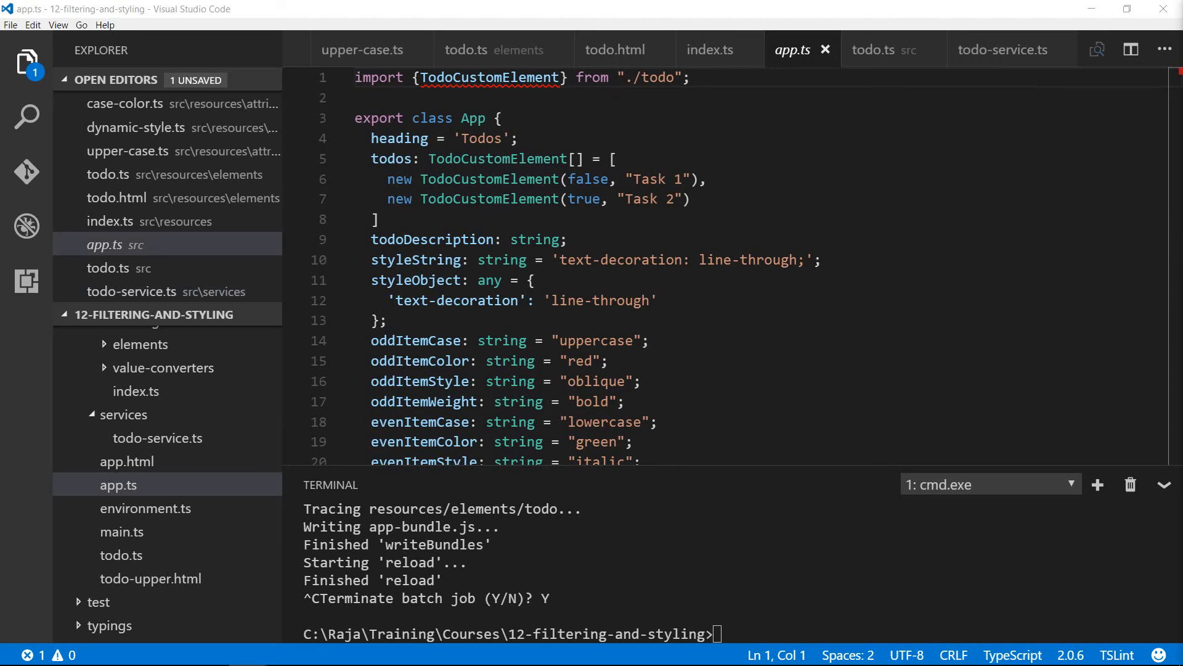
Step: Put the TodoService-based App class with filterEnum, default 'all' filter and count getters in app.ts, and save
{"action": "left_click", "coordinate": [611, 360]}
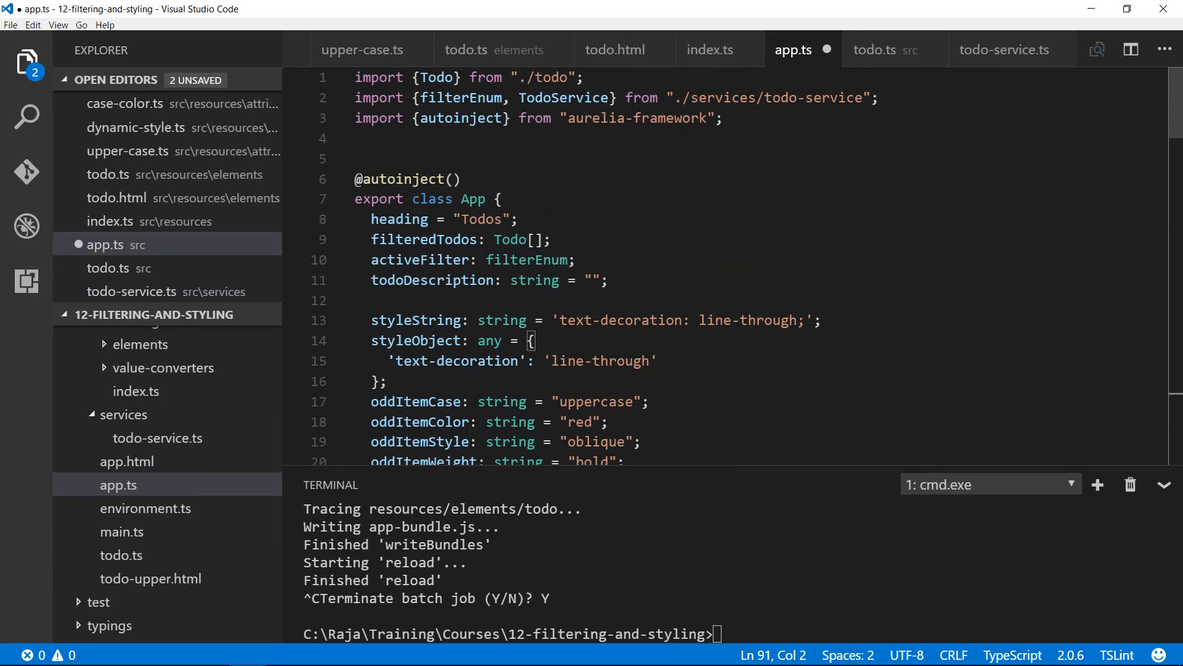
{"action": "left_click_drag", "start_coordinate": [371, 239], "coordinate": [536, 240]}
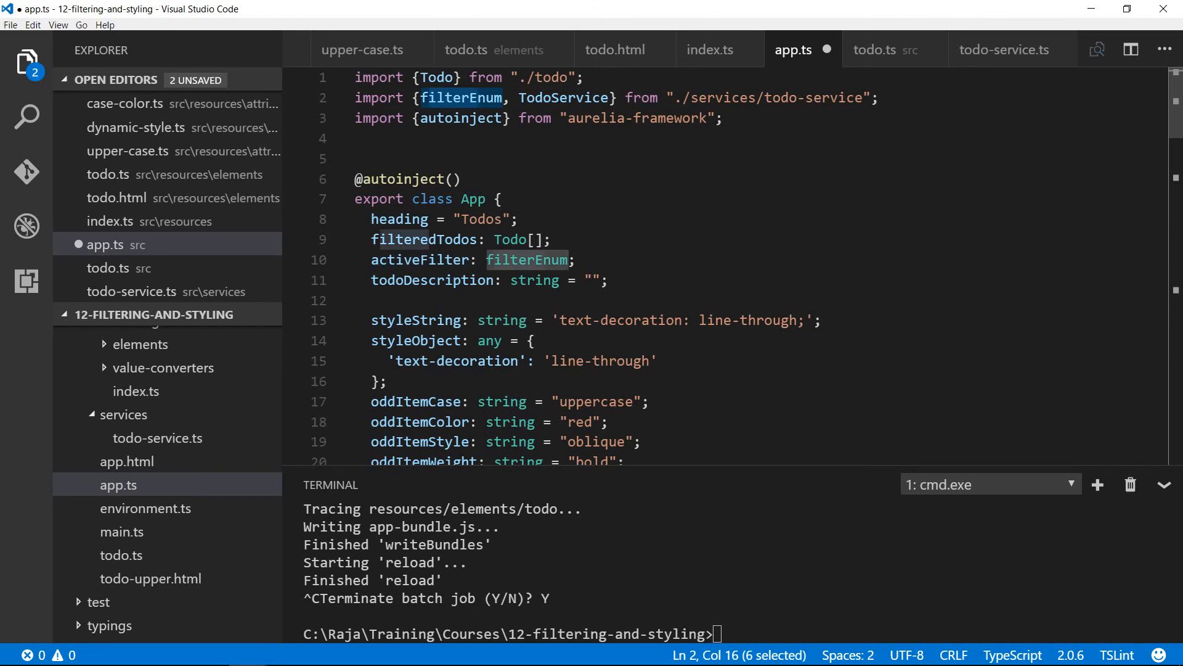
{"action": "scroll", "scroll_direction": "down", "scroll_amount": 3}
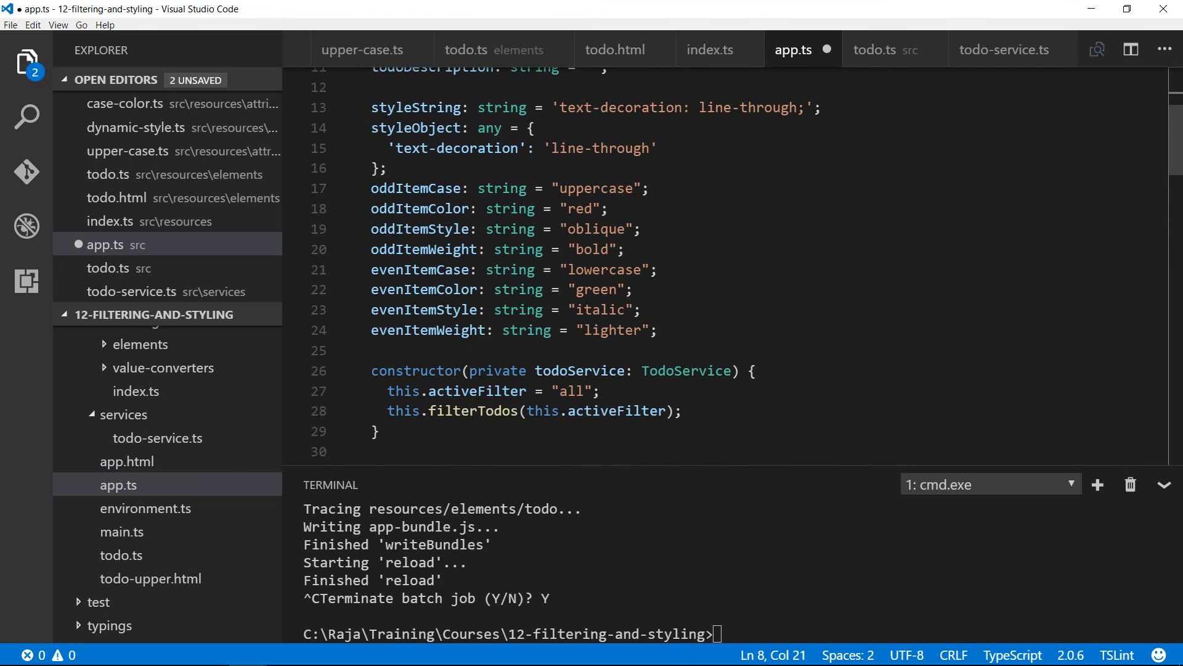
{"action": "scroll", "scroll_direction": "down", "scroll_amount": 3}
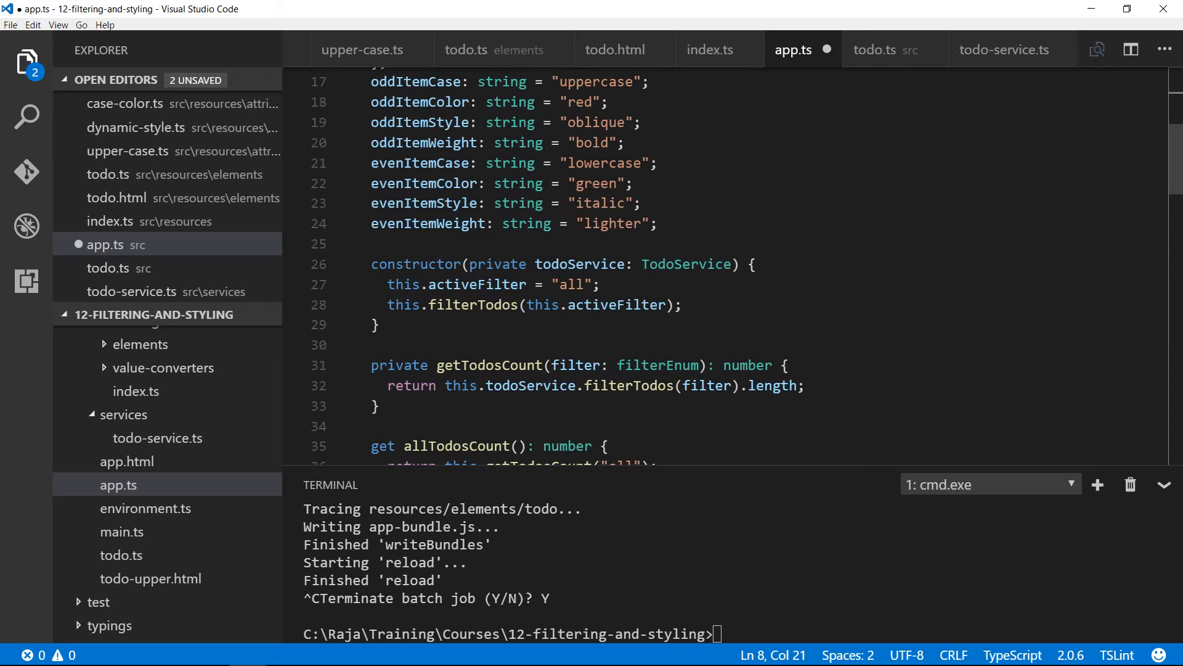
{"action": "scroll", "scroll_direction": "down", "scroll_amount": 3}
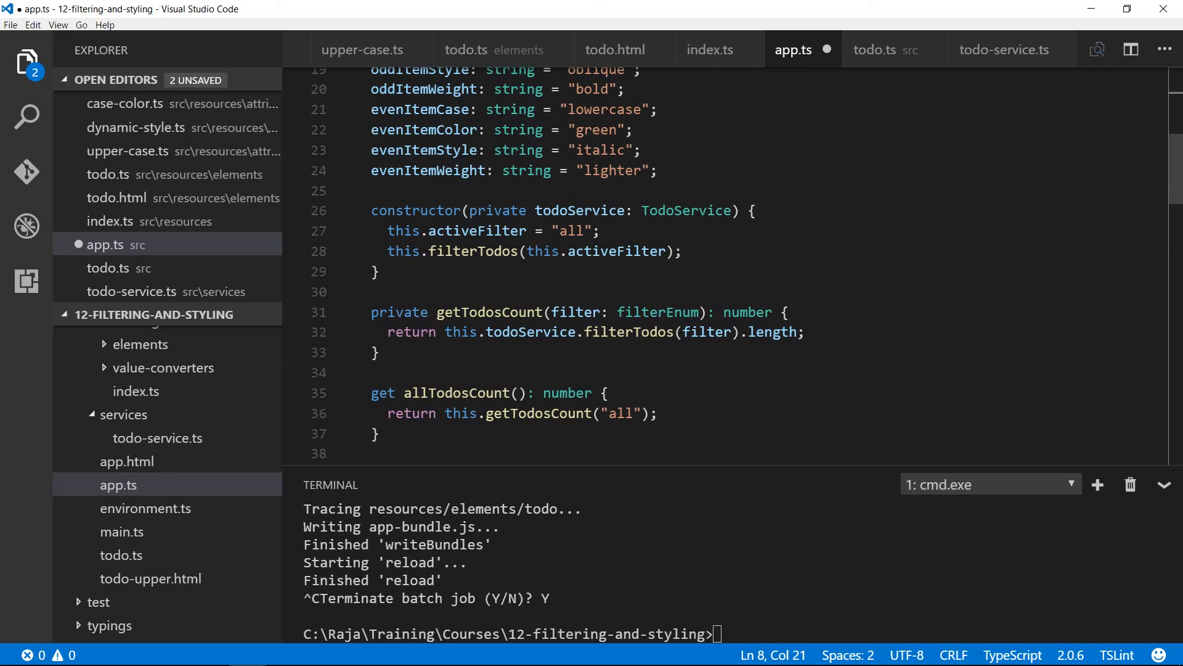
{"action": "left_click_drag", "start_coordinate": [436, 230], "coordinate": [599, 230]}
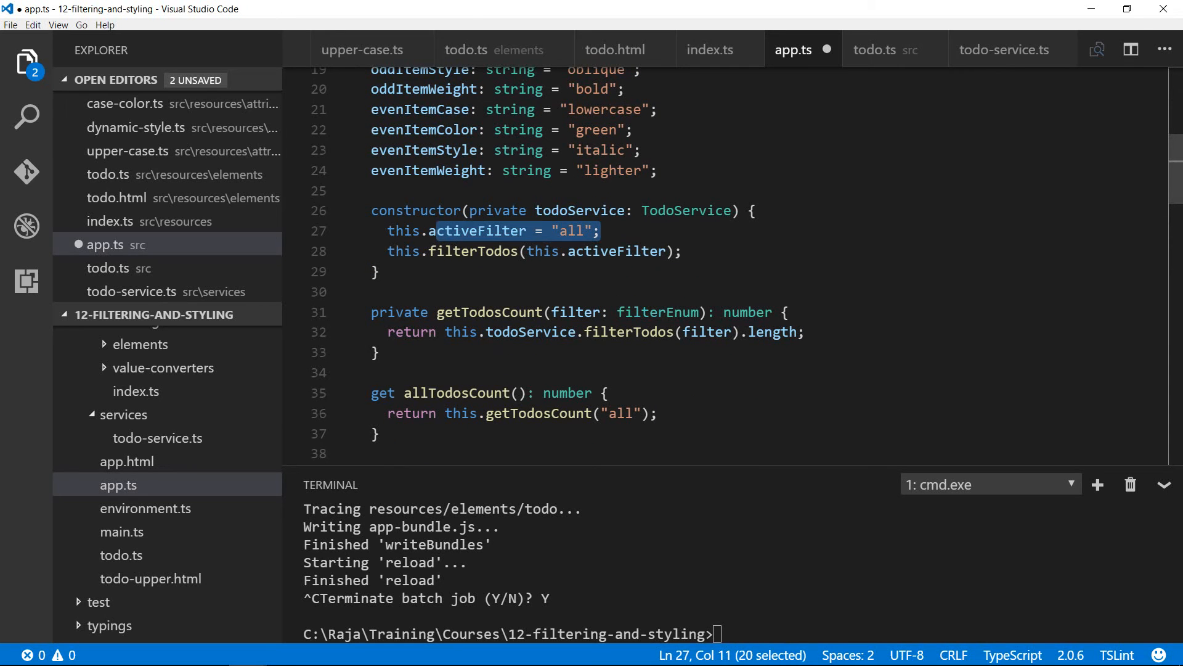
{"action": "left_click", "coordinate": [470, 251]}
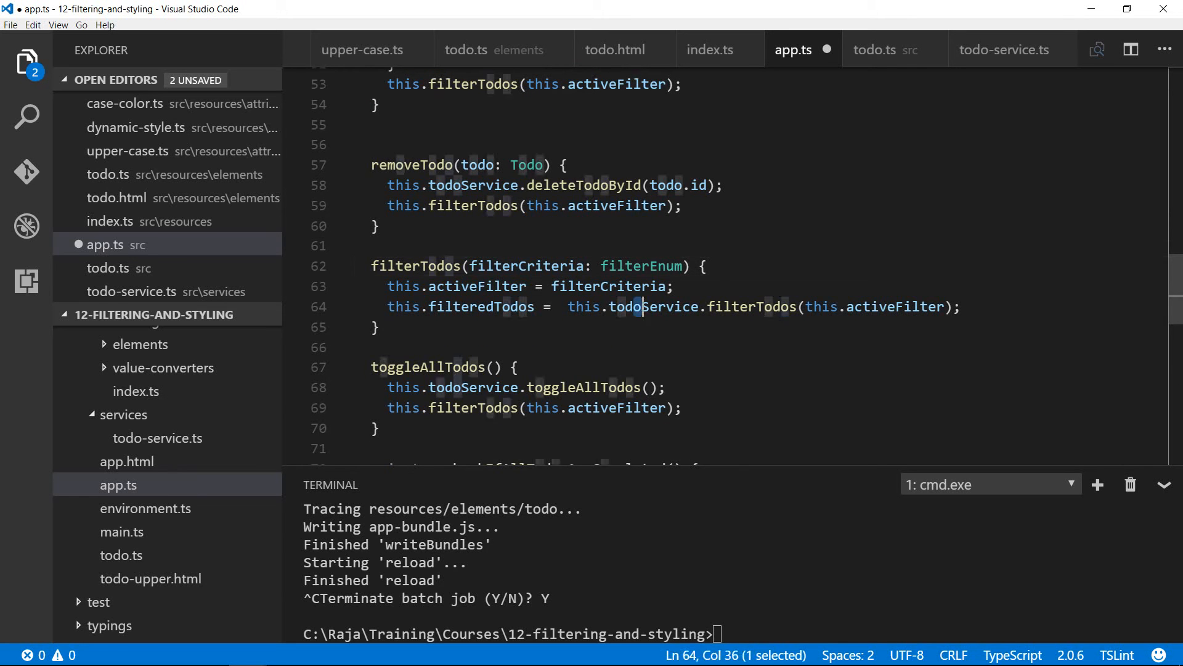
{"action": "double_click", "coordinate": [482, 306]}
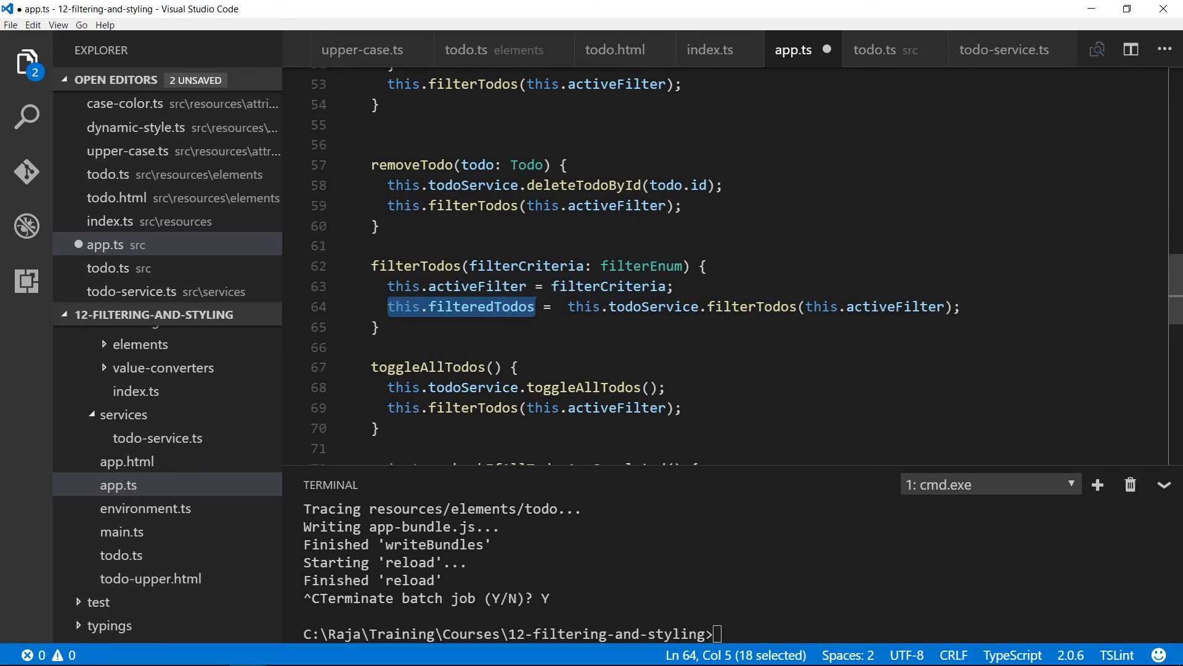
{"action": "mouse_move", "coordinate": [751, 306]}
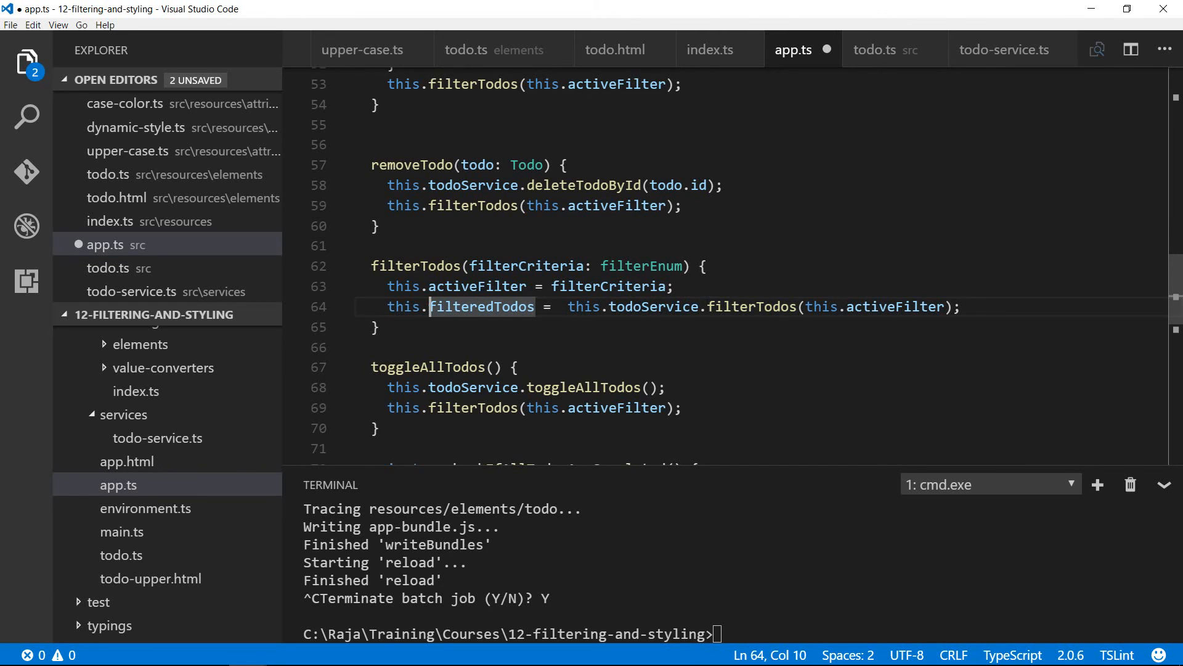
{"action": "scroll", "scroll_direction": "down", "scroll_amount": 3}
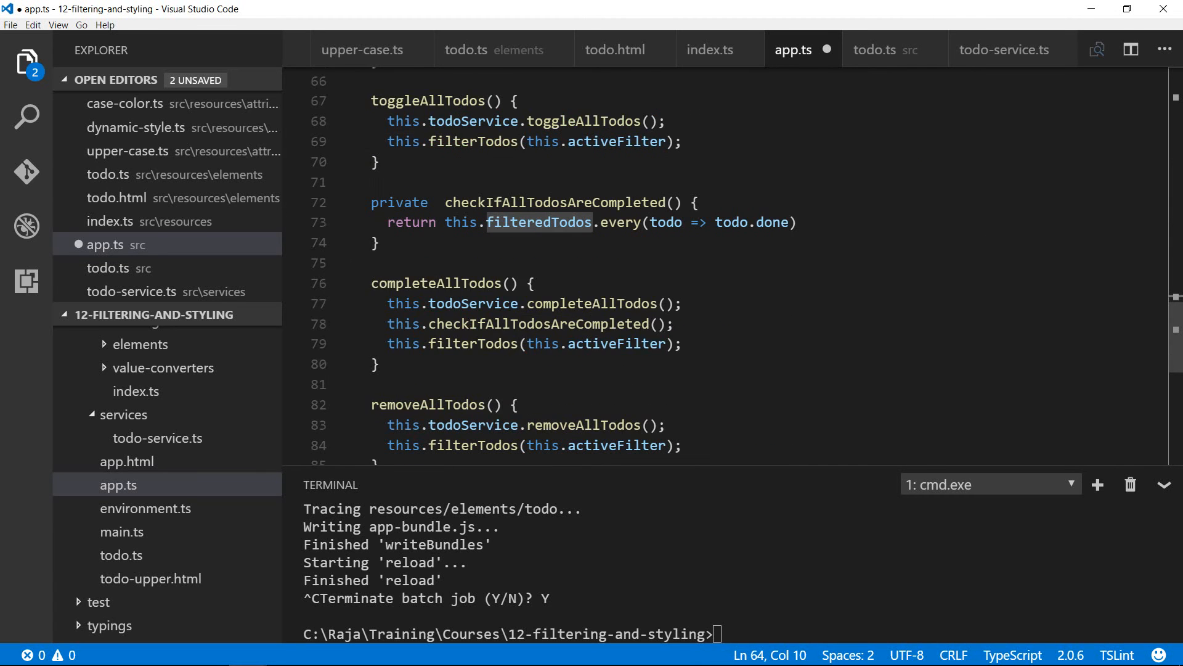
{"action": "scroll", "scroll_direction": "down", "scroll_amount": 3}
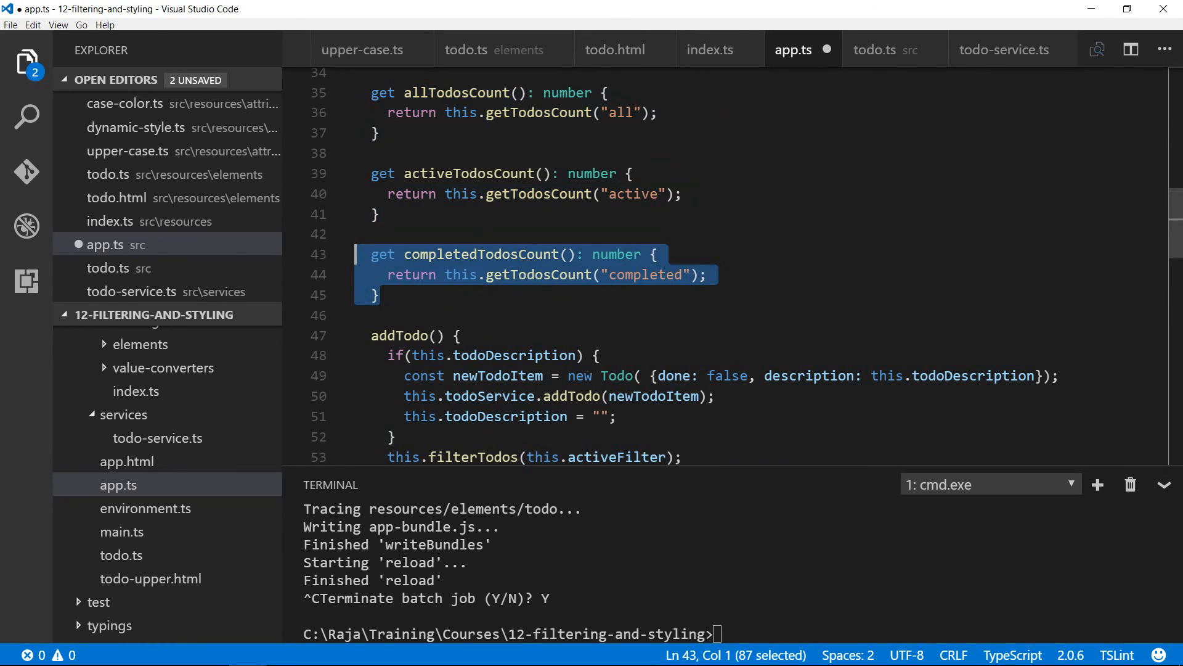
{"action": "mouse_move", "coordinate": [472, 254]}
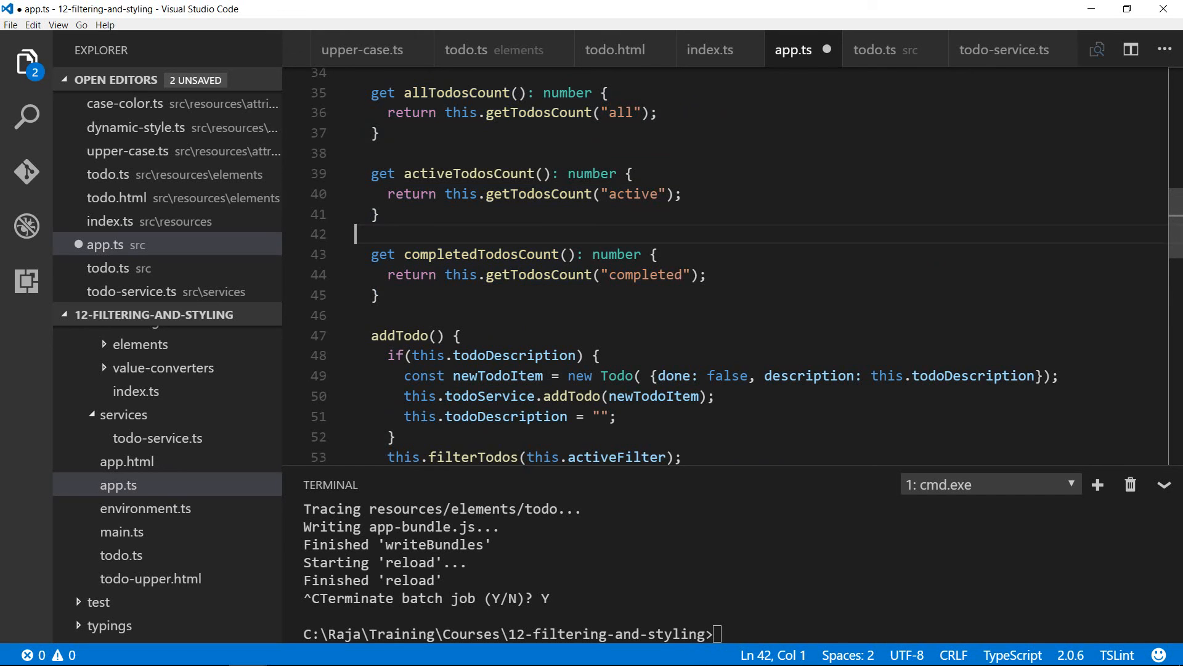
{"action": "key", "text": "ctrl+s"}
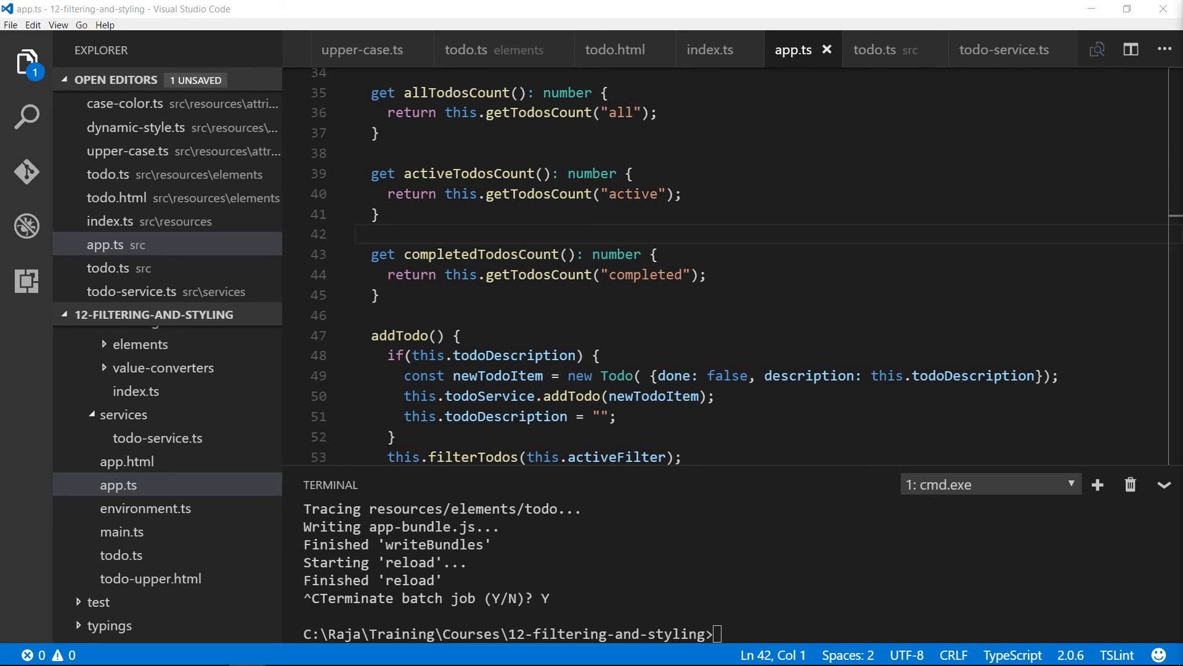
{"action": "mouse_move", "coordinate": [154, 314]}
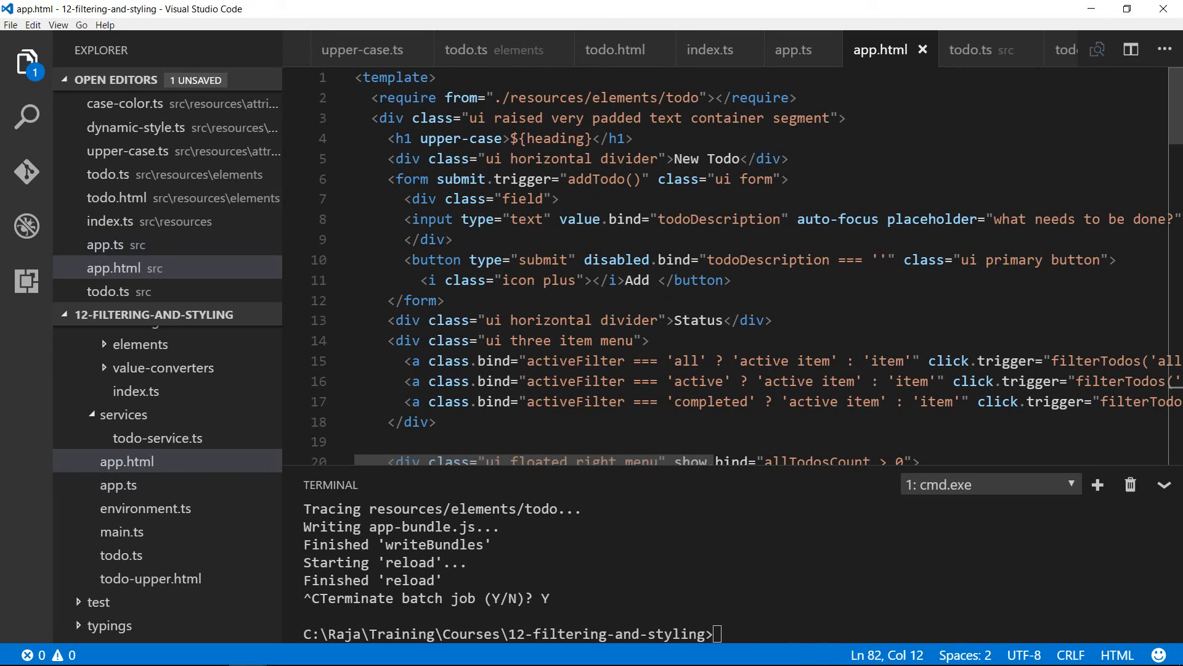
{"action": "left_click_drag", "start_coordinate": [387, 178], "coordinate": [446, 300]}
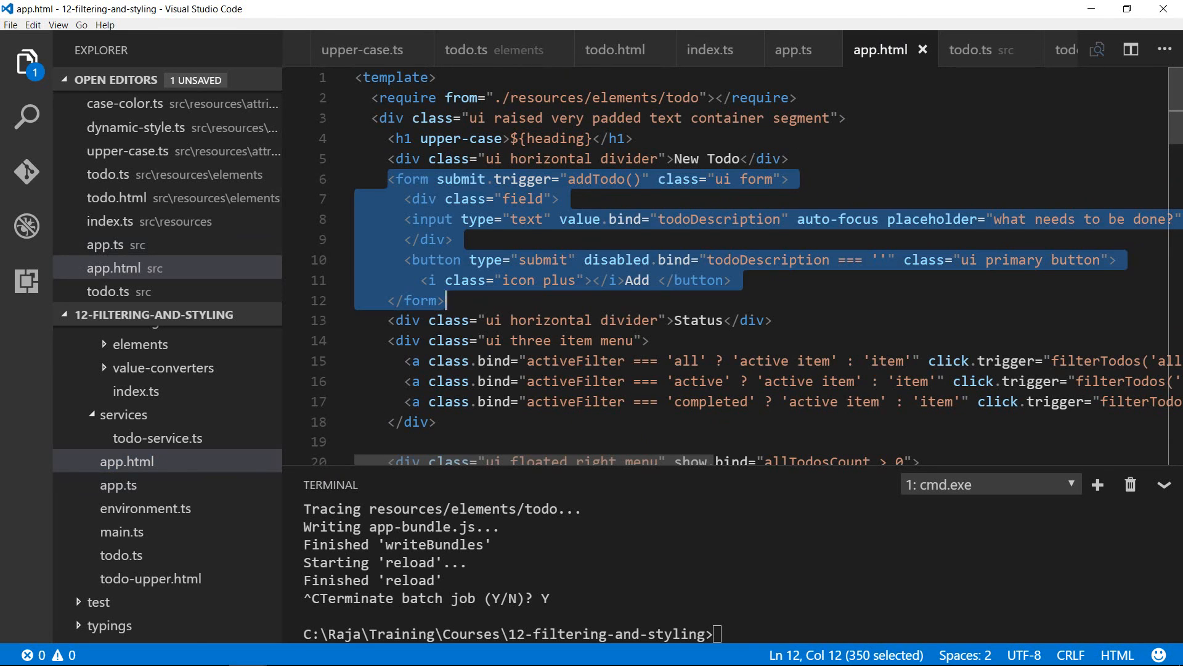
{"action": "double_click", "coordinate": [837, 219]}
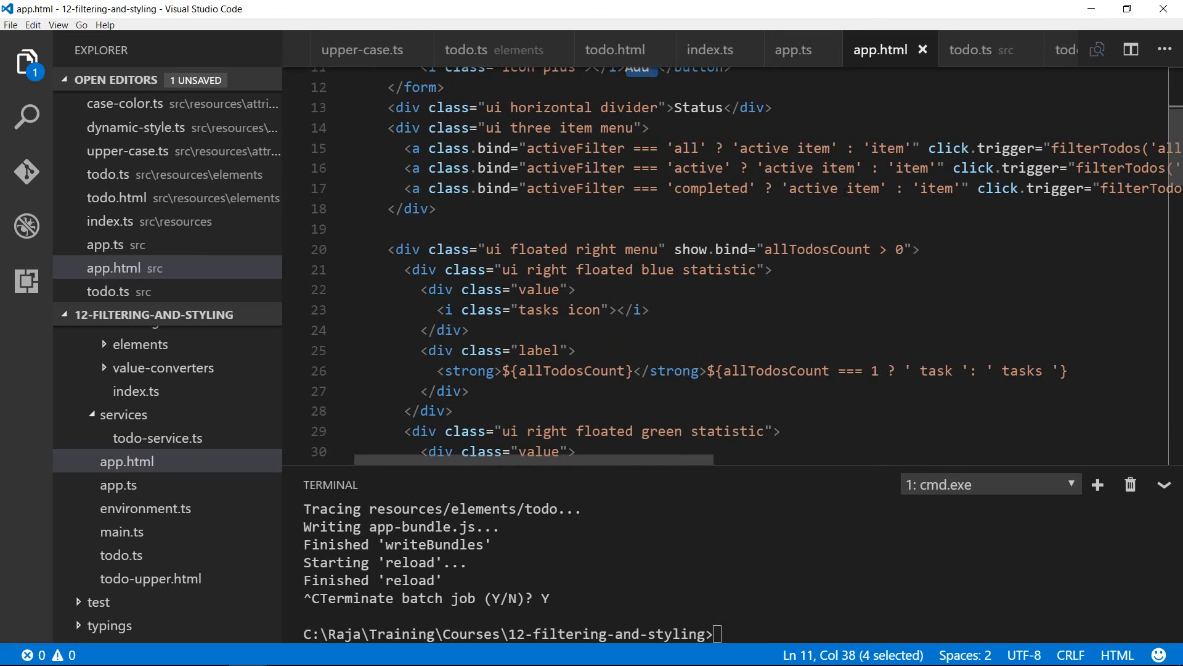
{"action": "scroll", "scroll_direction": "right", "scroll_amount": 3}
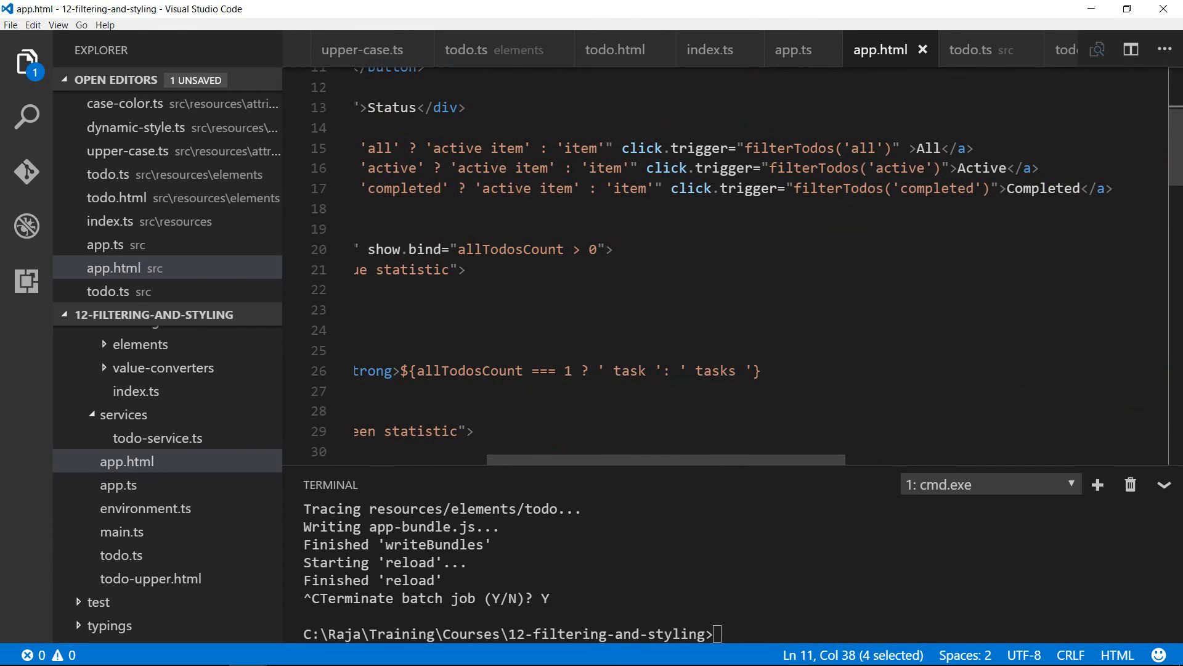
{"action": "scroll", "scroll_direction": "left", "scroll_amount": 3}
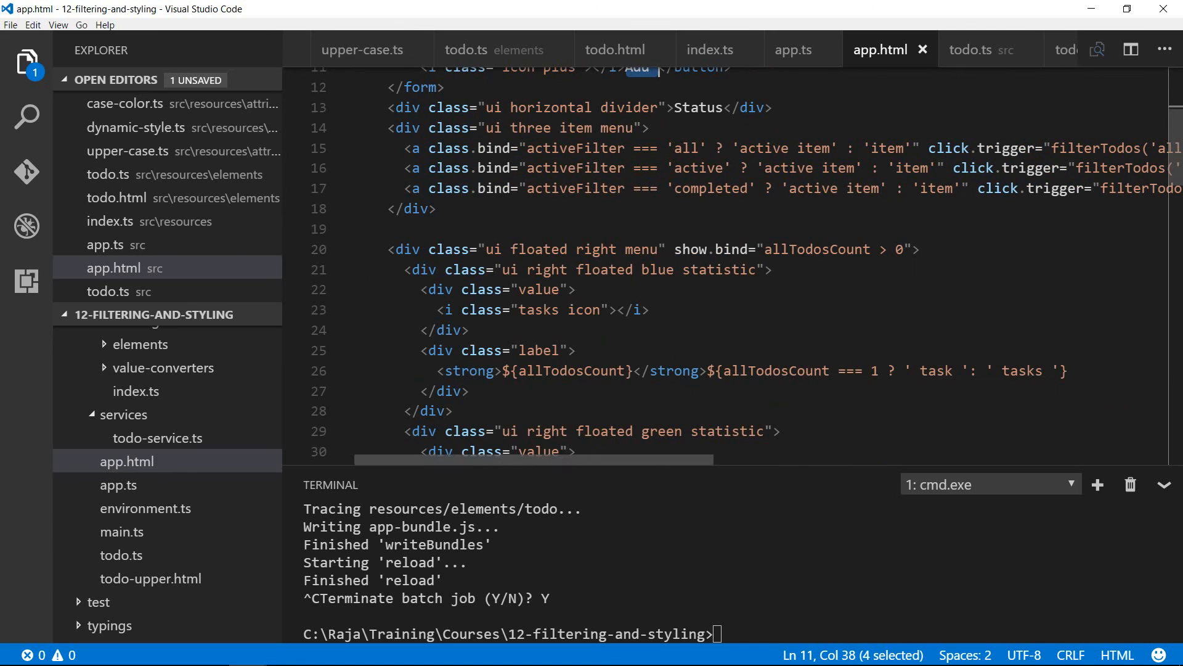
{"action": "scroll", "scroll_direction": "down", "scroll_amount": 3}
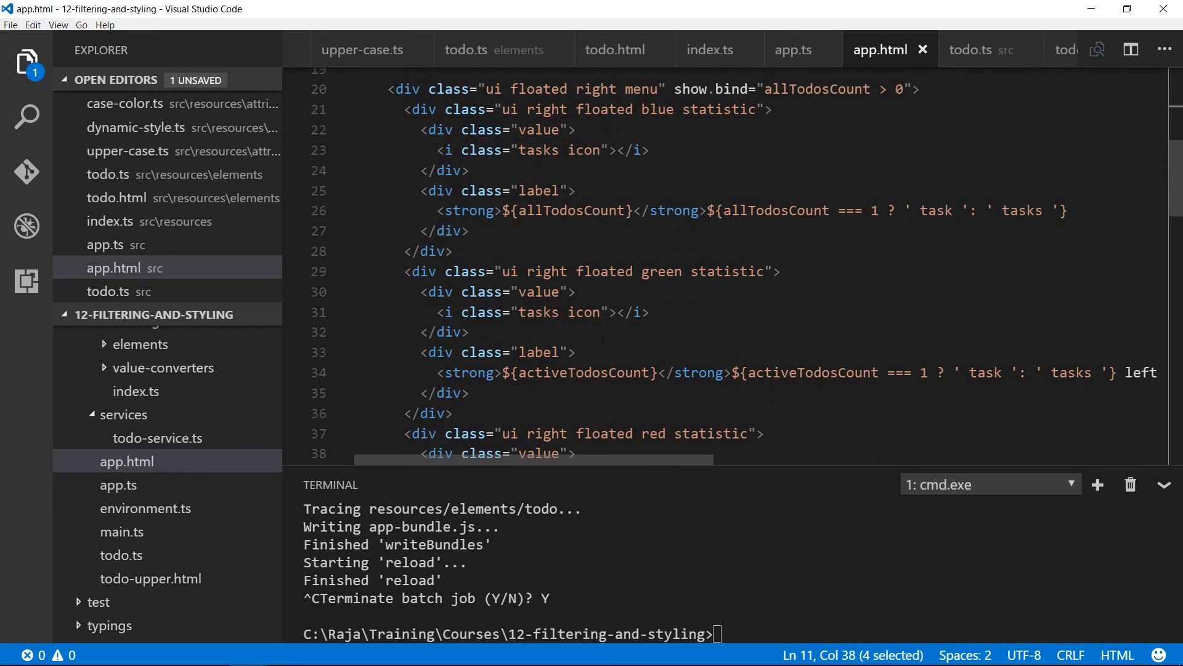
{"action": "left_click", "coordinate": [395, 109]}
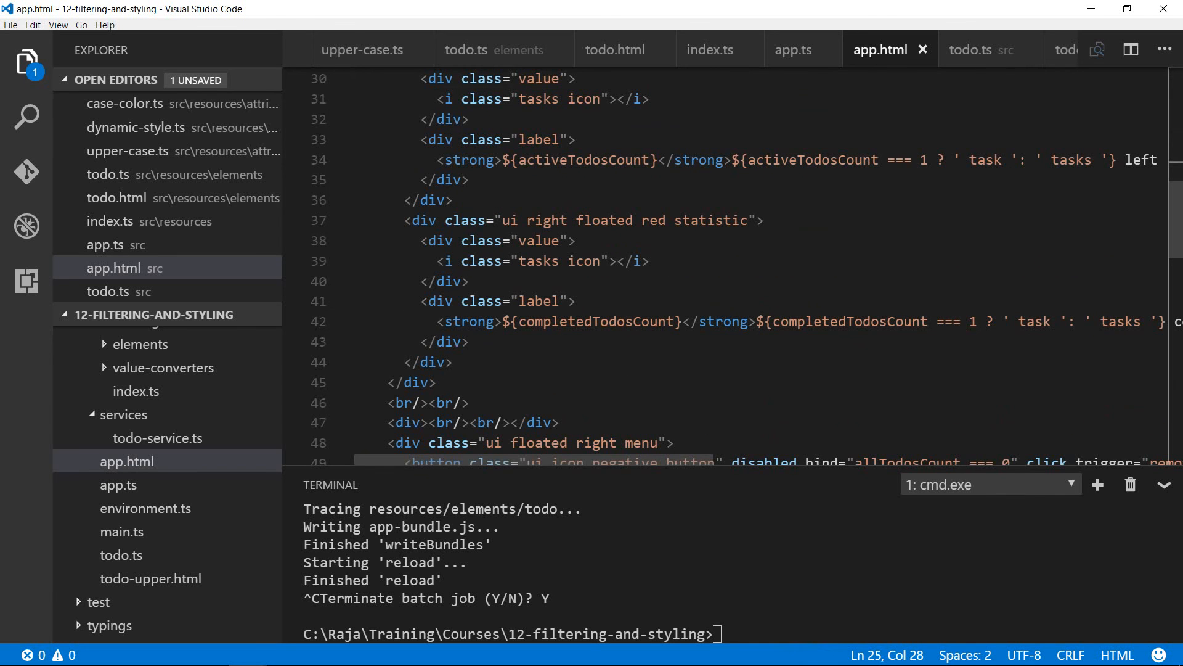
{"action": "scroll", "scroll_direction": "down", "scroll_amount": 3}
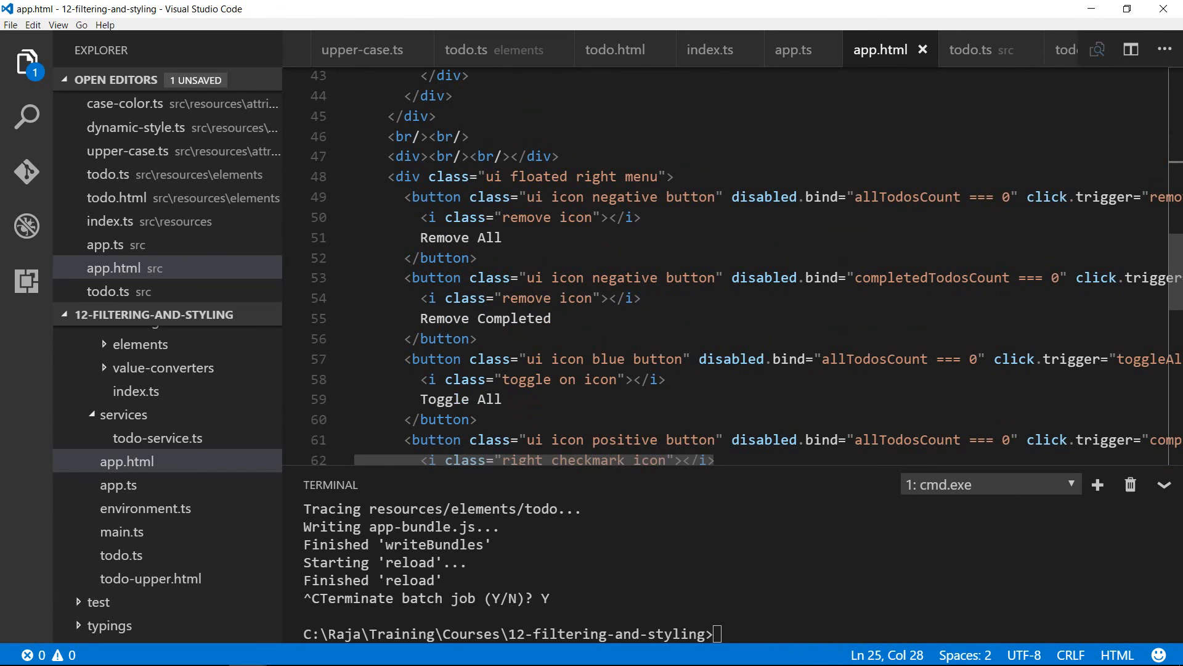
{"action": "scroll", "scroll_direction": "down", "scroll_amount": 3}
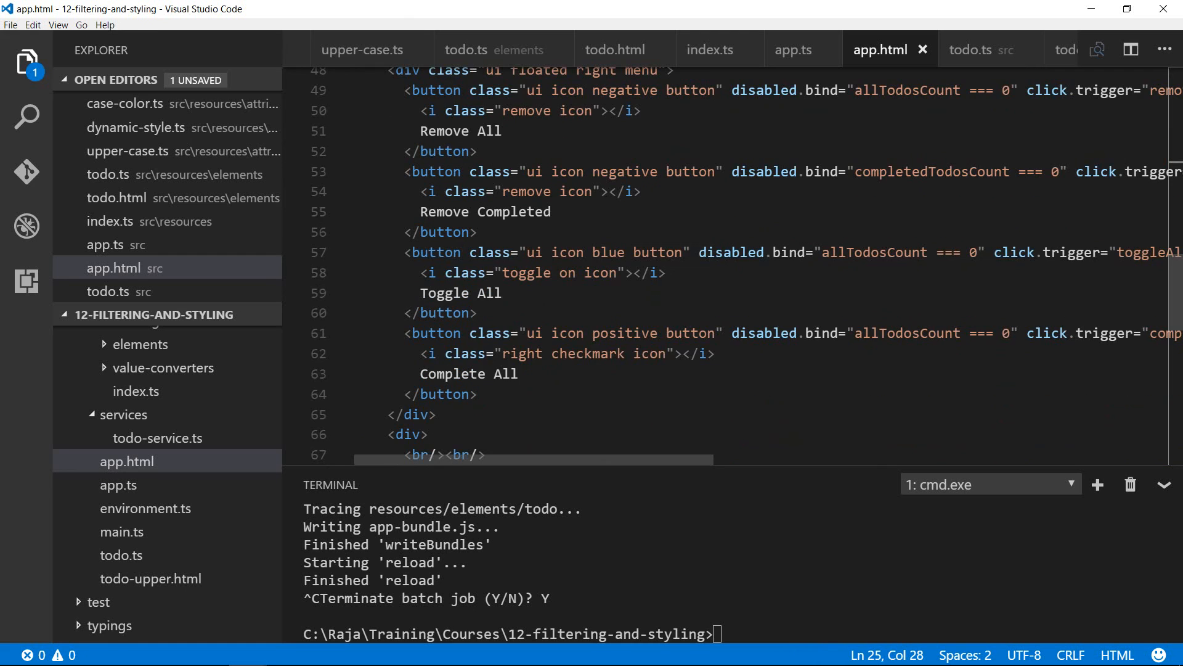
{"action": "left_click", "coordinate": [553, 211]}
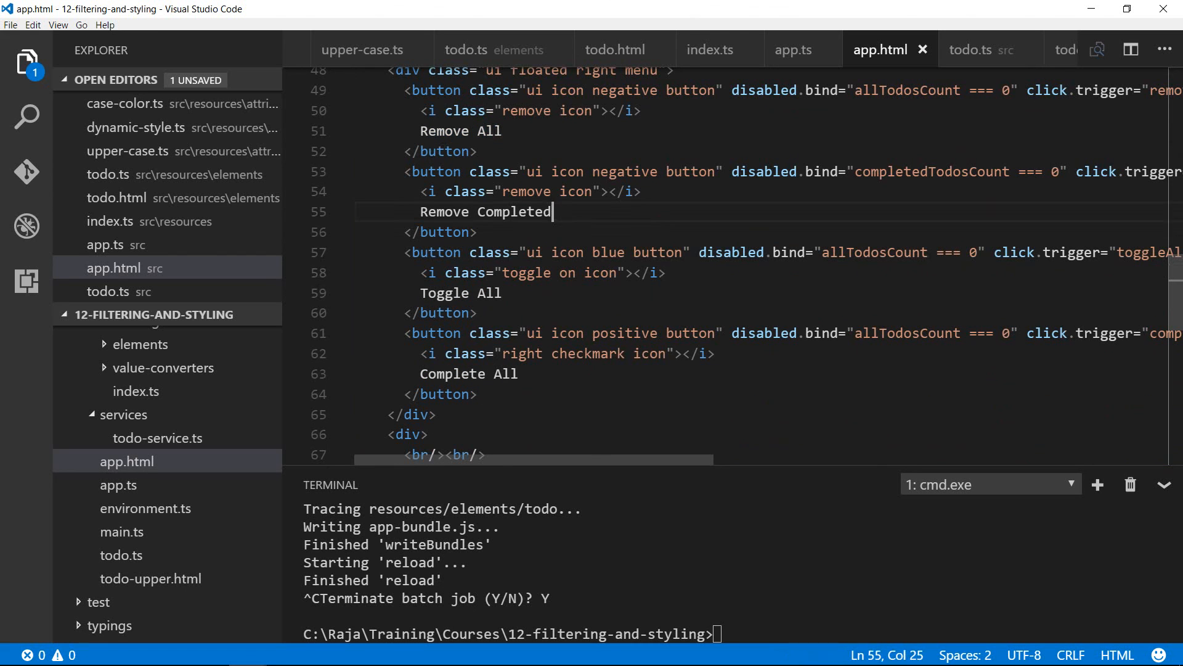
{"action": "left_click", "coordinate": [501, 293]}
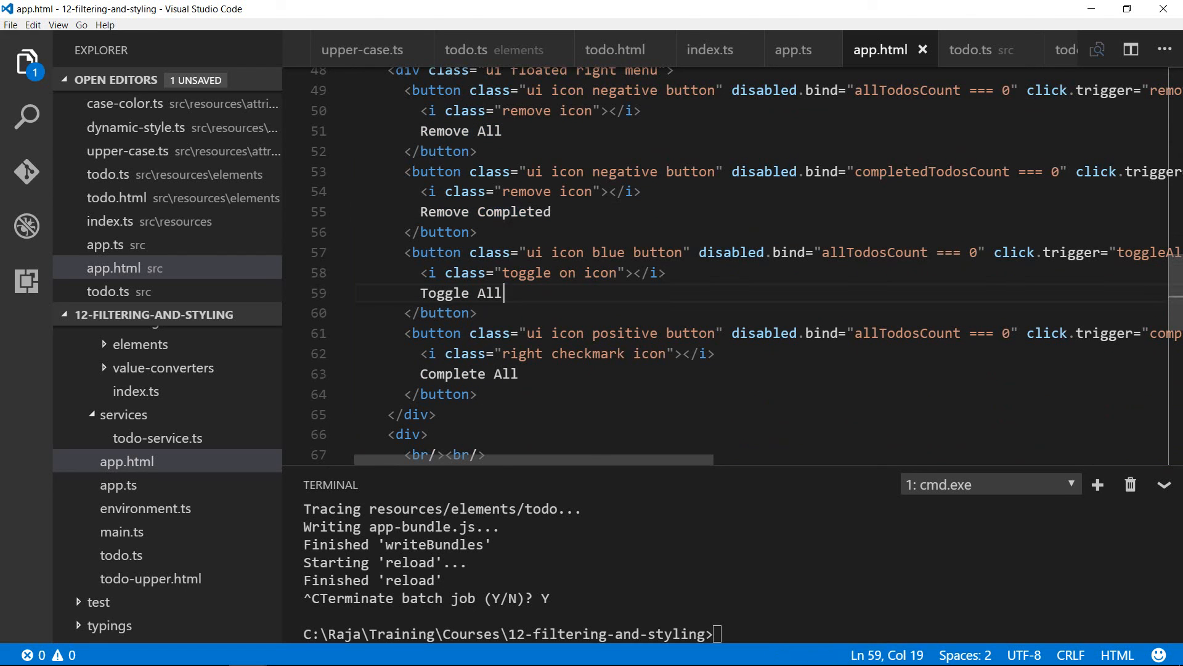
{"action": "left_click", "coordinate": [519, 373]}
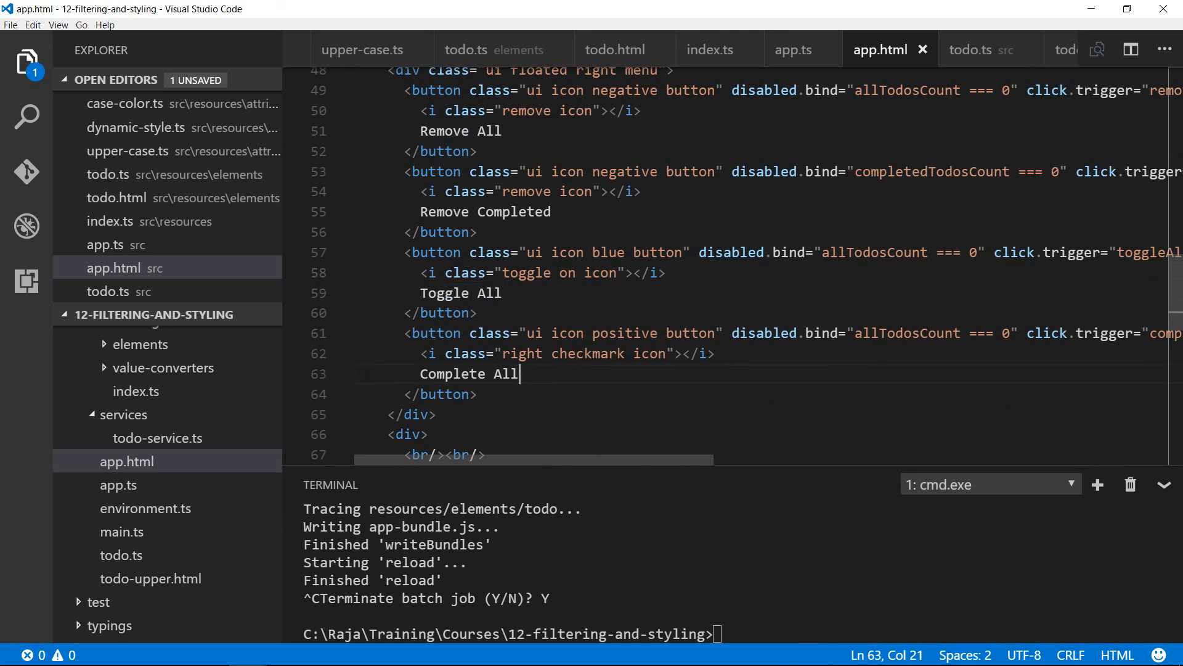
{"action": "scroll", "scroll_direction": "down", "scroll_amount": 3}
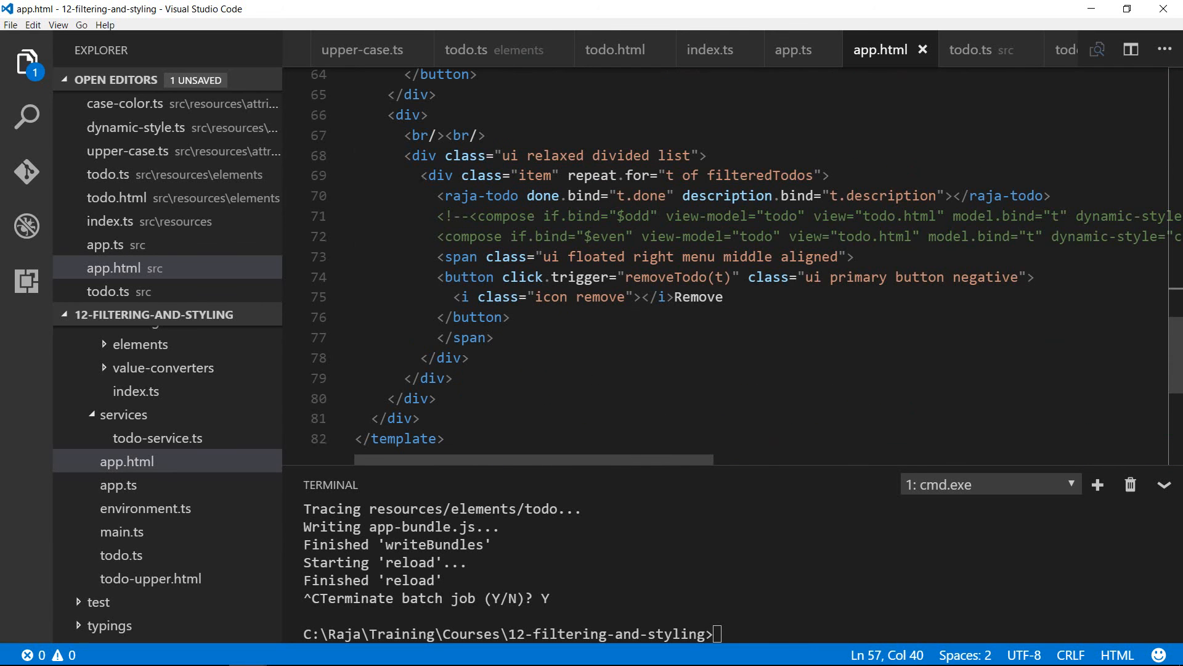
{"action": "left_click_drag", "start_coordinate": [438, 195], "coordinate": [898, 215]}
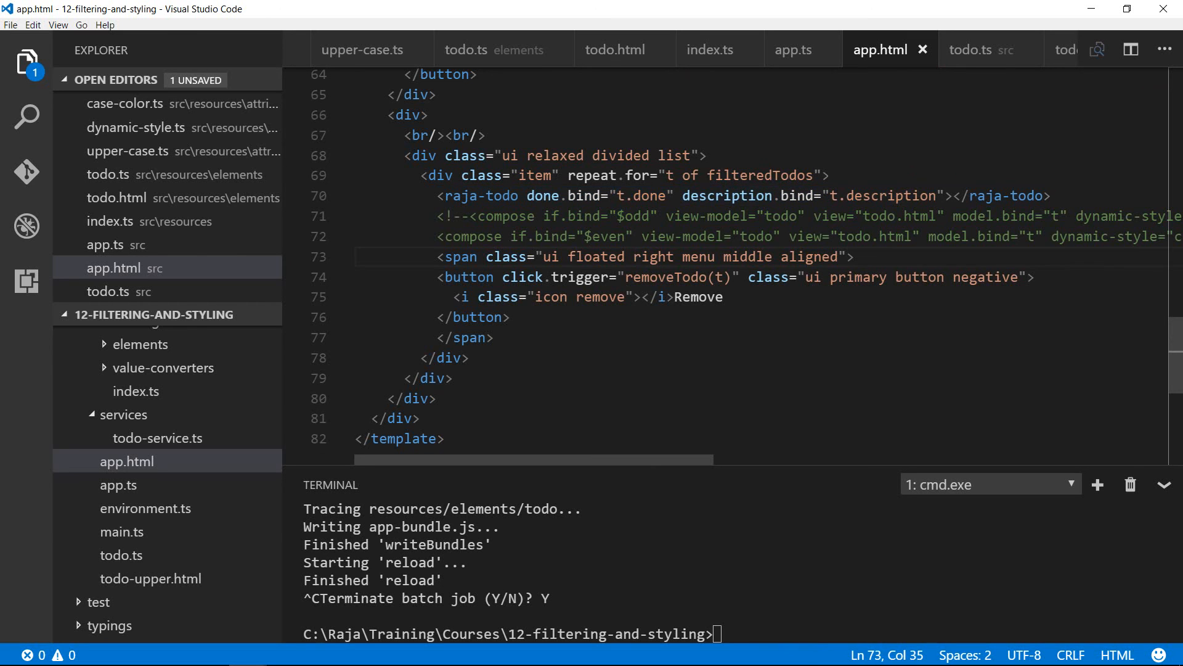
{"action": "left_click_drag", "start_coordinate": [437, 277], "coordinate": [510, 317]}
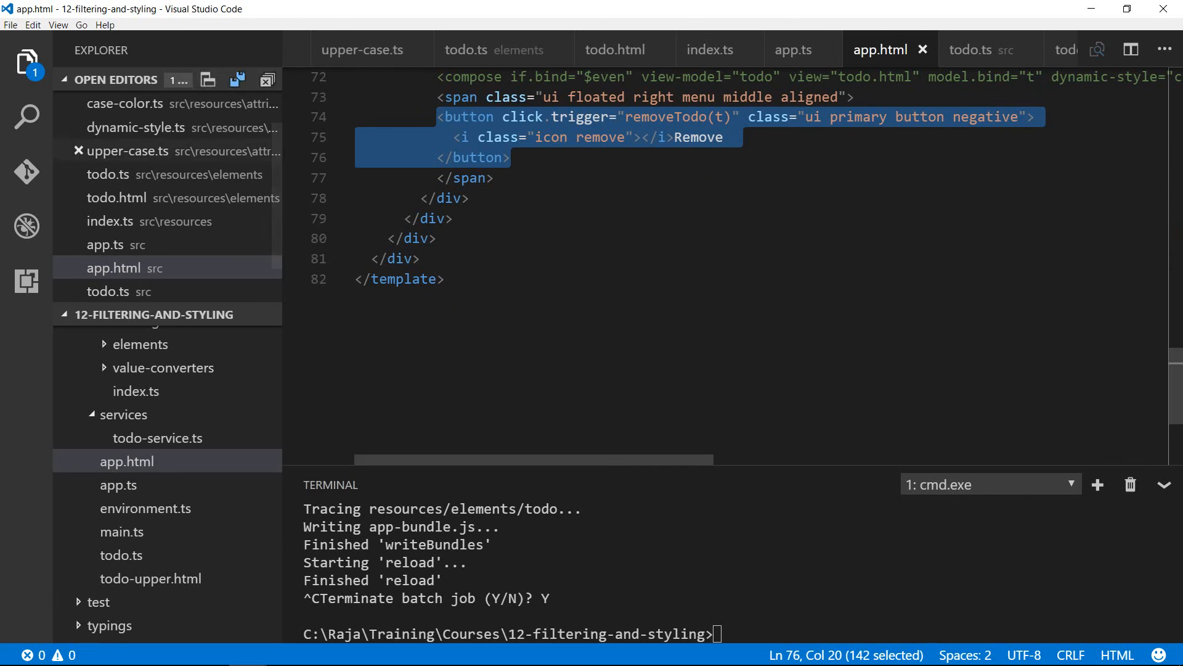
Step: Run 'au run --watch' in the command prompt to relaunch the app
{"action": "left_click", "coordinate": [9, 24]}
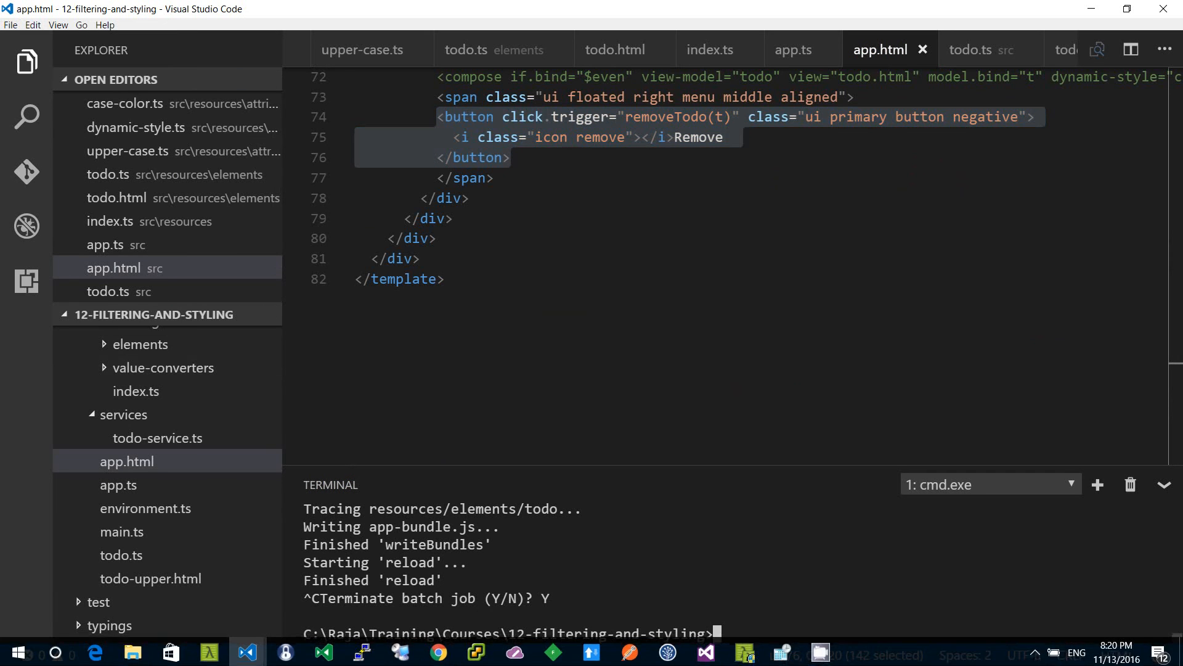
{"action": "type", "text": "au"}
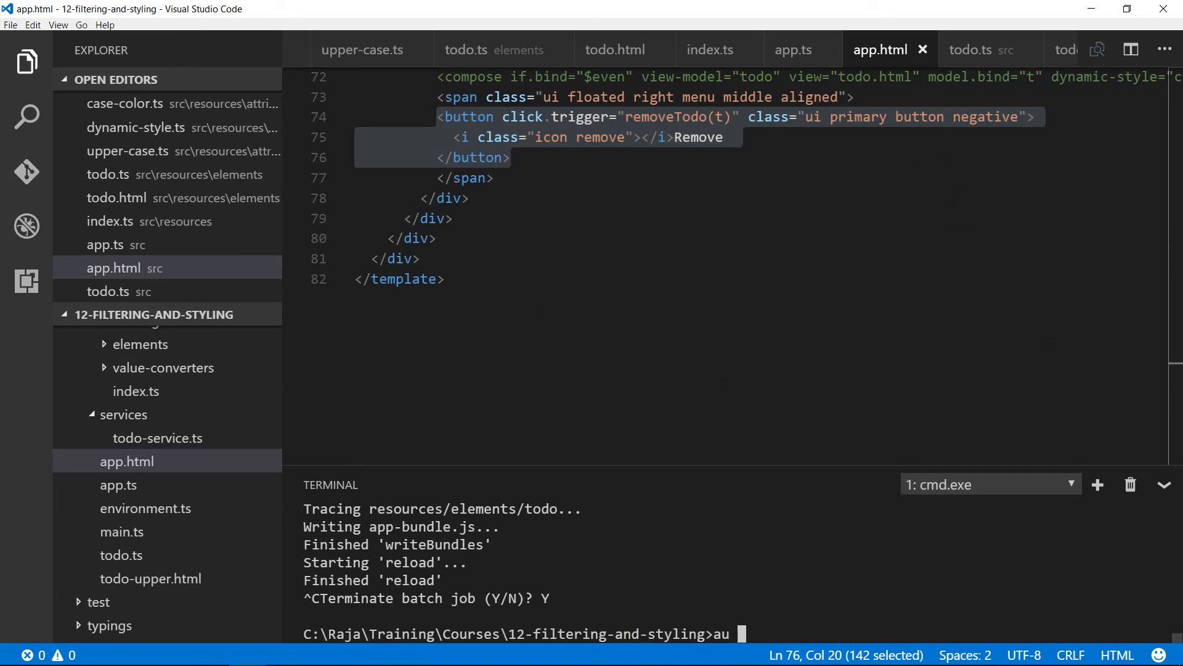
{"action": "type", "text": "run --w"}
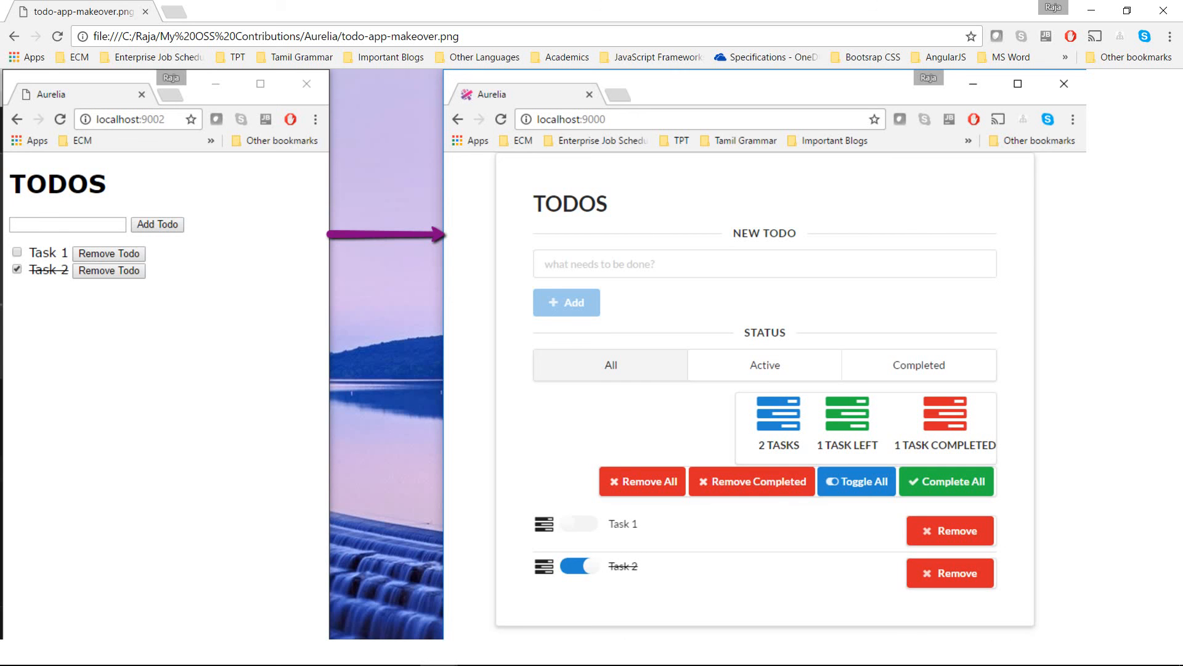
Step: Switch to the localhost:9000 todo app and enter 'Task 1' as a new todo
{"action": "left_click", "coordinate": [178, 12]}
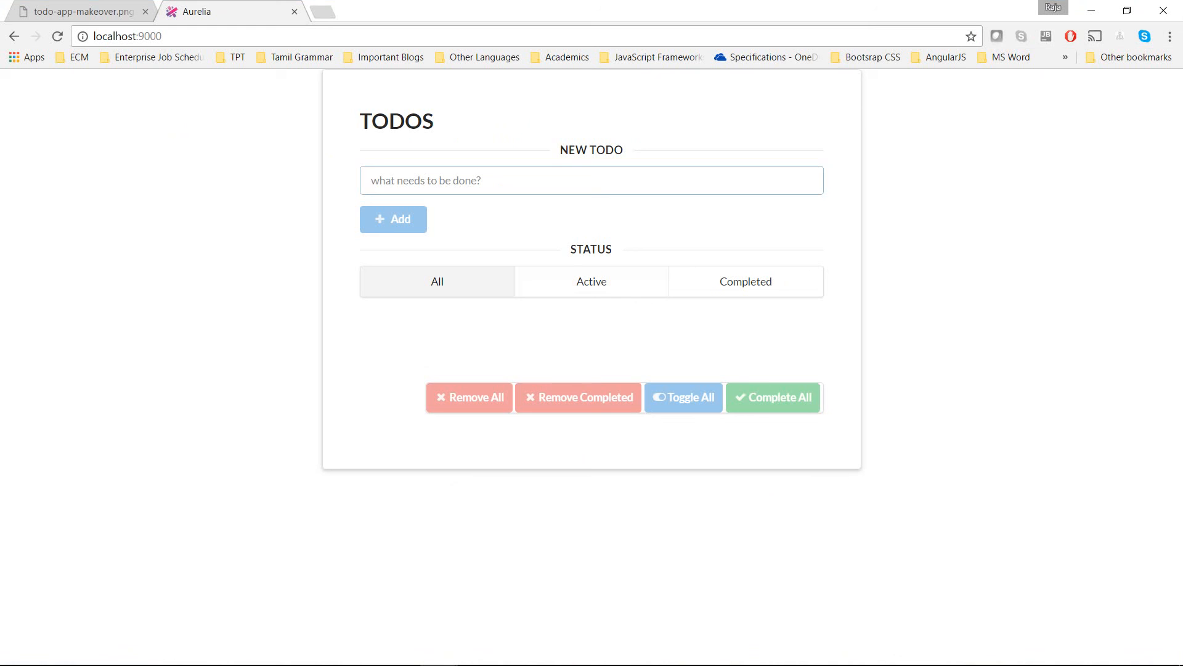
{"action": "type", "text": "T"}
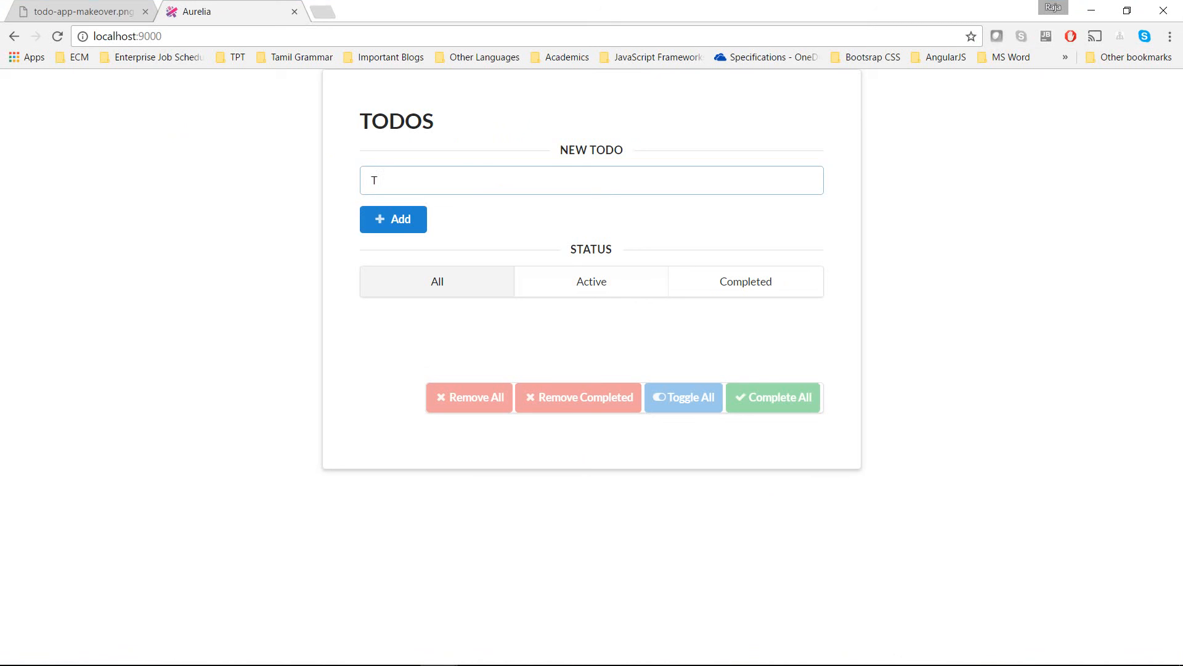
{"action": "type", "text": "ask 1"}
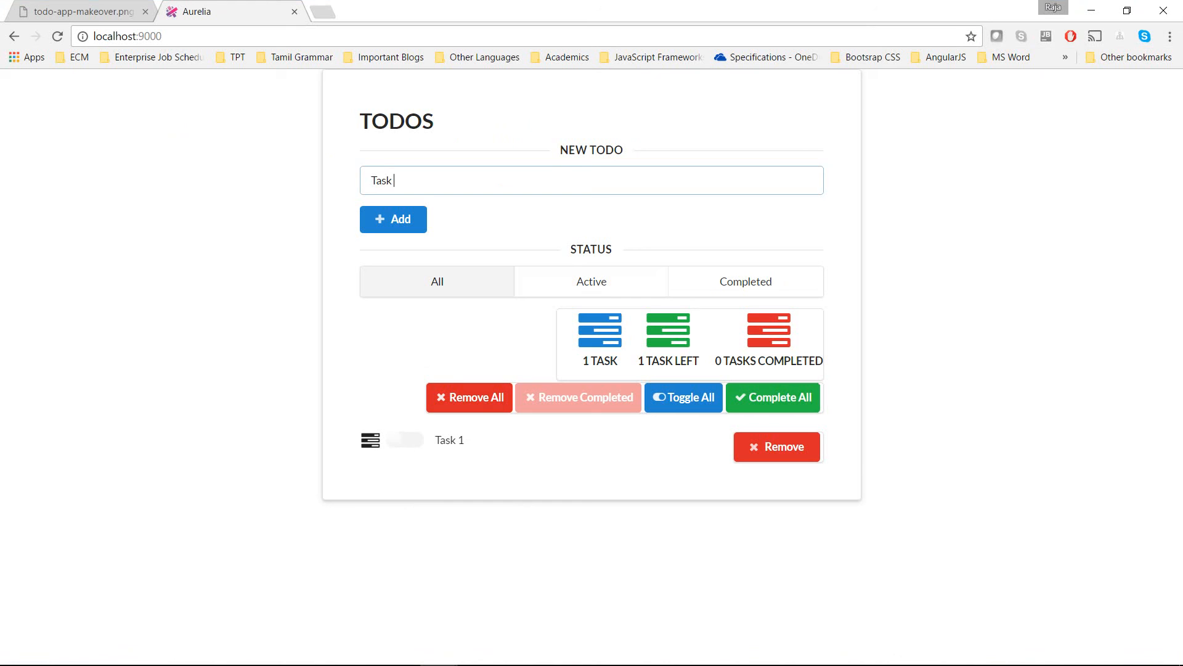
Step: Toggle Task 1's done switch on and off and highlight the task statistics
{"action": "left_click", "coordinate": [405, 439]}
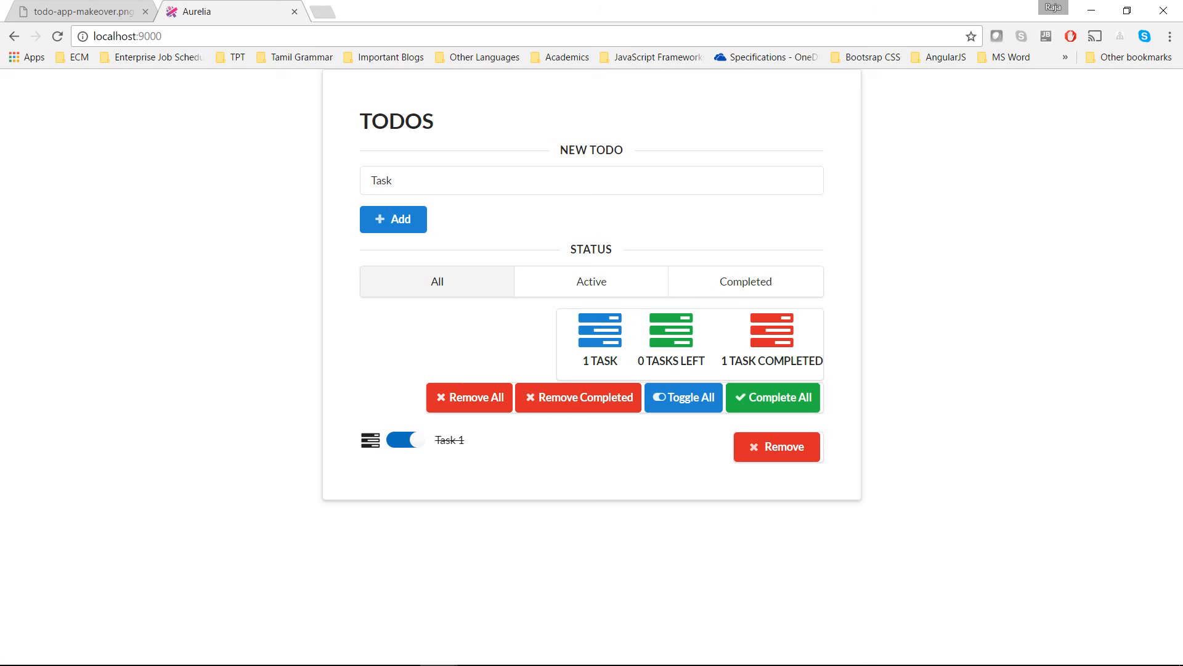
{"action": "left_click", "coordinate": [405, 439]}
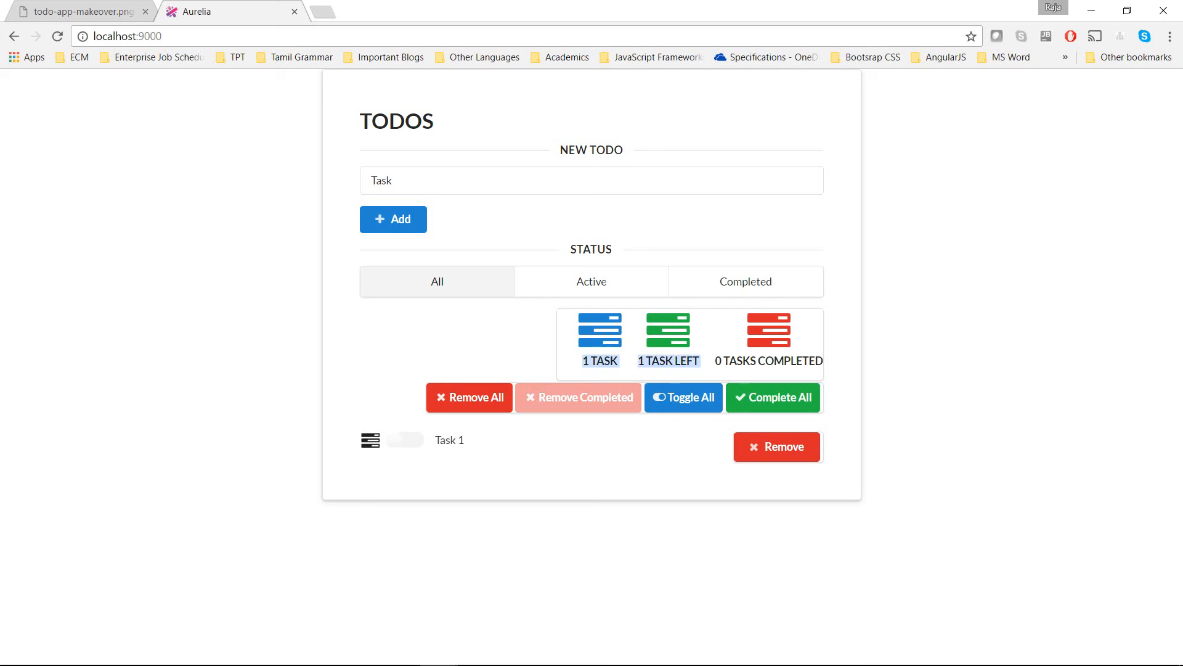
{"action": "left_click", "coordinate": [405, 440]}
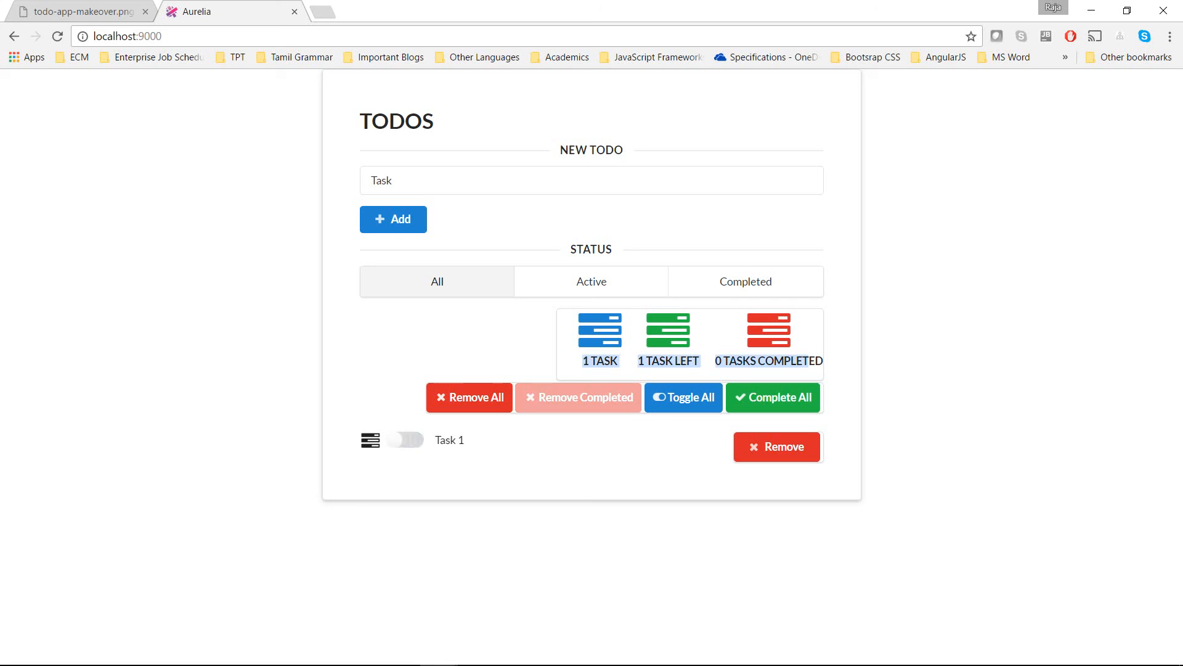
{"action": "left_click", "coordinate": [405, 439]}
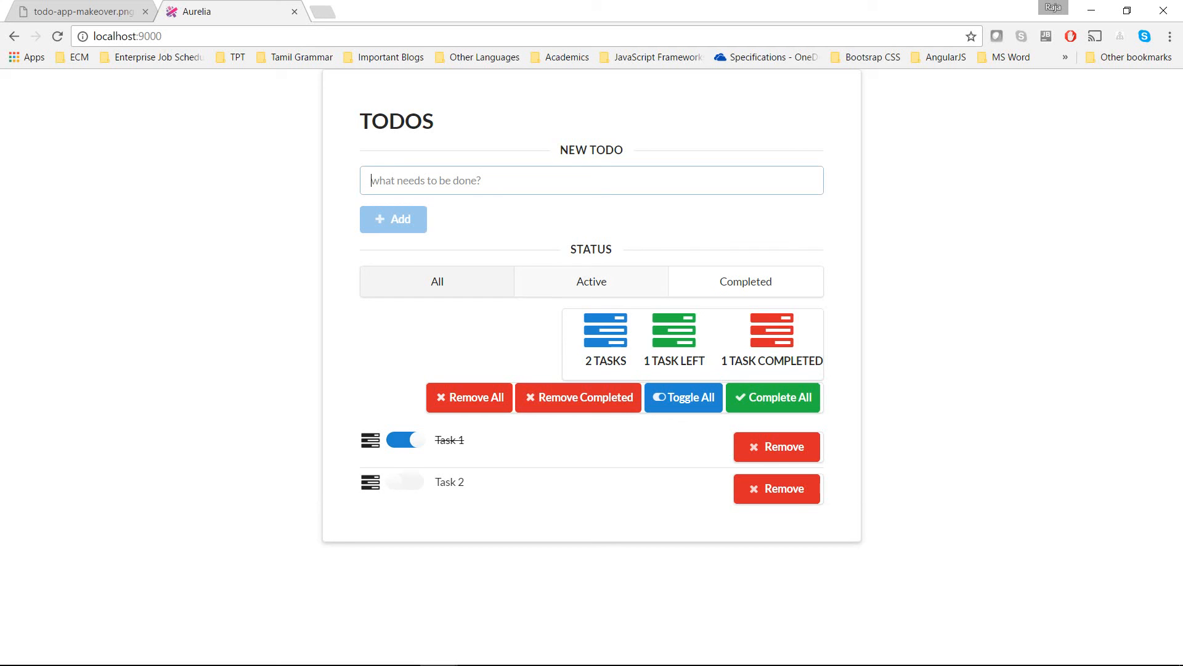
Step: View Active, Completed and All filters, complete all tasks, remove Task 2, and type 'Task 3'
{"action": "left_click", "coordinate": [591, 282]}
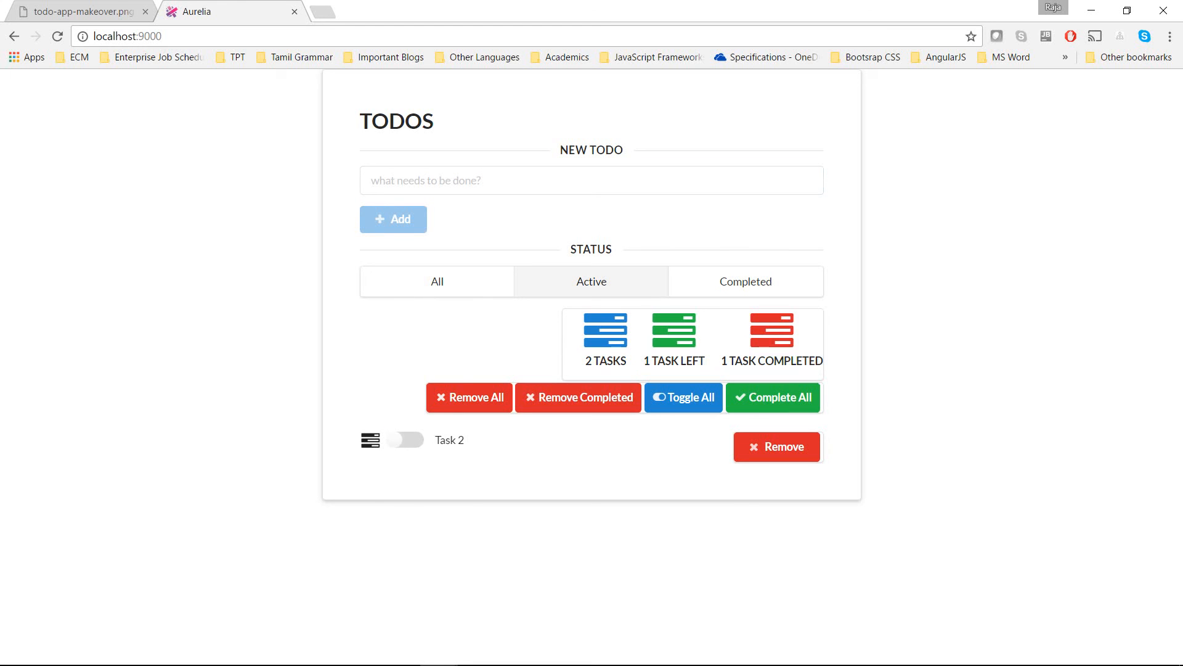
{"action": "left_click", "coordinate": [746, 281]}
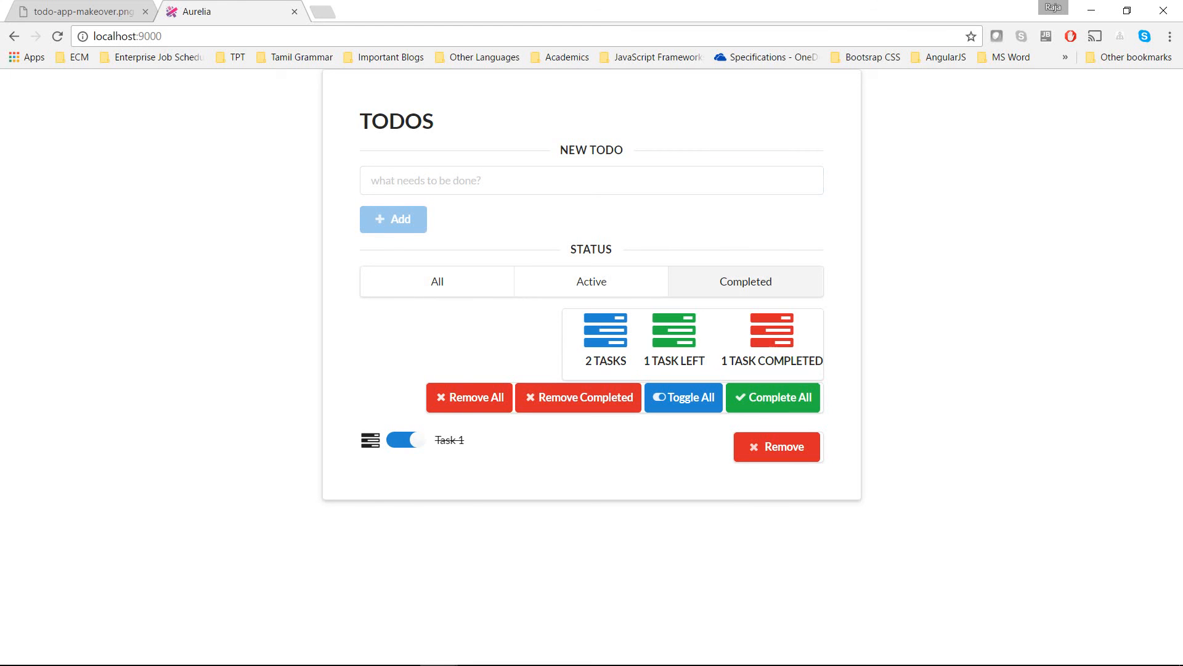
{"action": "left_click", "coordinate": [437, 281]}
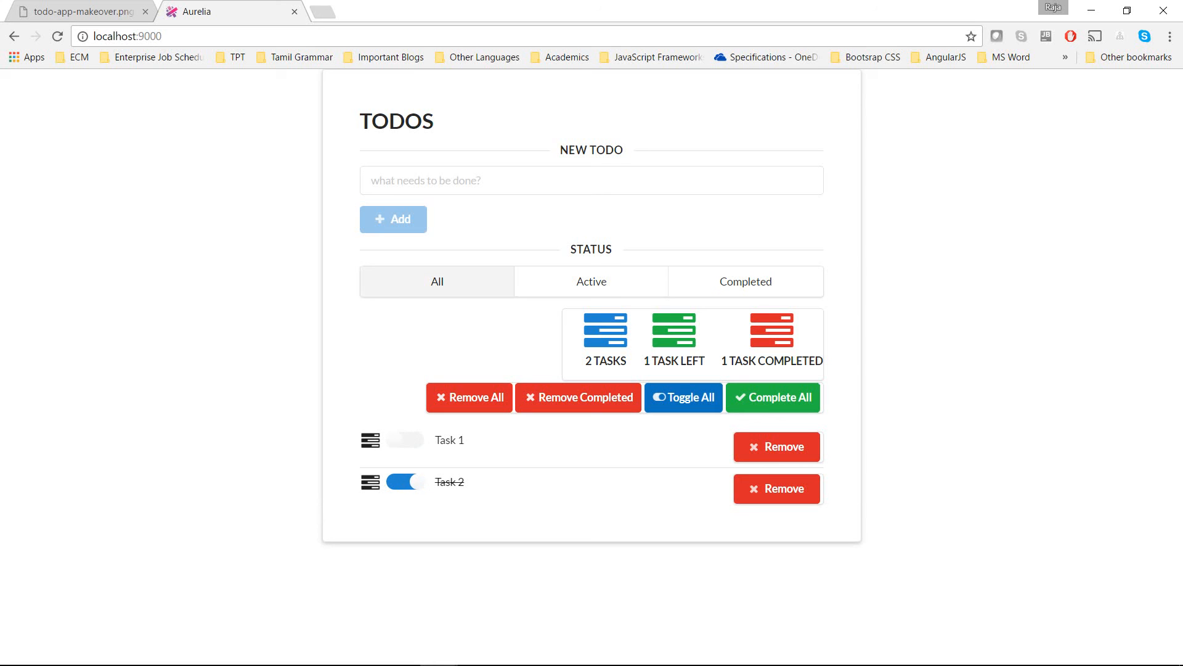
{"action": "left_click", "coordinate": [683, 397]}
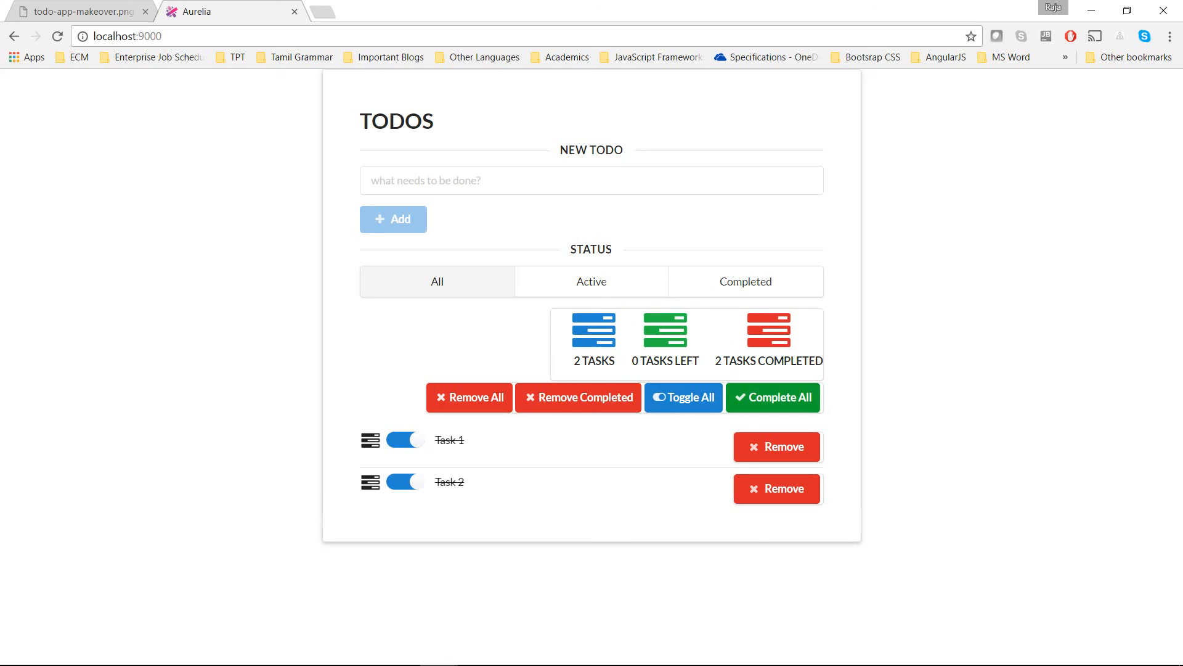
{"action": "left_click", "coordinate": [777, 488]}
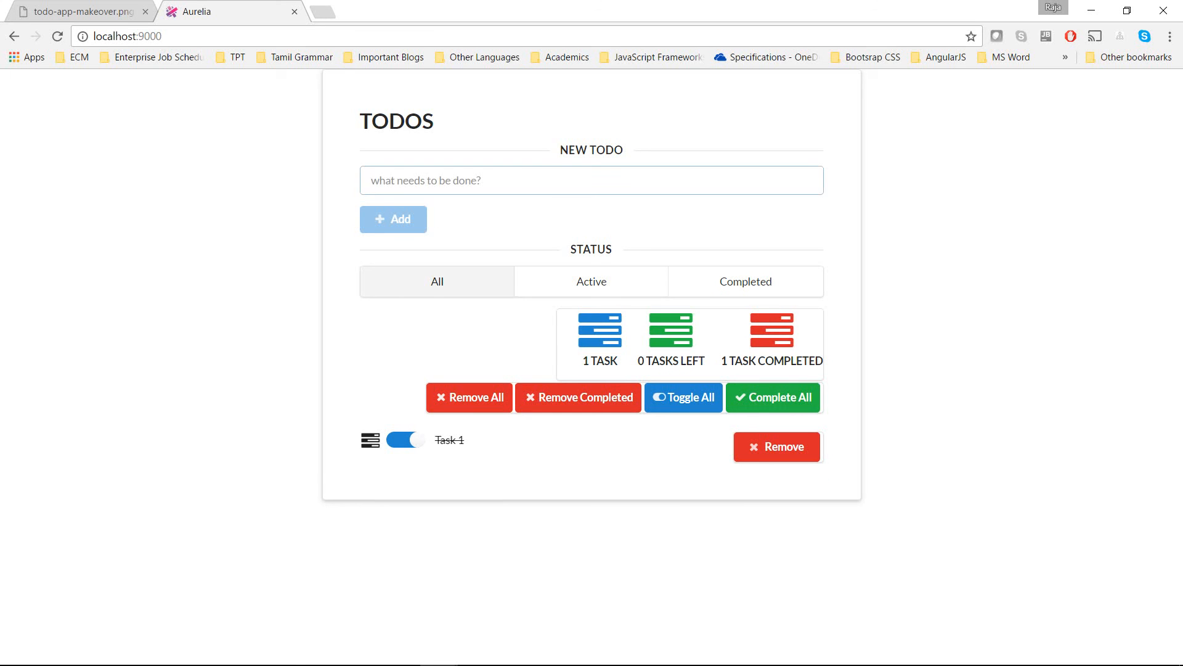
{"action": "type", "text": "Task 3"}
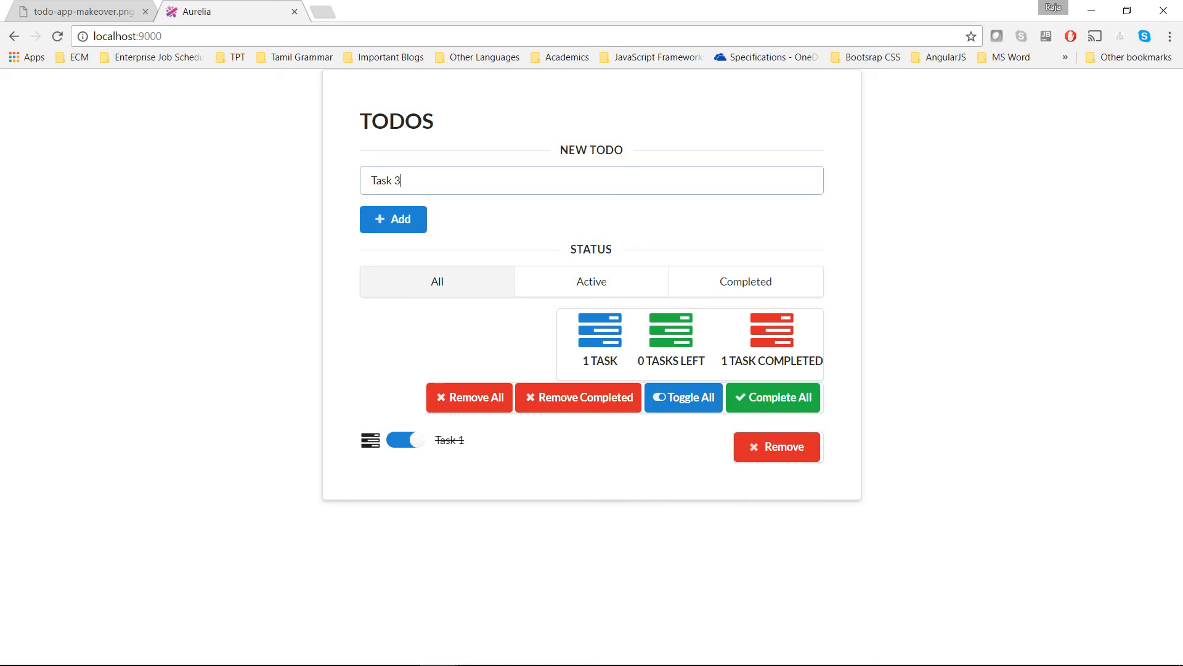